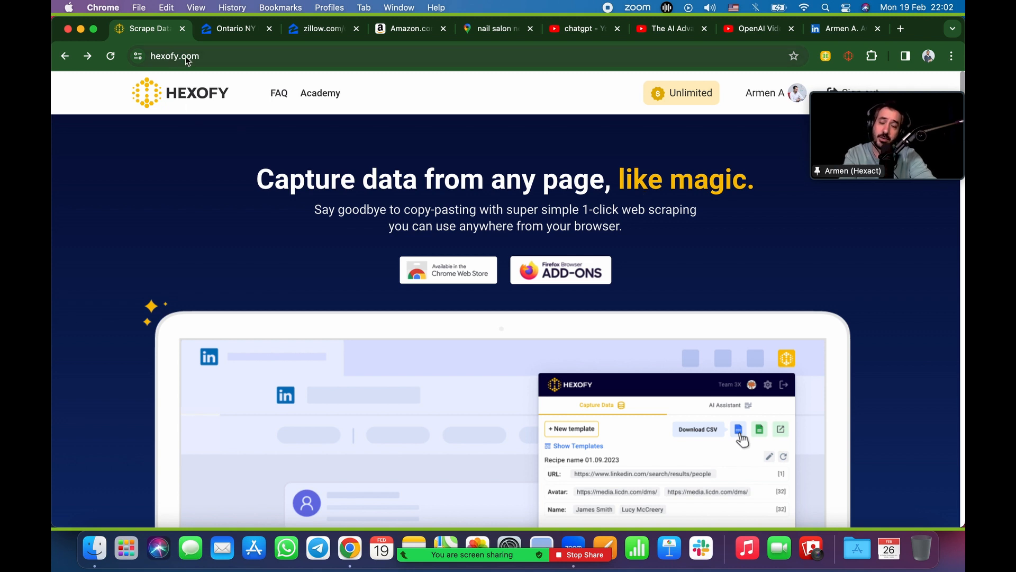
mouse_move(434, 278)
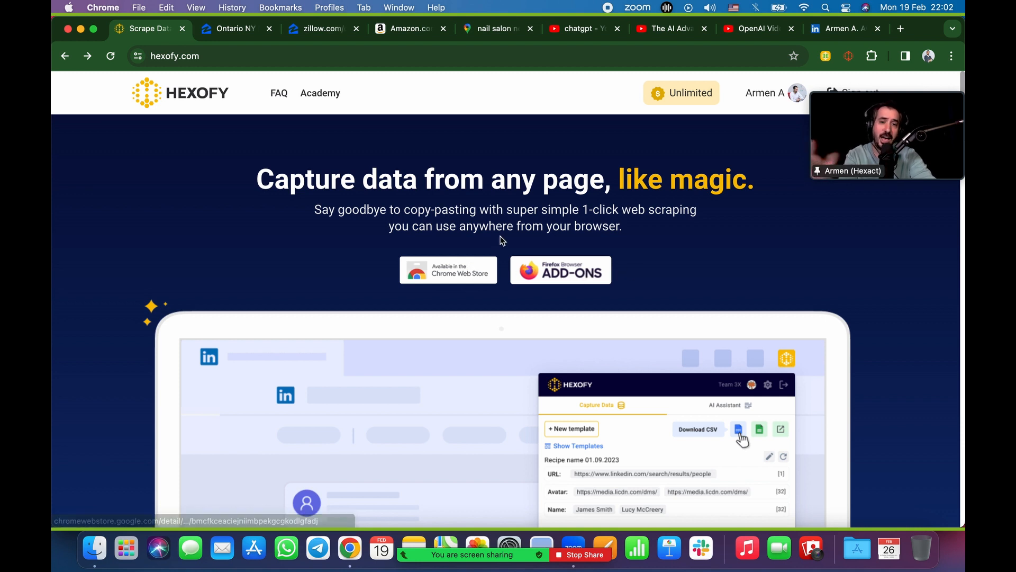
mouse_move(819, 82)
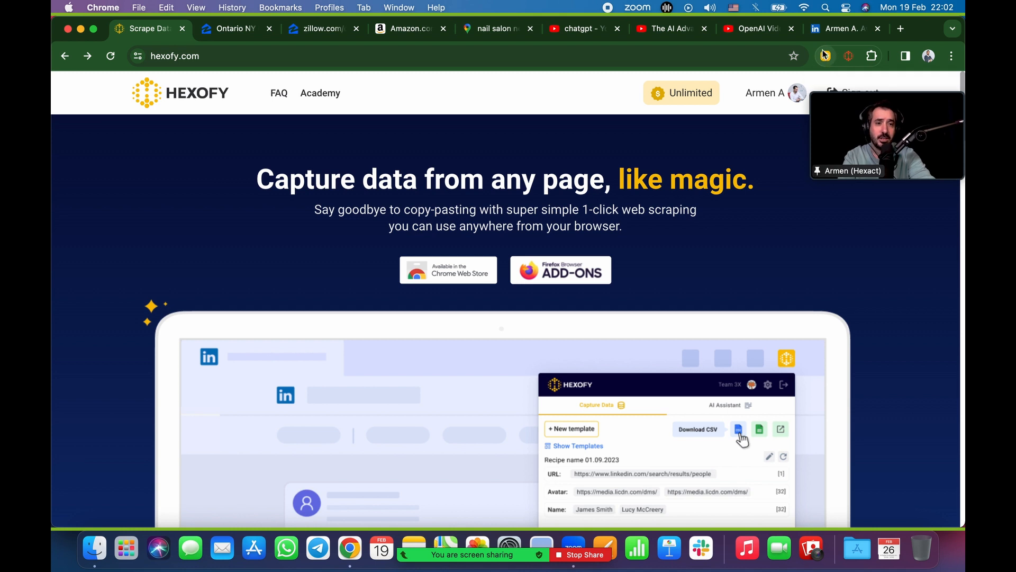
mouse_move(825, 56)
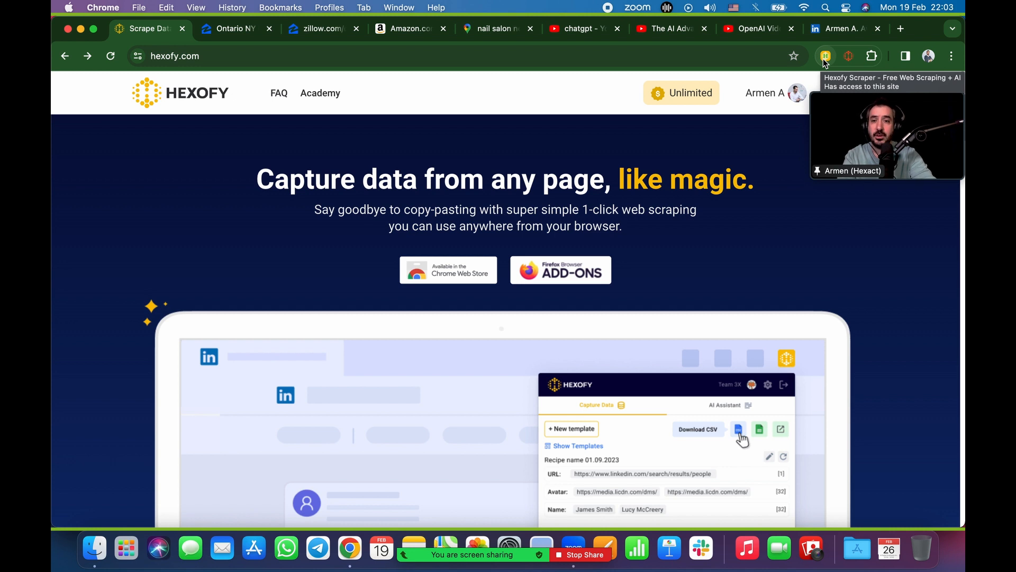
mouse_move(372, 255)
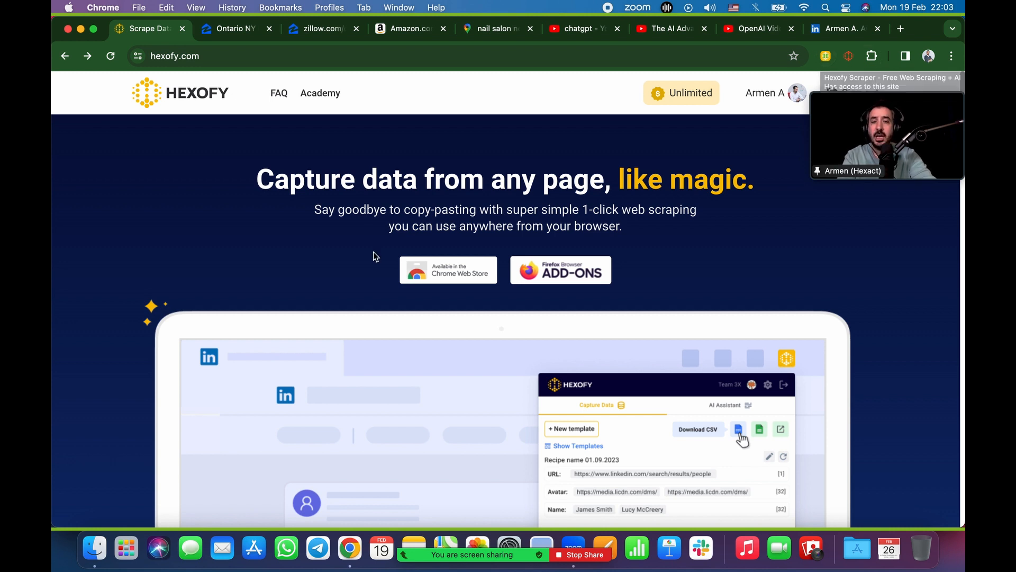
Step: Bring up the Ontario NY homes-for-sale results tab with its 18 listings and map
scroll("down", 3)
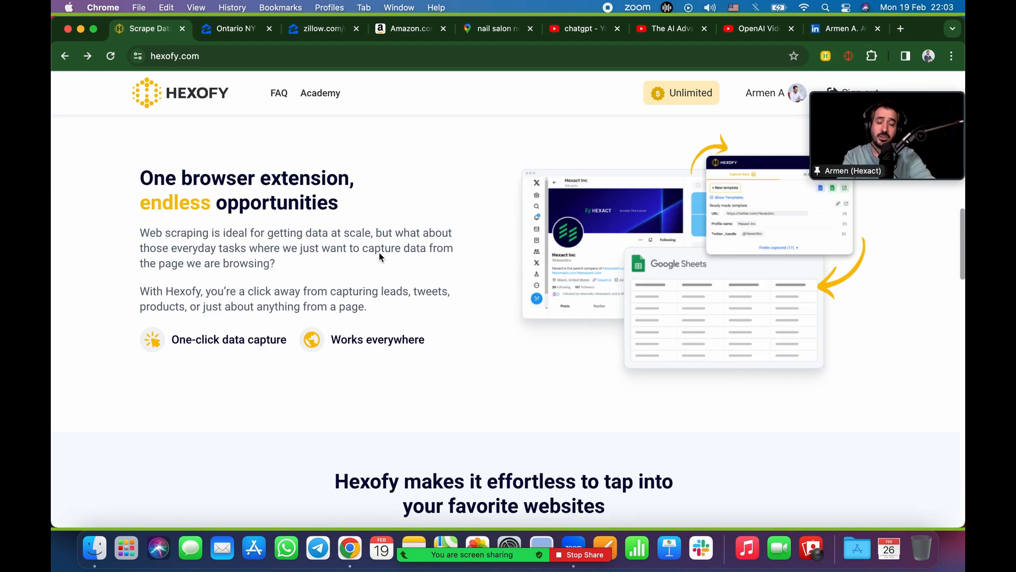
scroll("down", 3)
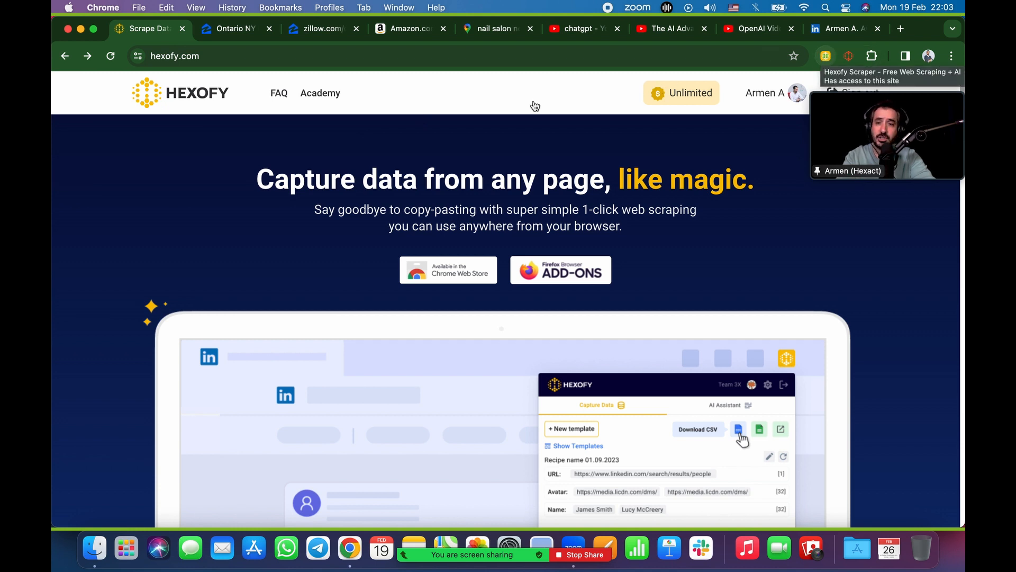
mouse_move(324, 27)
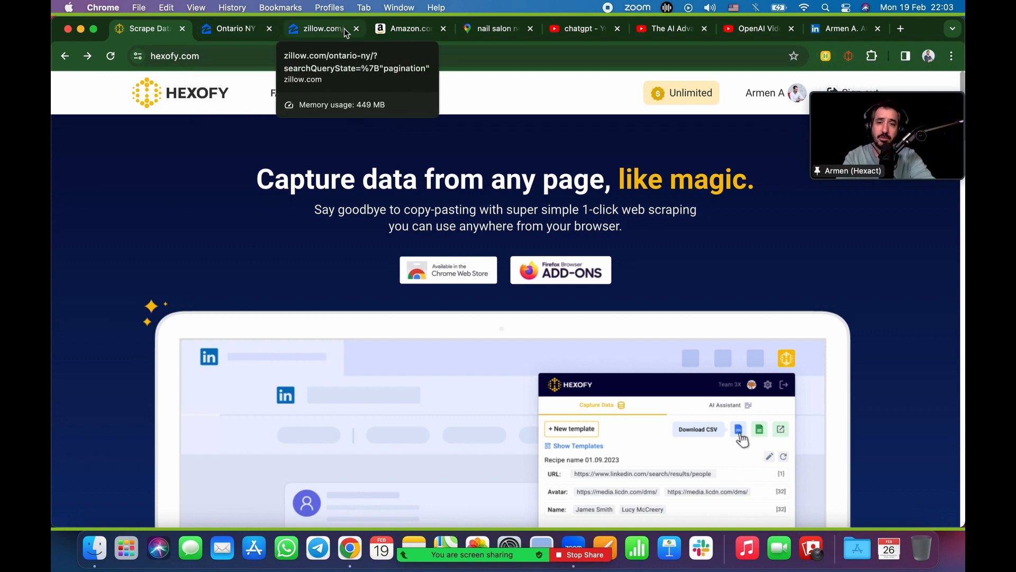
left_click(233, 28)
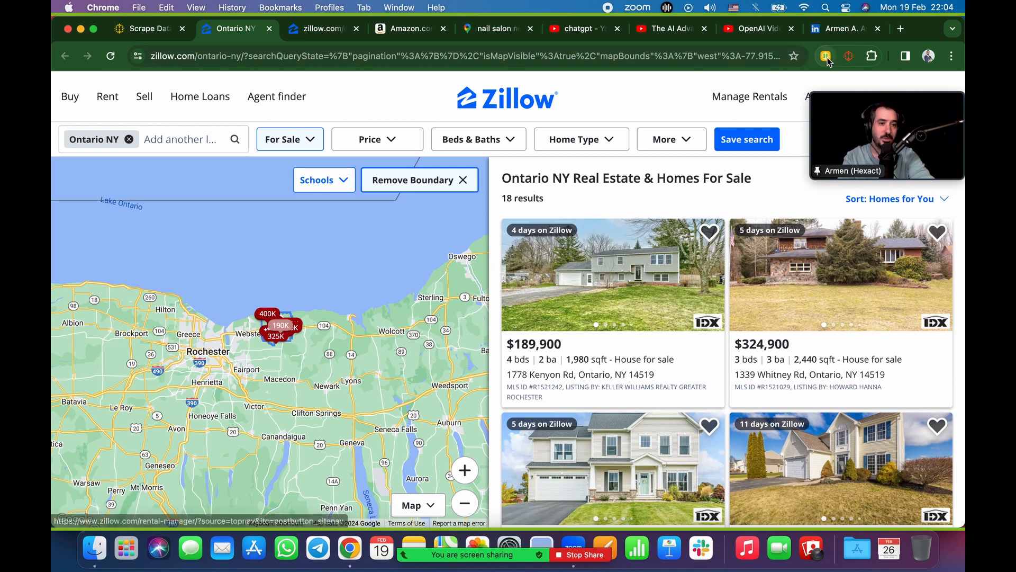
Step: Capture the listing addresses and prices with Hexofy and export them to Google Sheets
left_click(825, 57)
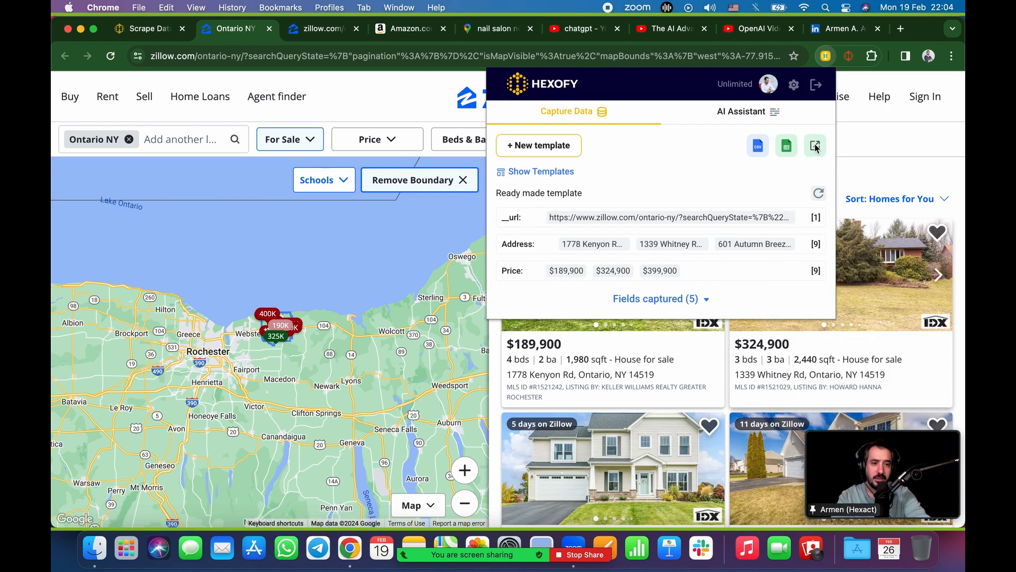
left_click(815, 145)
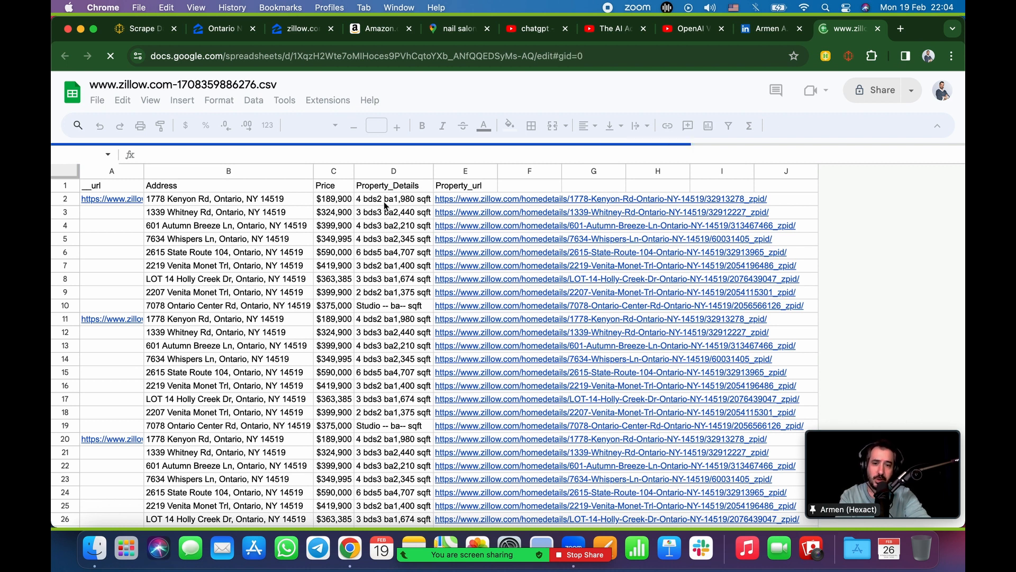
left_click(393, 209)
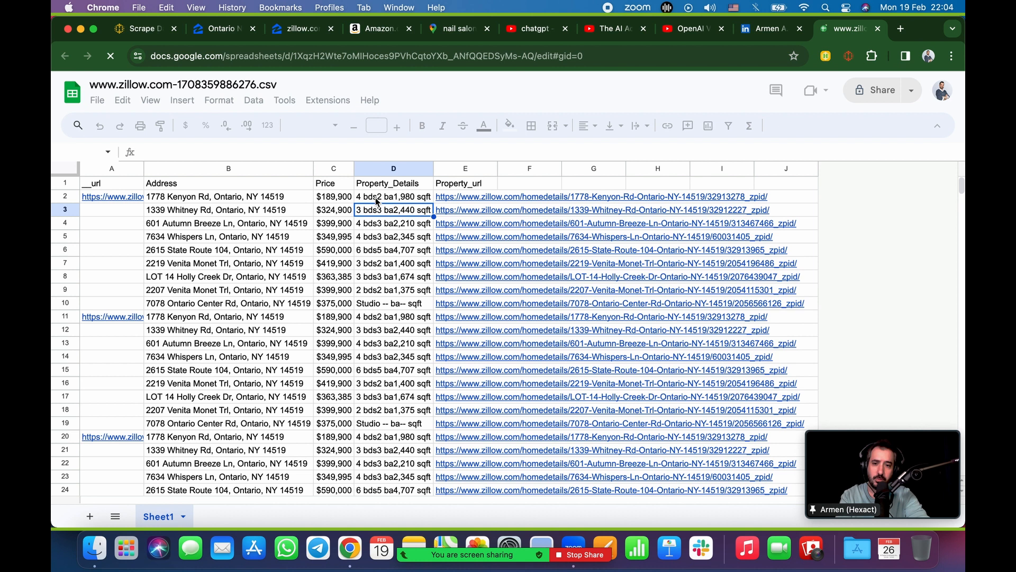
left_click(394, 197)
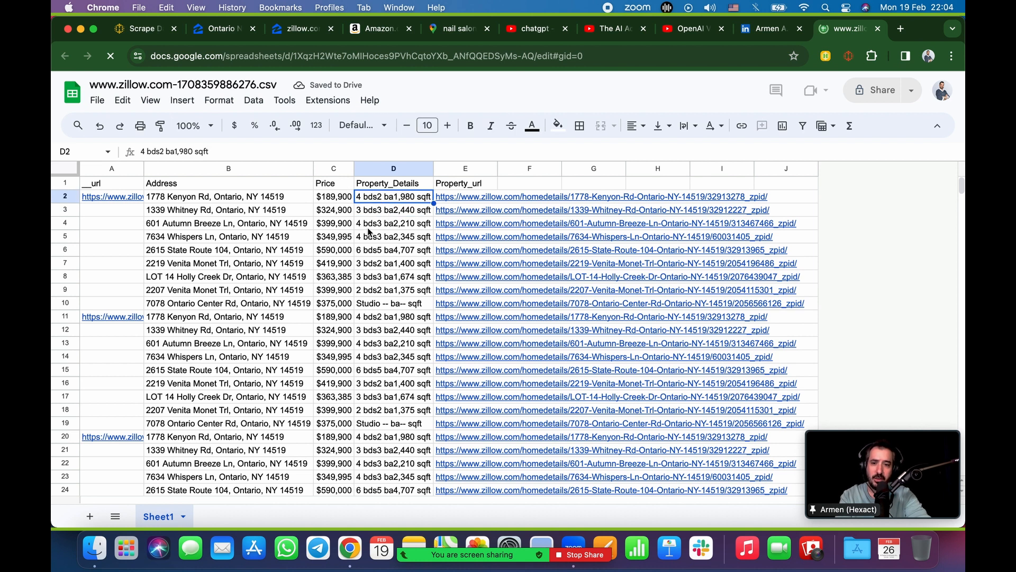
mouse_move(489, 183)
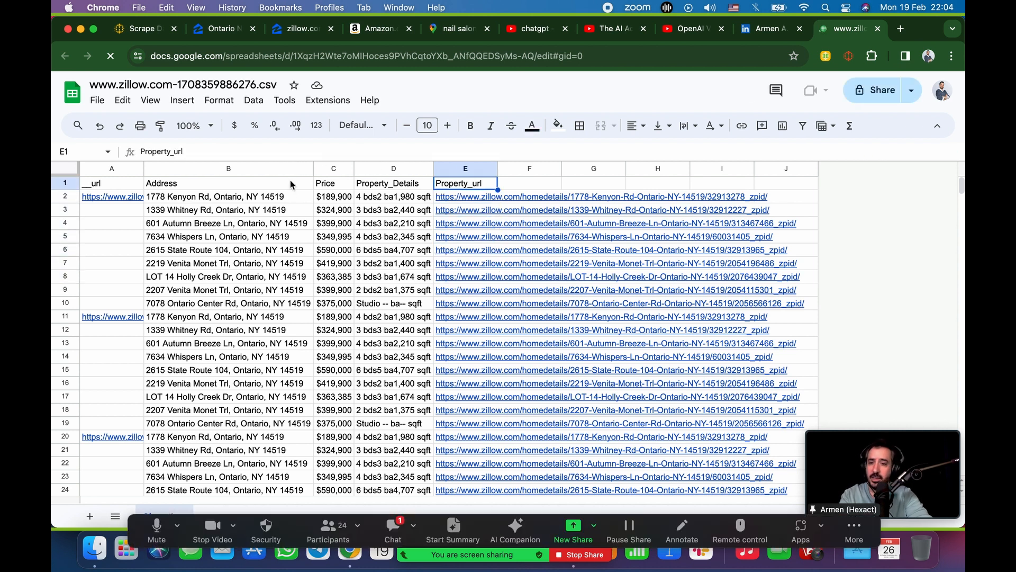
scroll("down", 3)
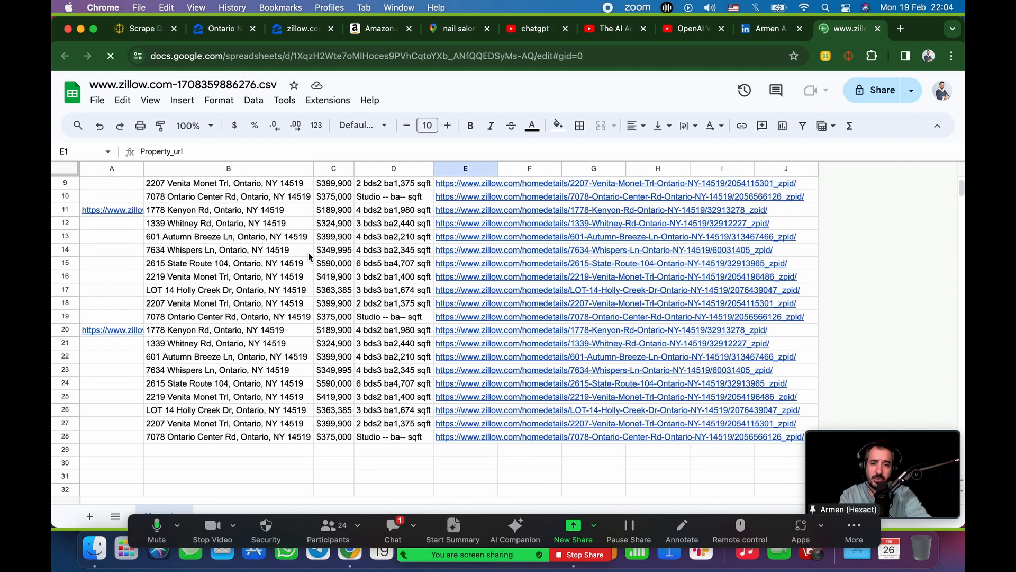
scroll("up", 3)
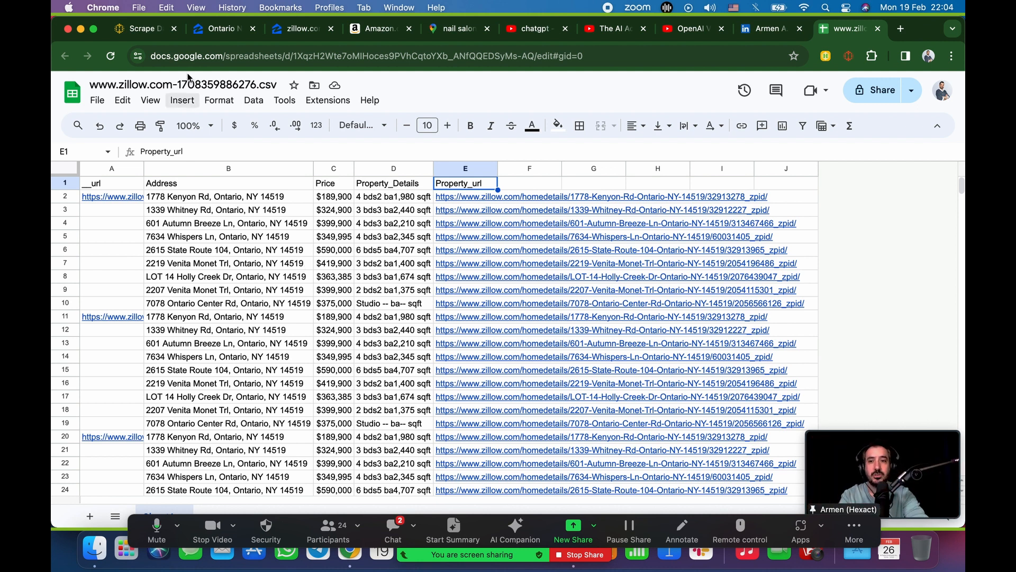
left_click(220, 28)
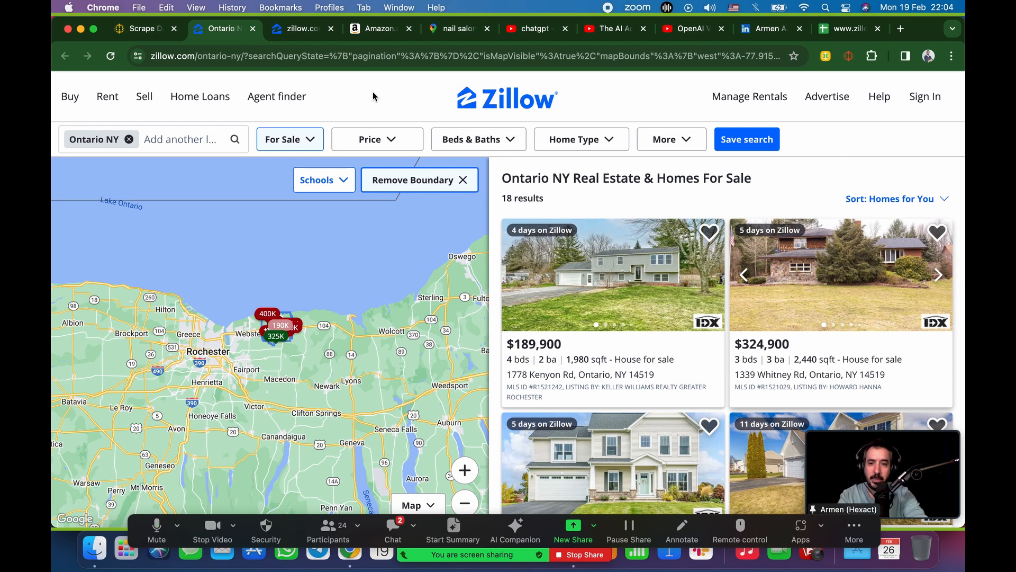
mouse_move(310, 37)
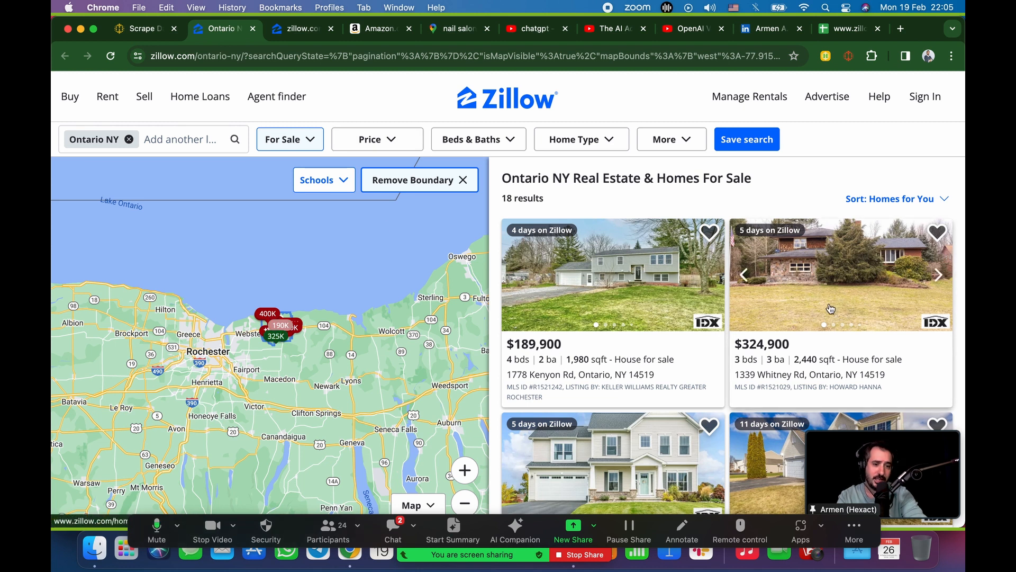
left_click(840, 274)
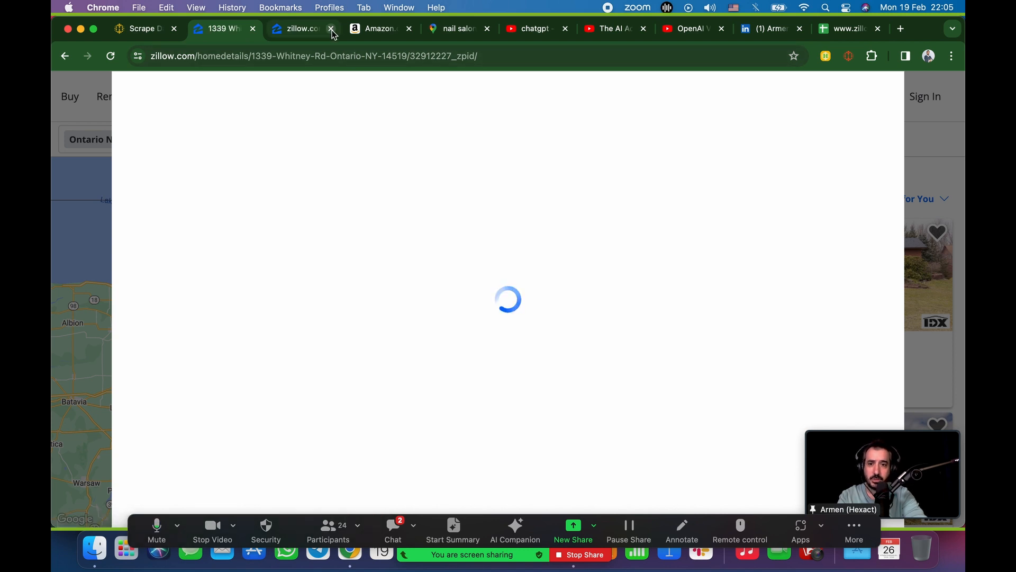
left_click(332, 29)
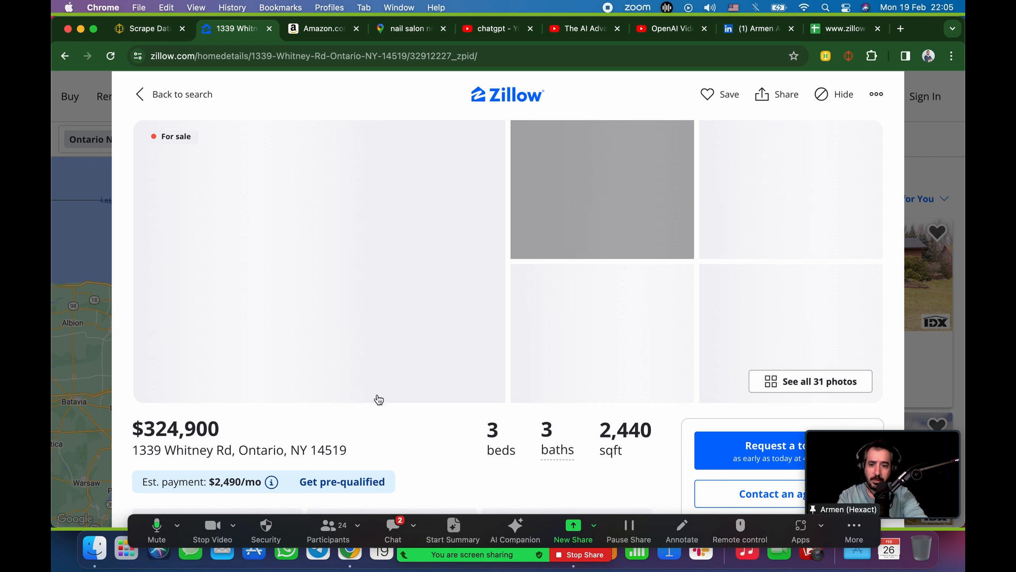
Step: Scroll through the 1339 Whitney Rd listing's price, beds, baths and photos
scroll("down", 3)
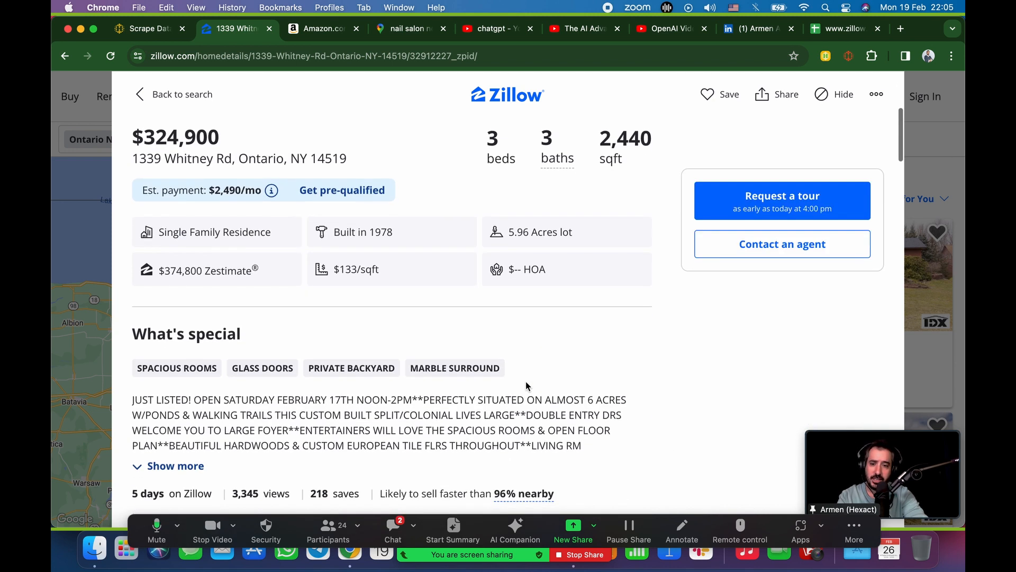
scroll("down", 3)
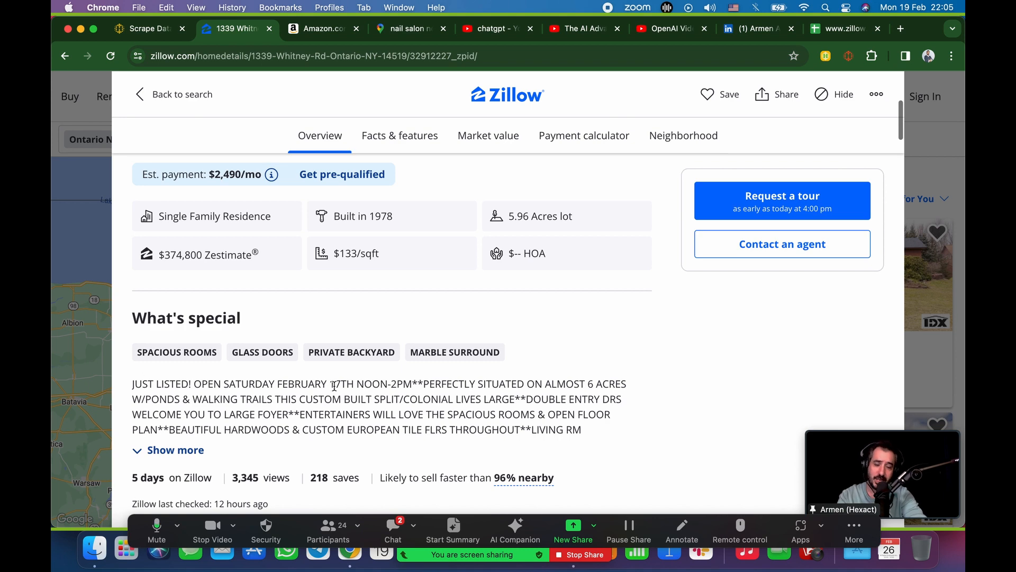
scroll("down", 3)
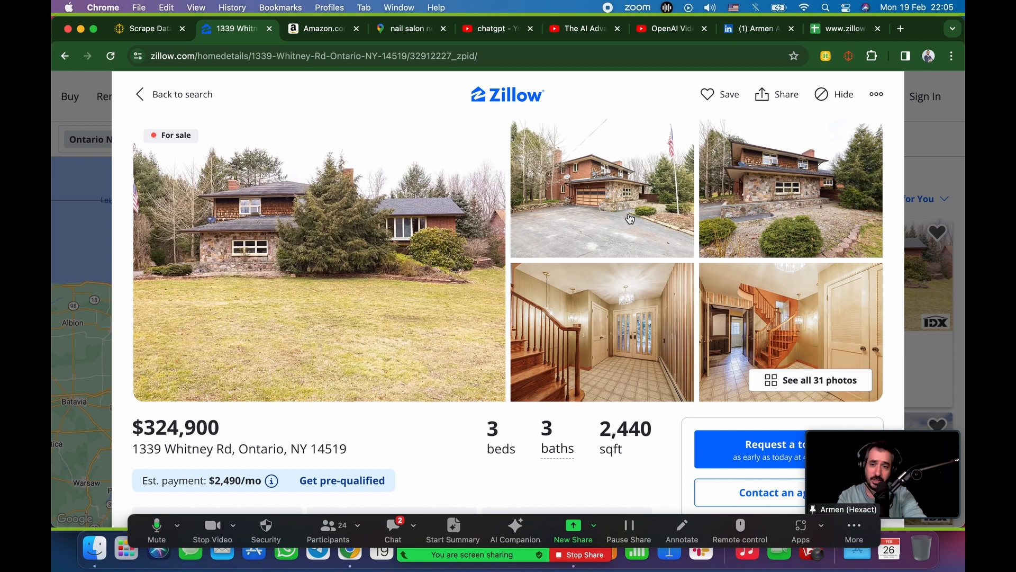
left_click(824, 56)
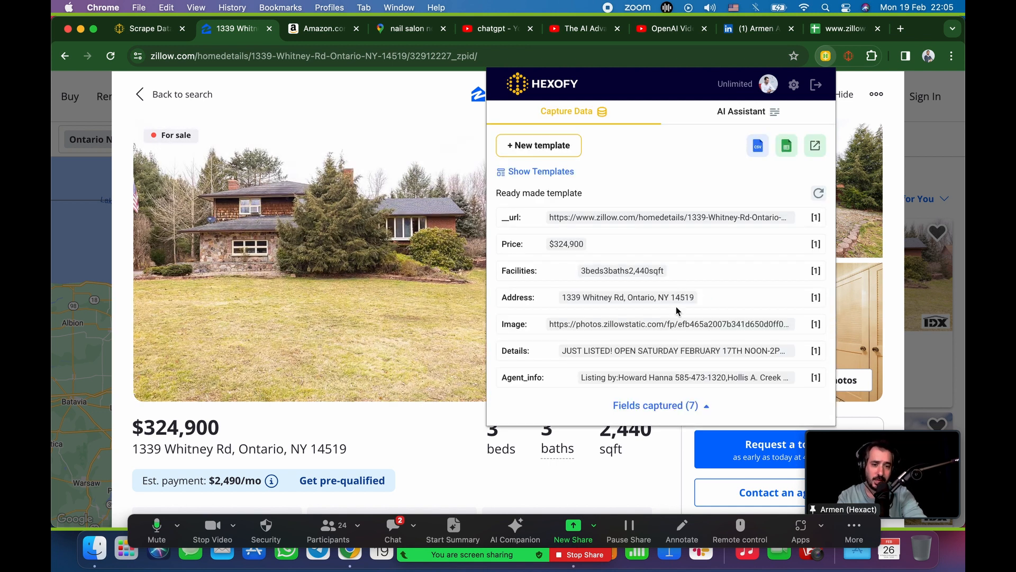
mouse_move(592, 270)
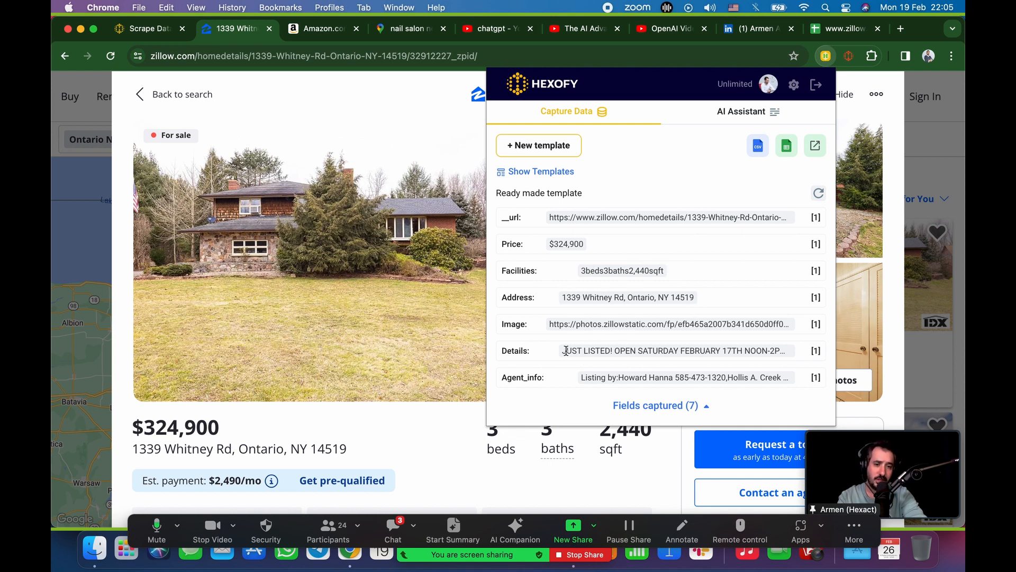
scroll("down", 3)
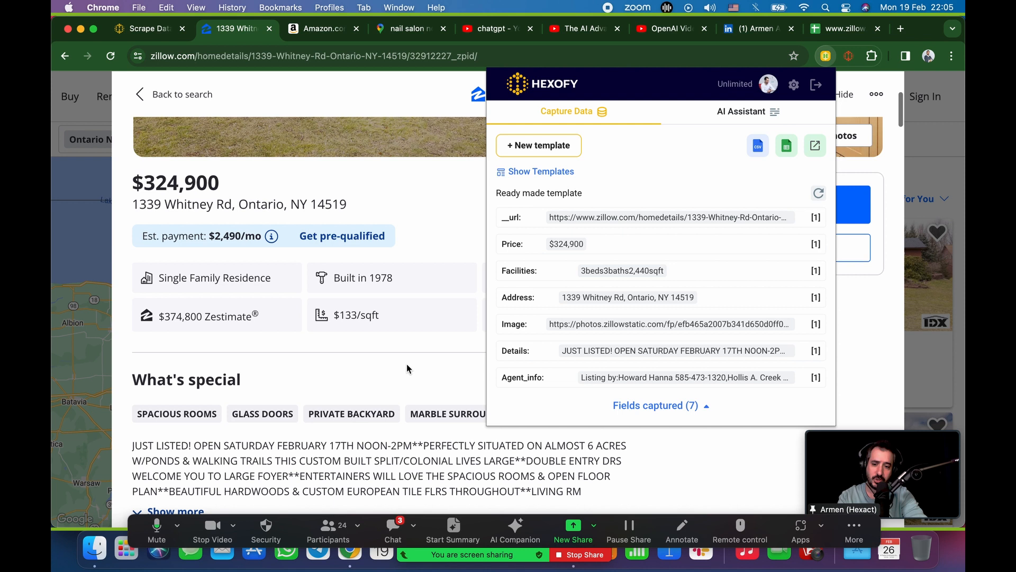
scroll("down", 3)
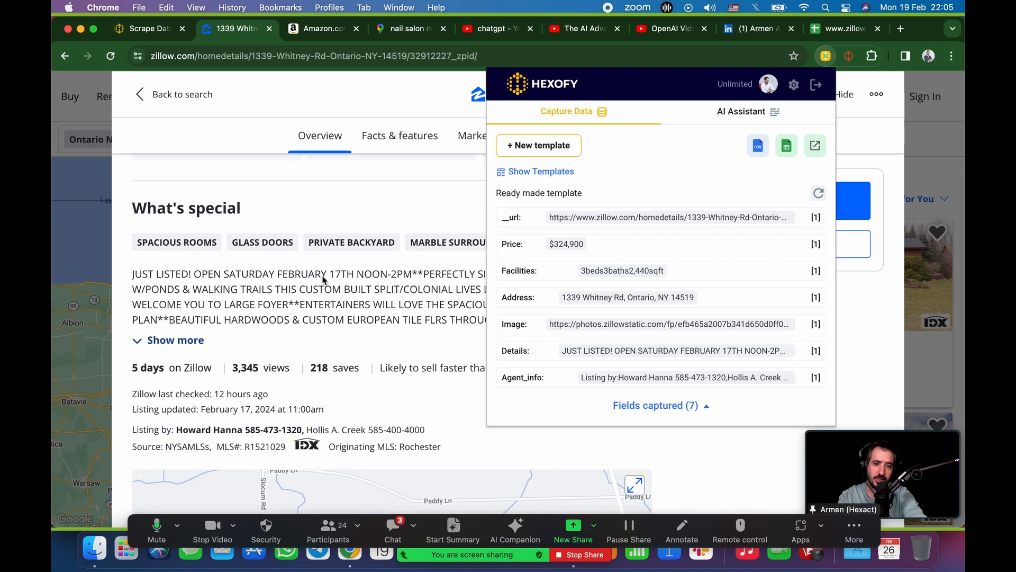
mouse_move(561, 380)
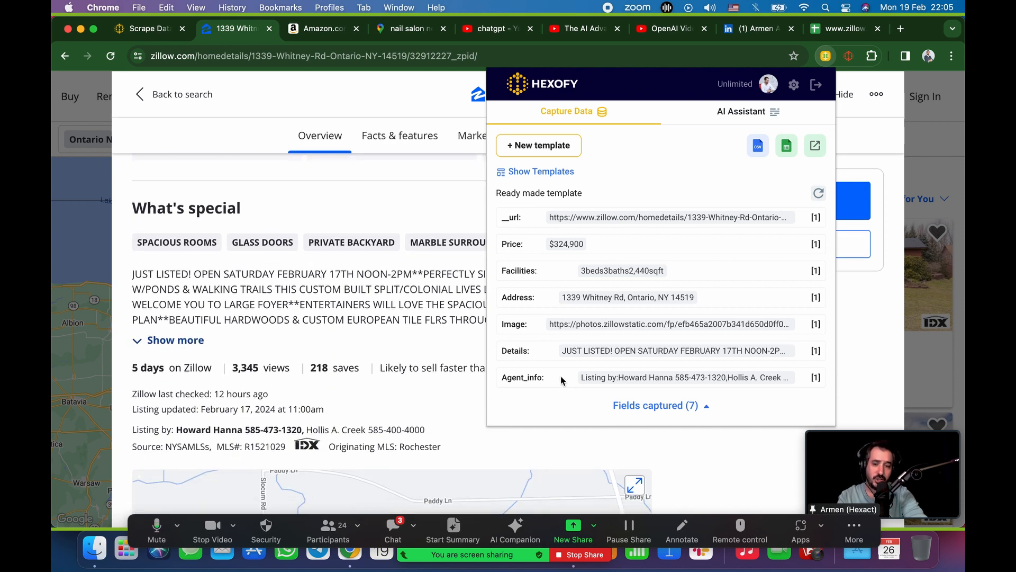
mouse_move(674, 392)
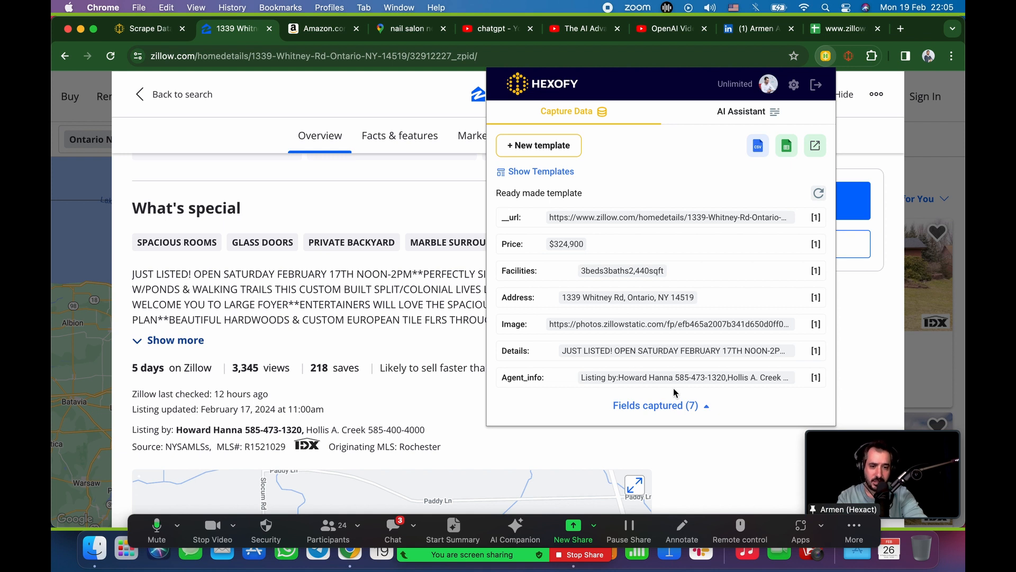
mouse_move(776, 379)
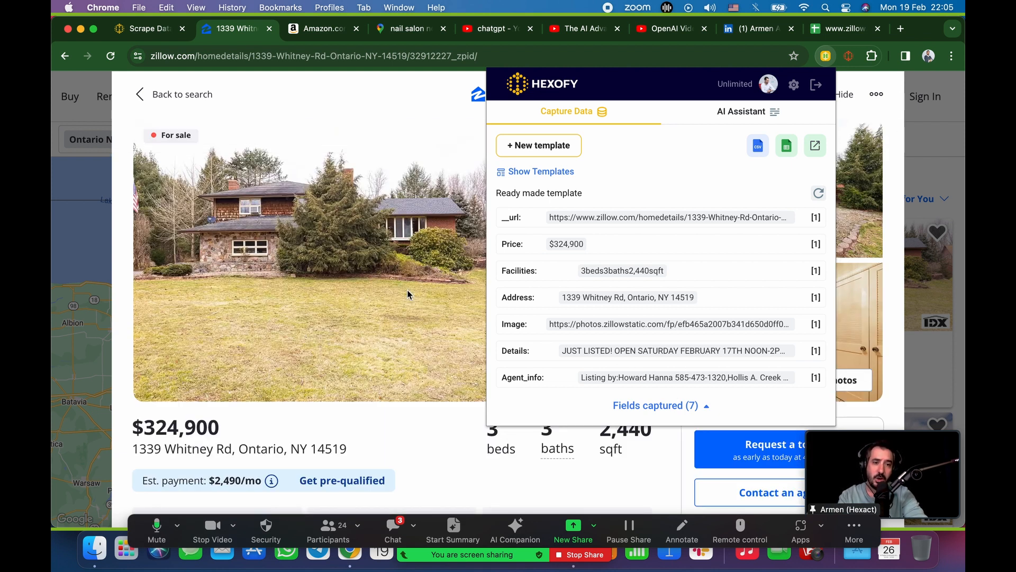
mouse_move(101, 218)
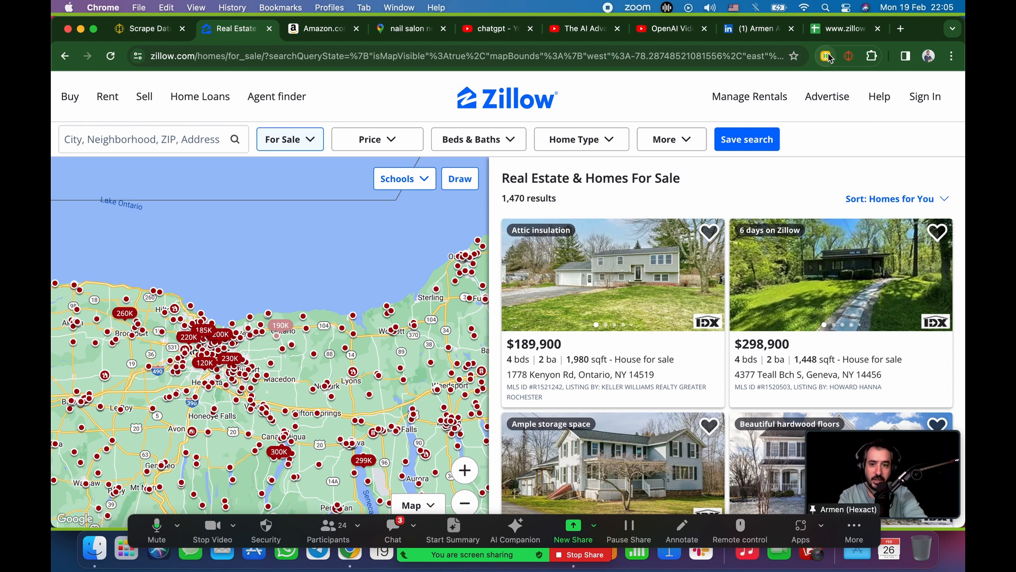
mouse_move(514, 386)
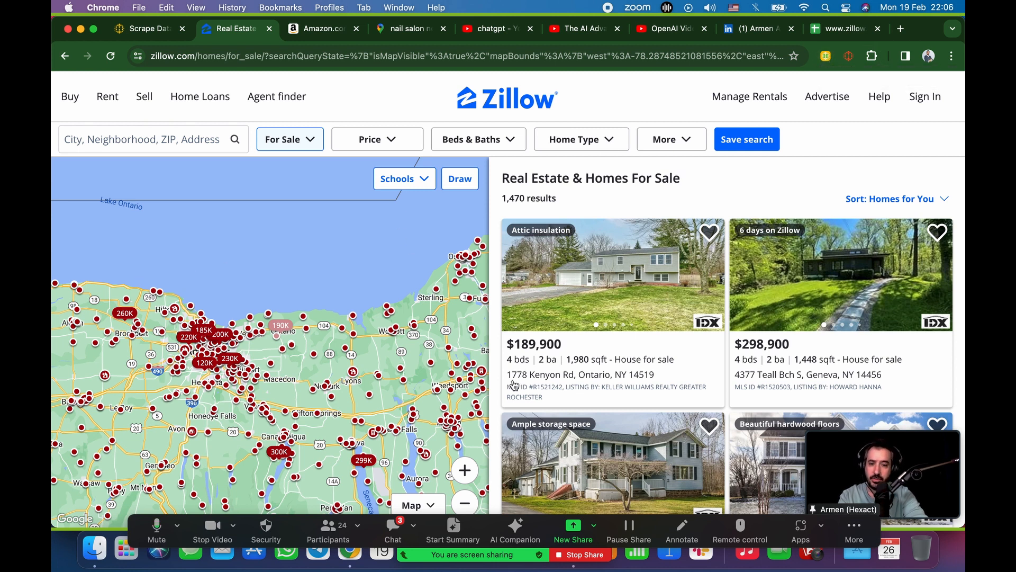
mouse_move(822, 84)
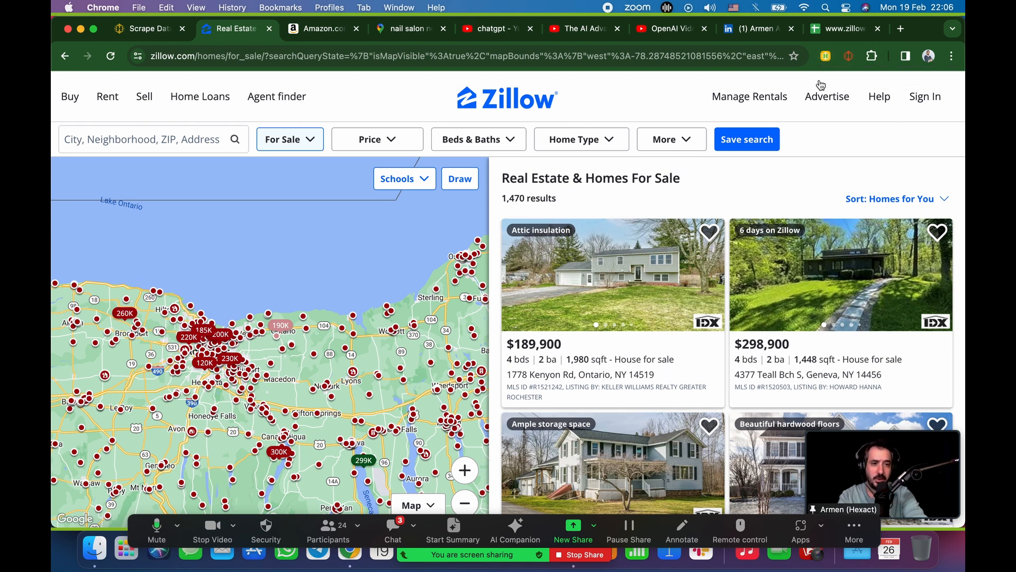
Step: Capture addresses and prices across the nine Zillow result listings in Hexofy's panel
left_click(825, 56)
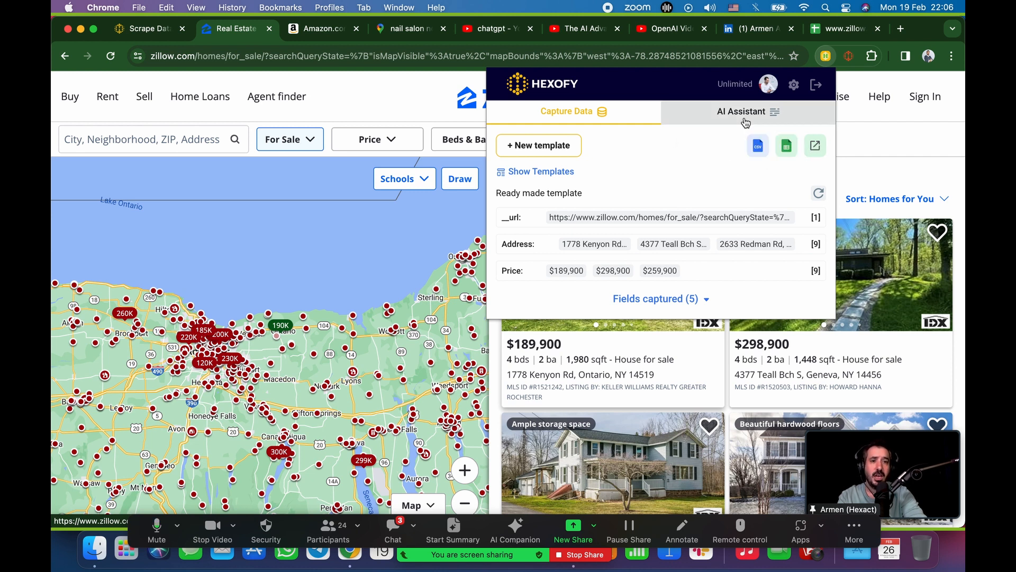
Step: Ask Hexofy's AI assistant 'what is the average property price' of the captured listings
left_click(741, 111)
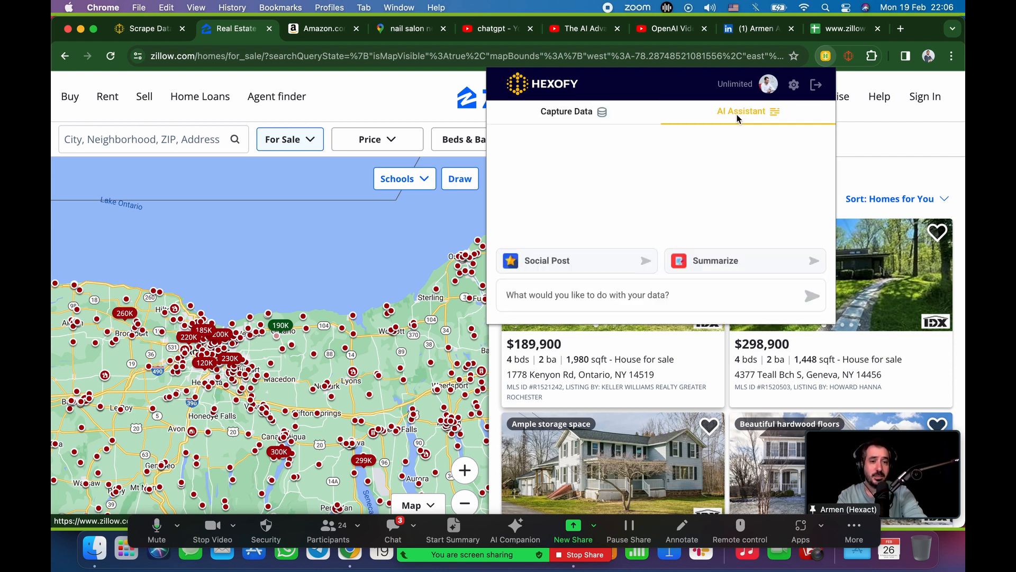
mouse_move(689, 167)
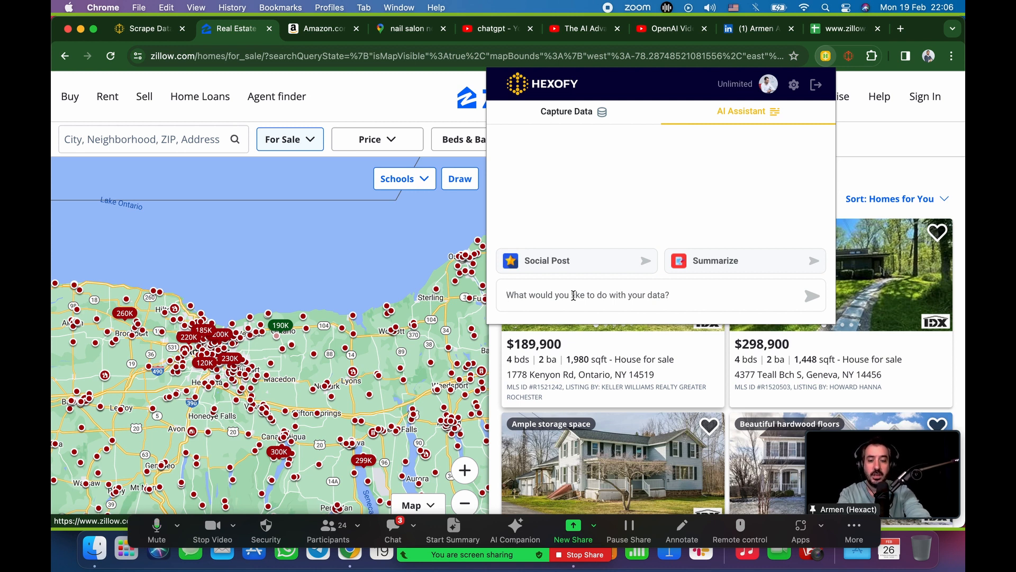
type("what is")
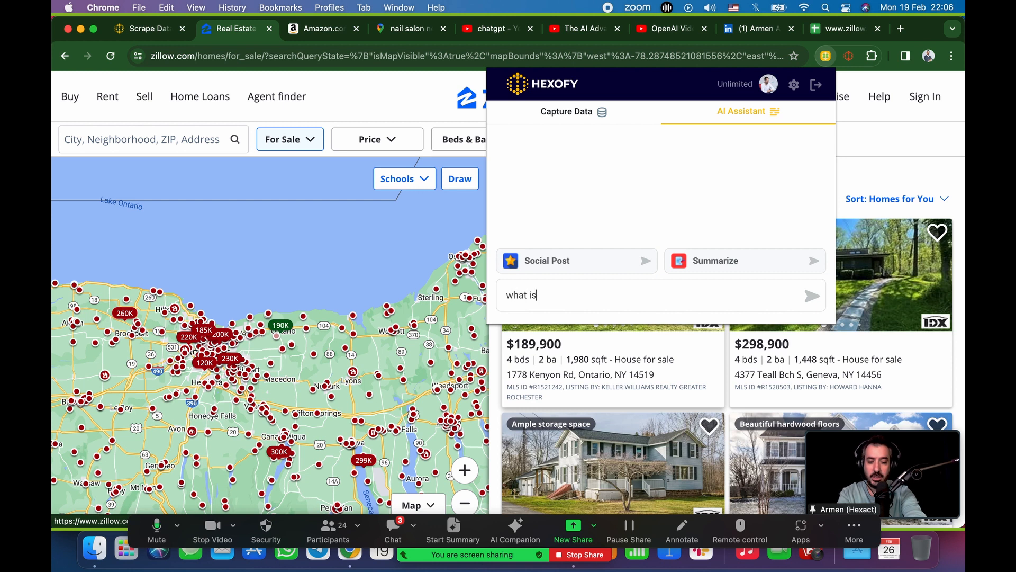
type("the average prperty price")
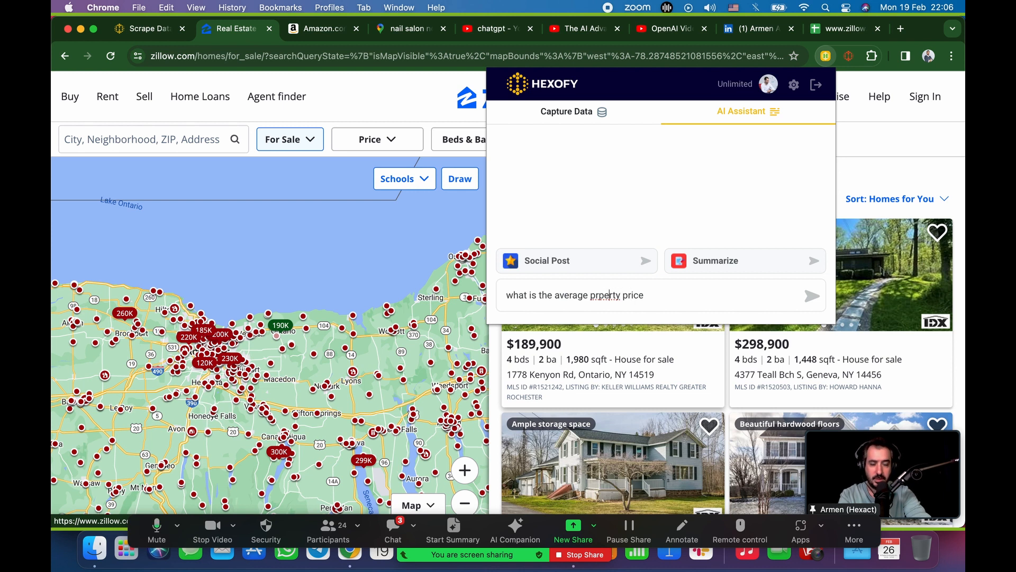
type("property")
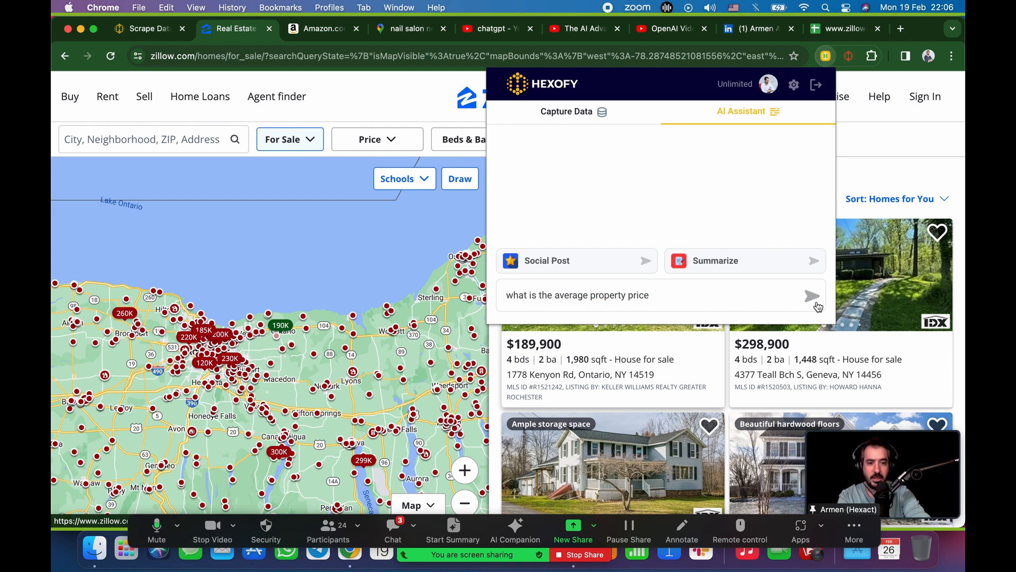
left_click(819, 295)
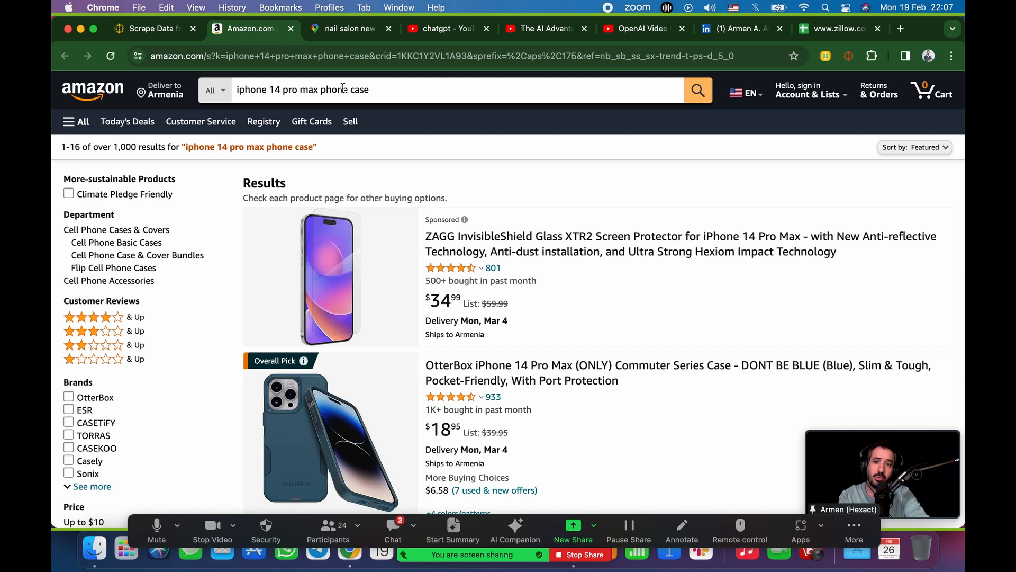
scroll("down", 3)
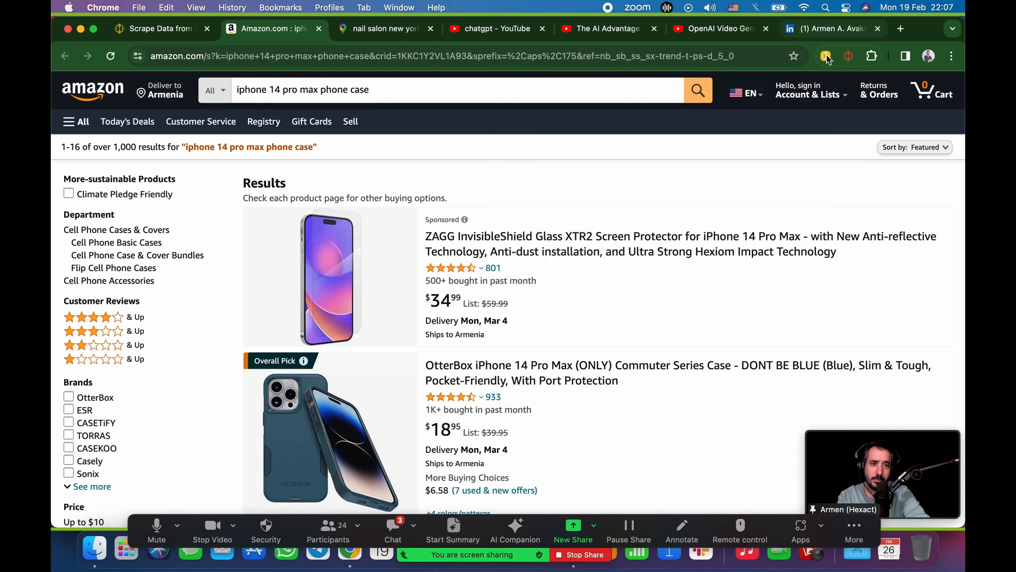
left_click(826, 56)
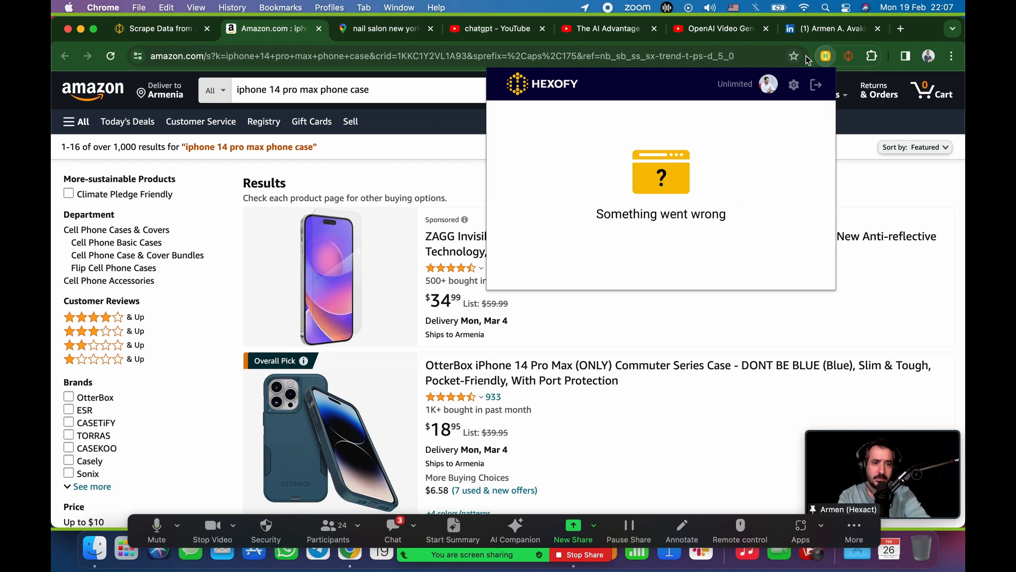
left_click(825, 56)
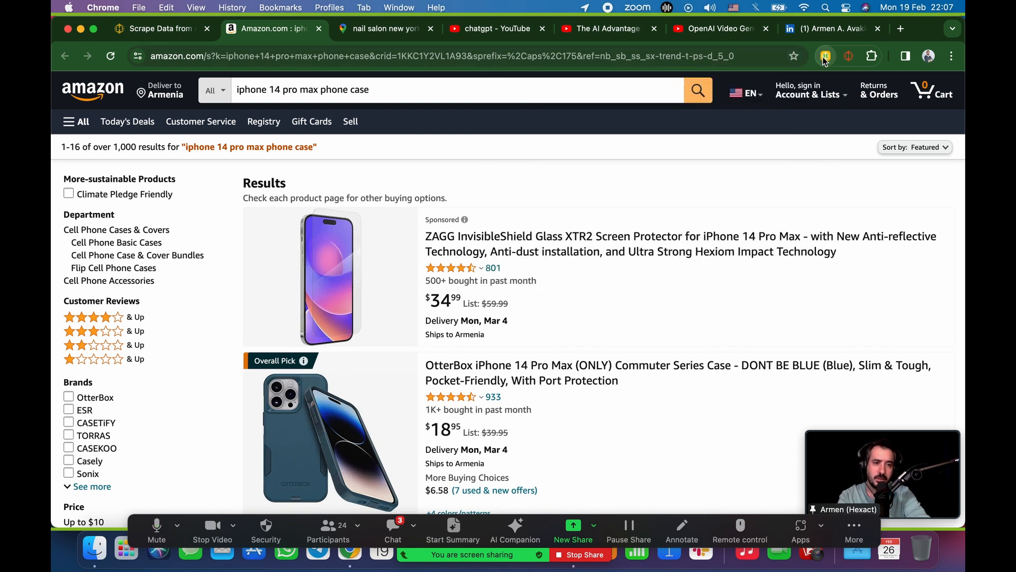
left_click(824, 56)
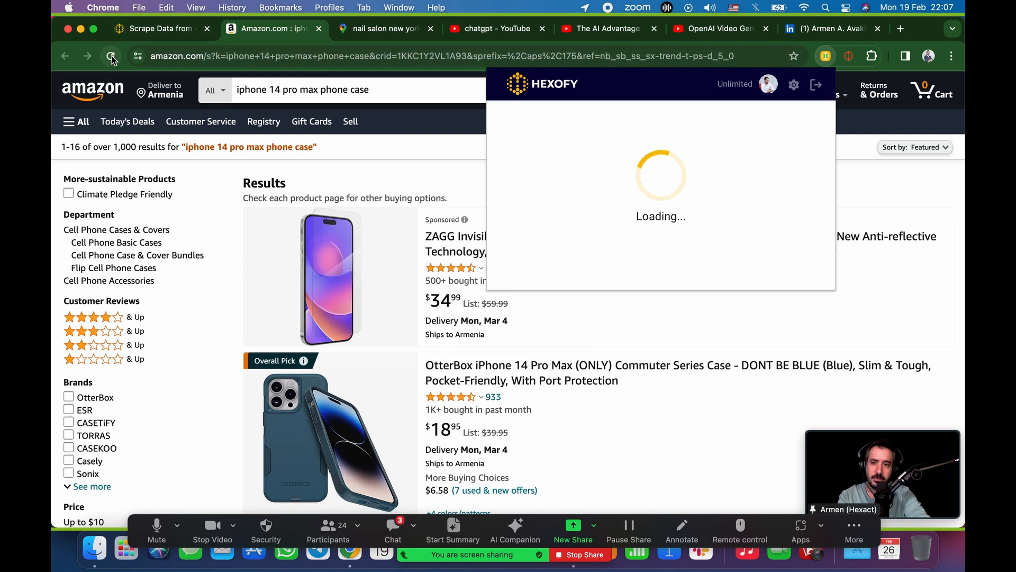
left_click(110, 56)
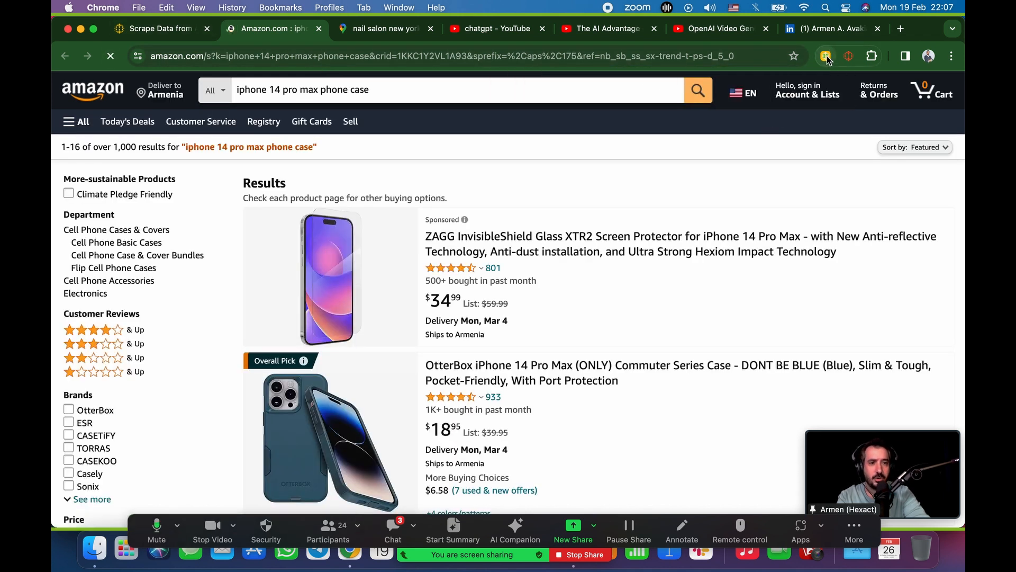
left_click(826, 56)
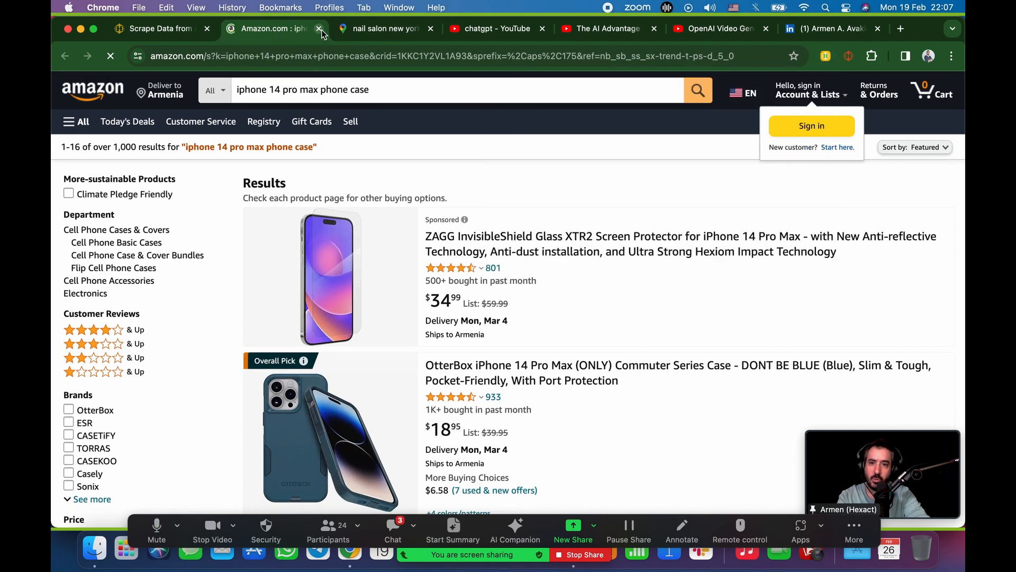
Step: Close the Amazon tab and capture the Google Maps nail salon results with Hexofy for Sheets export
left_click(381, 29)
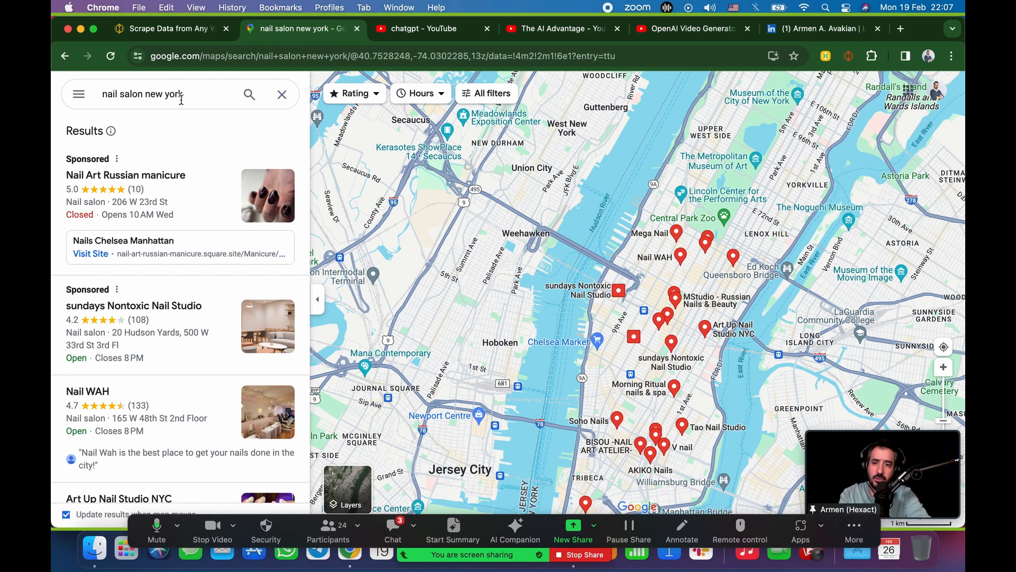
mouse_move(720, 172)
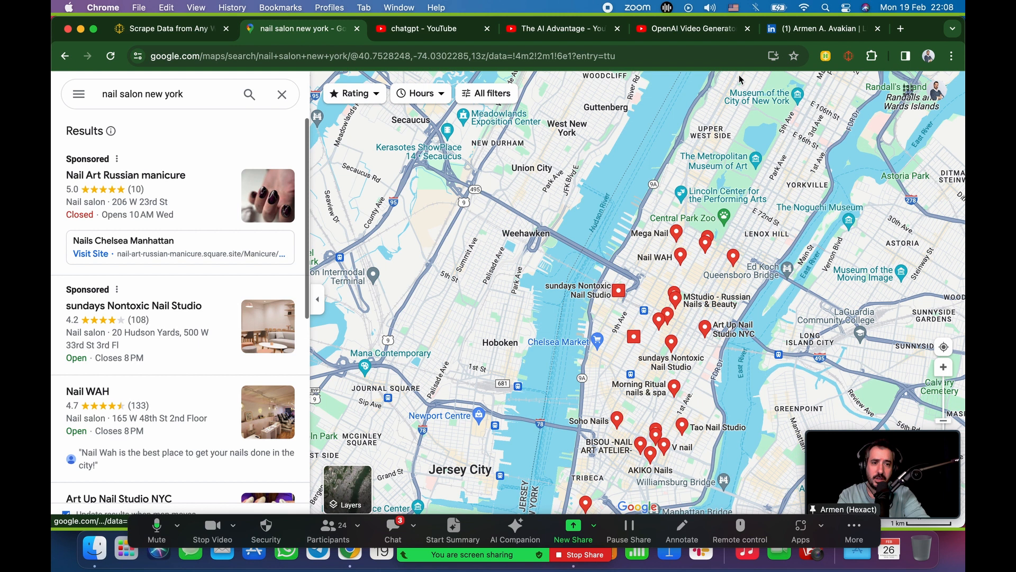
left_click(826, 56)
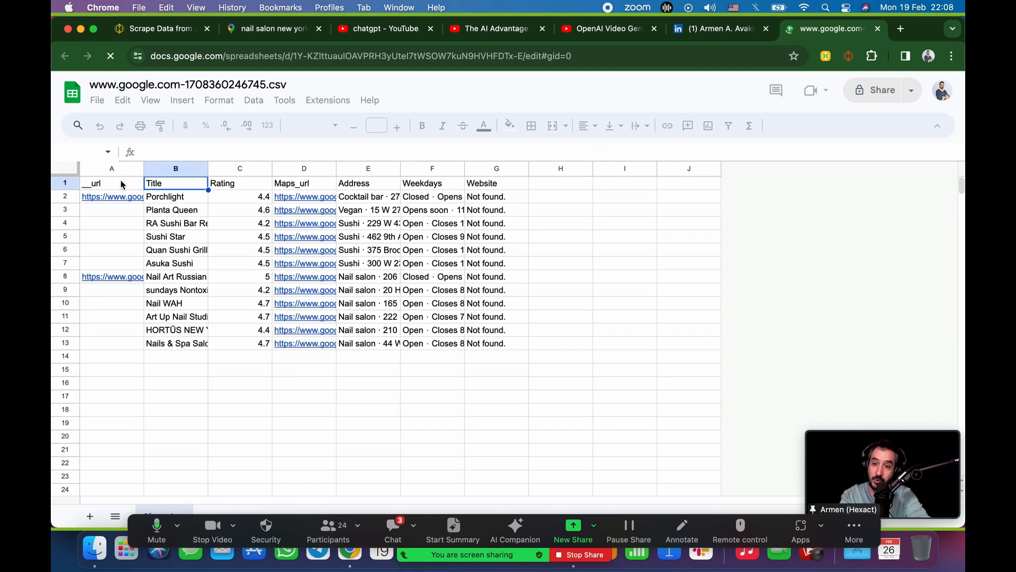
Step: Inspect the sundays Nontoxic Nail Studio row's title, rating, address and website cells
left_click(175, 277)
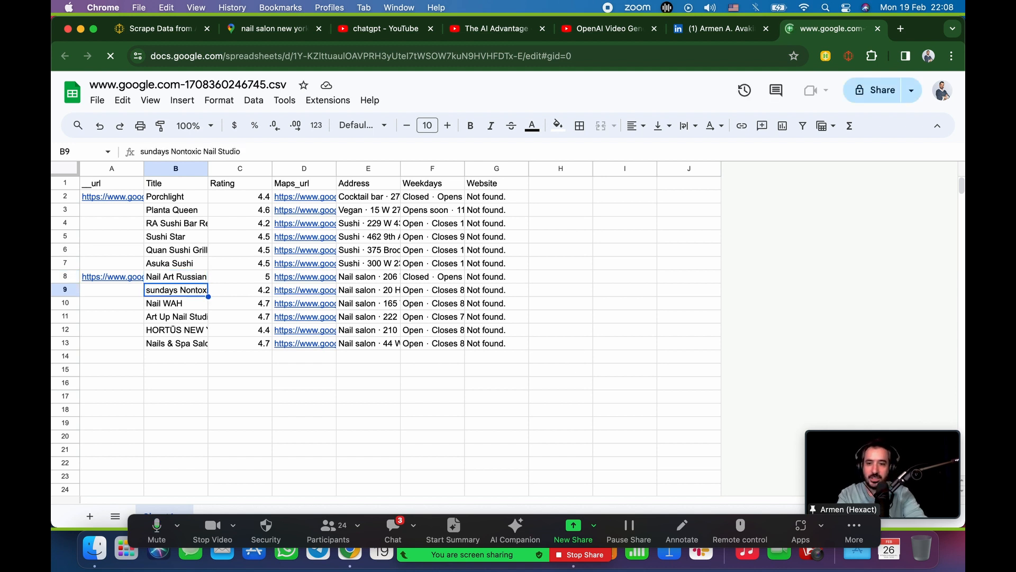
left_click(239, 290)
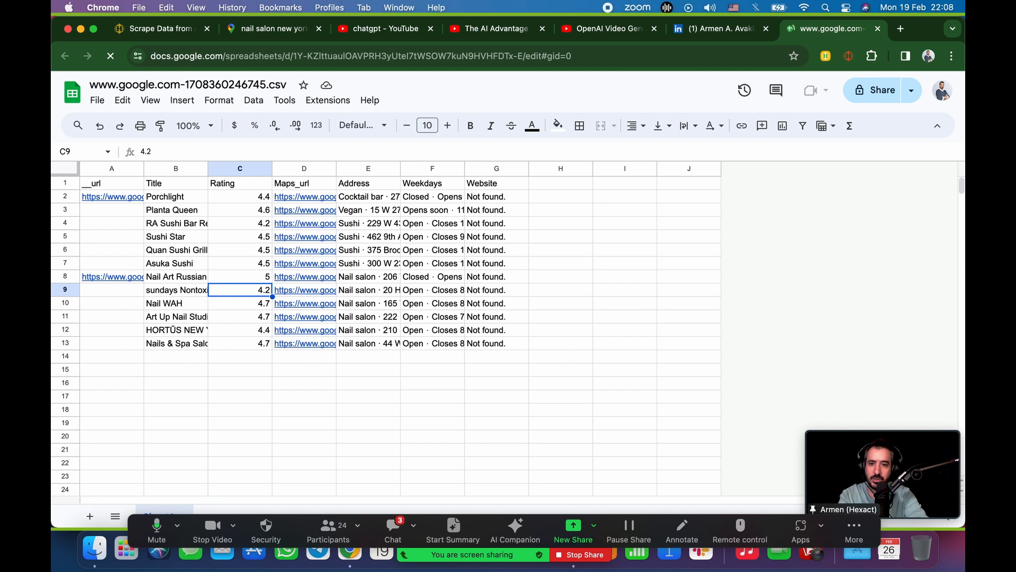
left_click(368, 290)
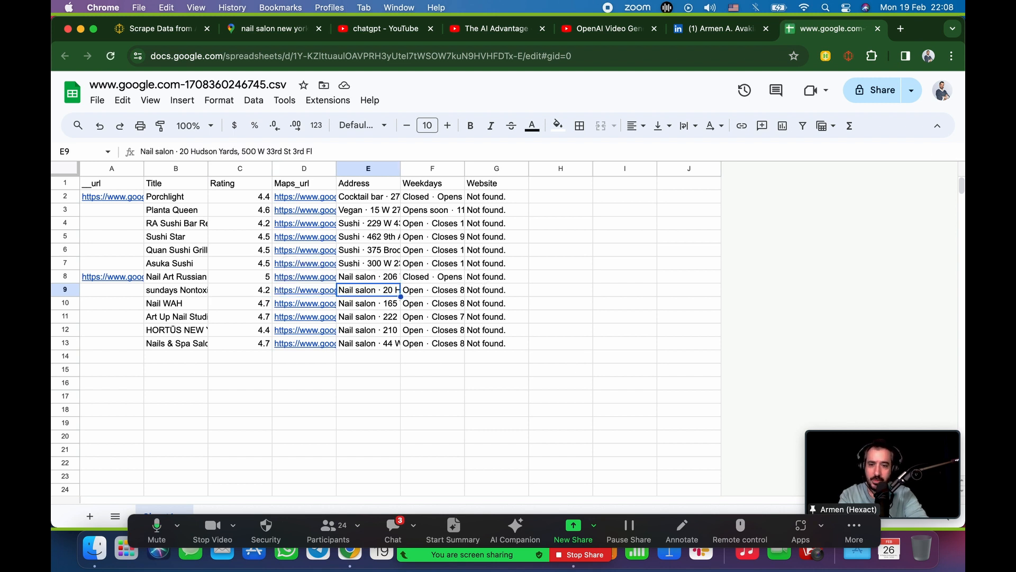
left_click(496, 290)
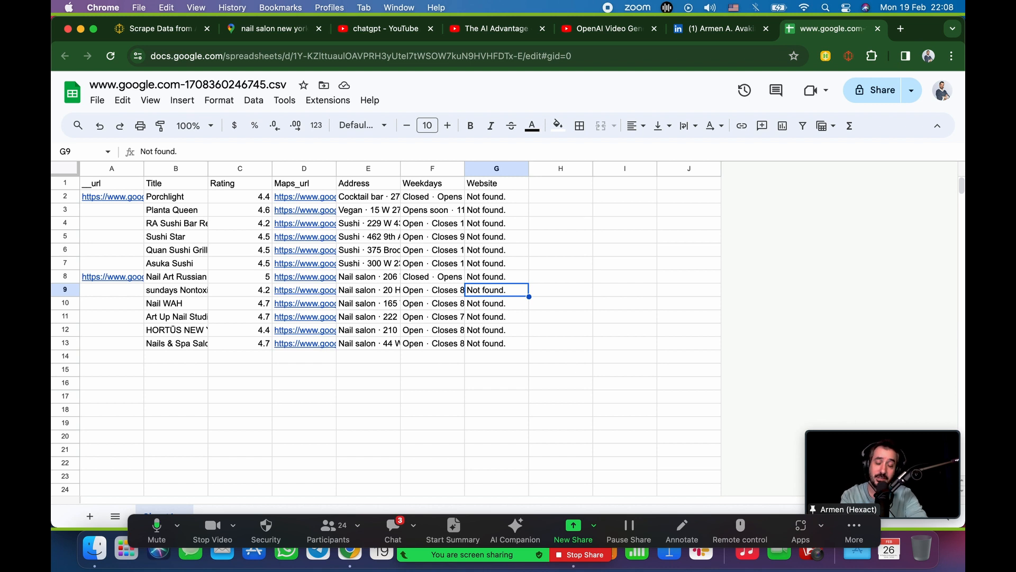
mouse_move(177, 324)
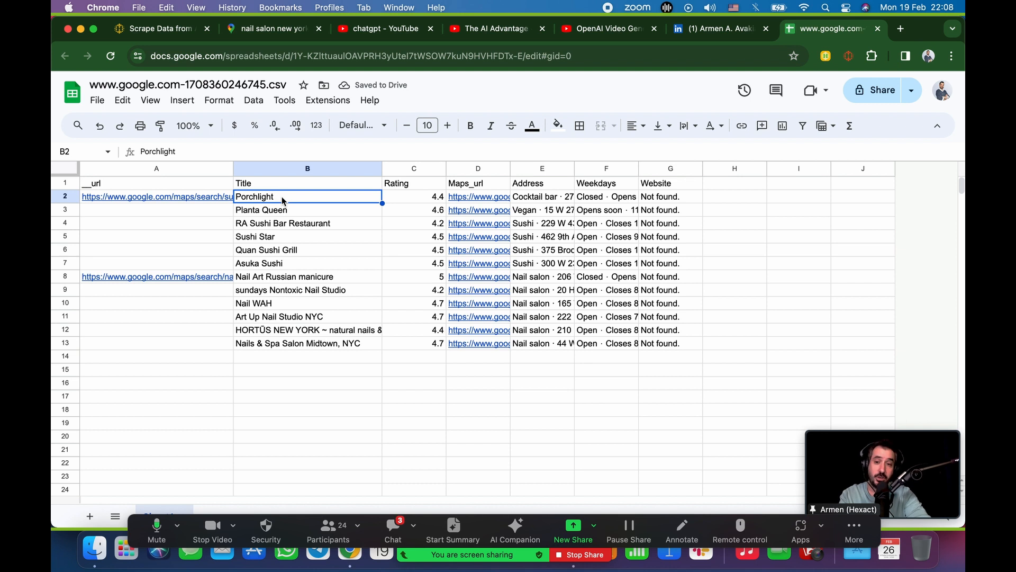
Step: Check the source URL and the Porchlight, Nail WAH, HORTÜS NEW YORK and RA Sushi titles, then return to the map
left_click(155, 197)
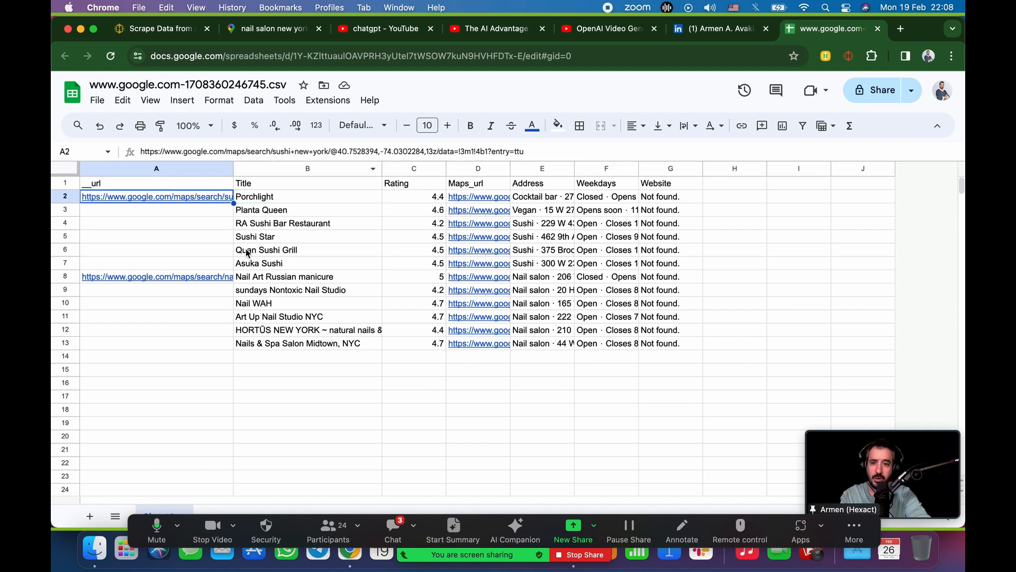
left_click(157, 276)
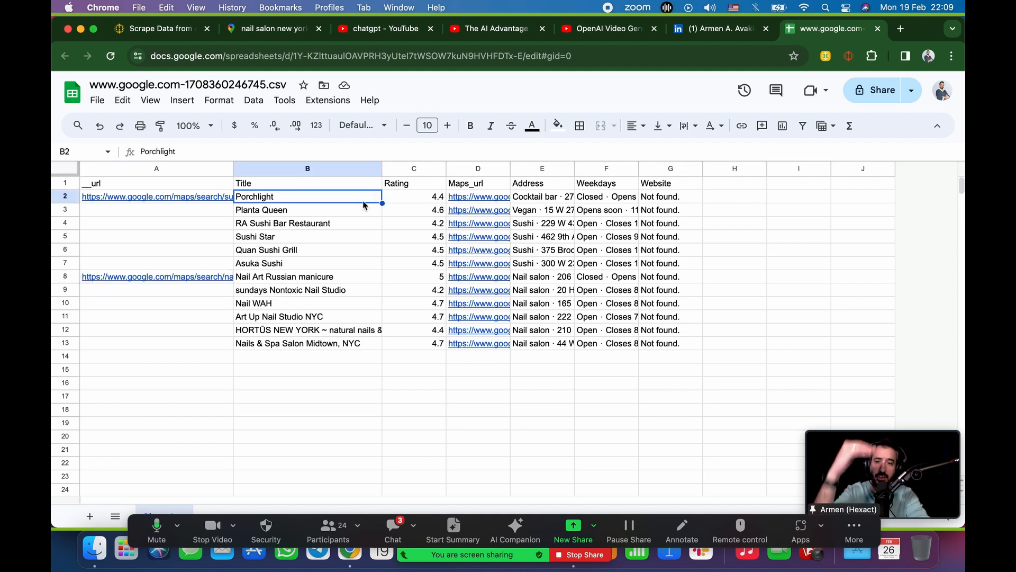
left_click(307, 303)
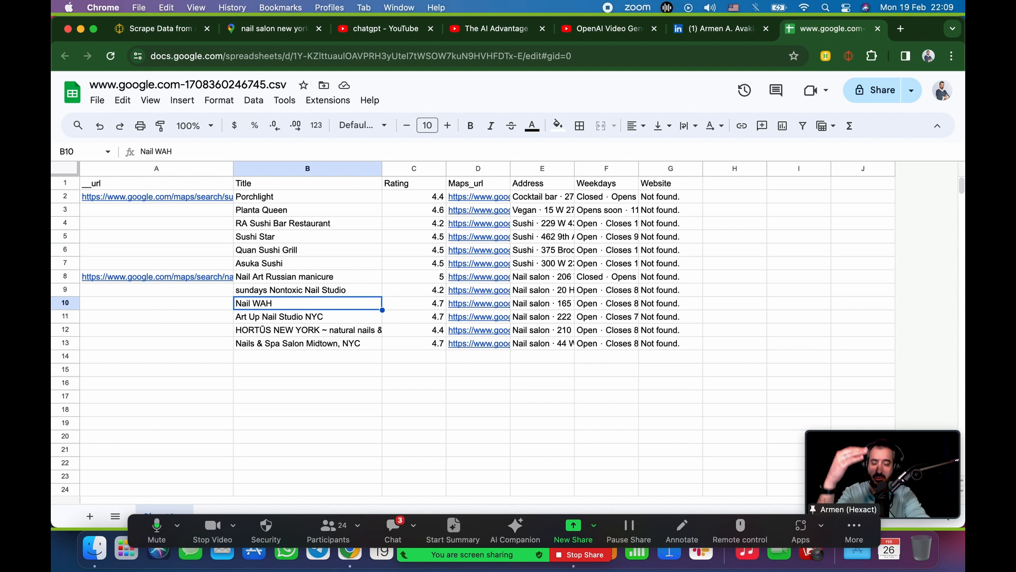
left_click(307, 329)
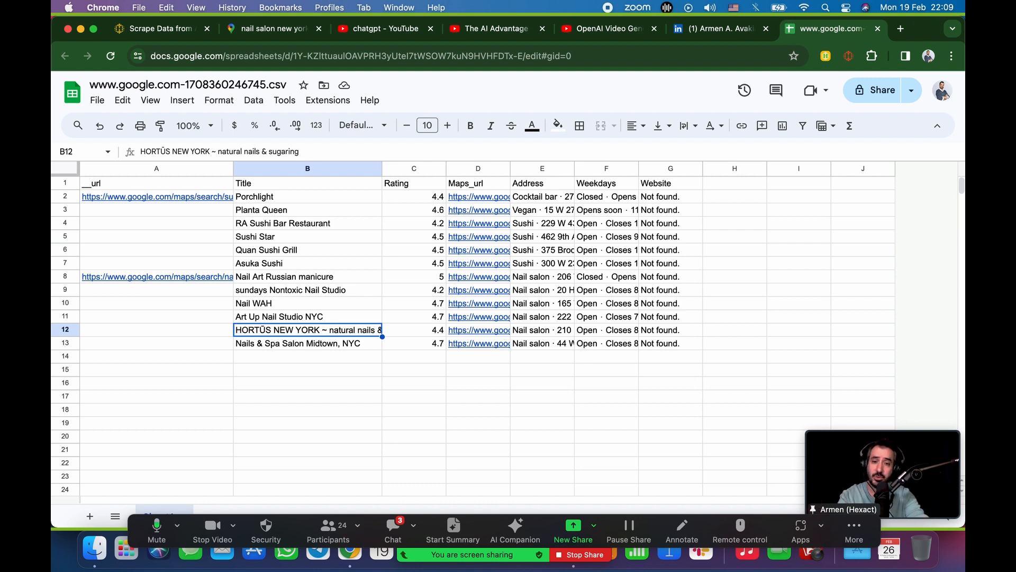
left_click(307, 223)
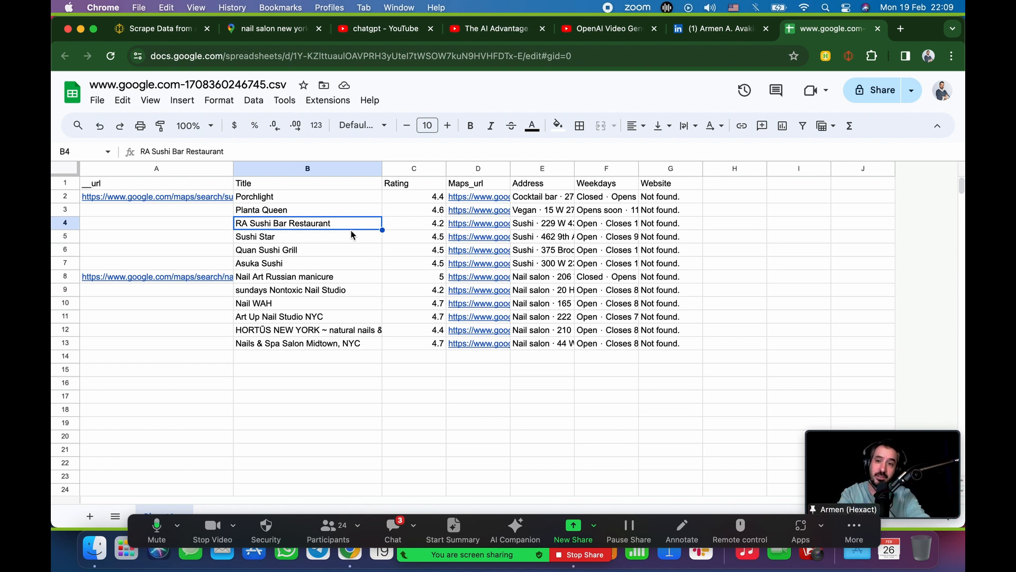
left_click(272, 28)
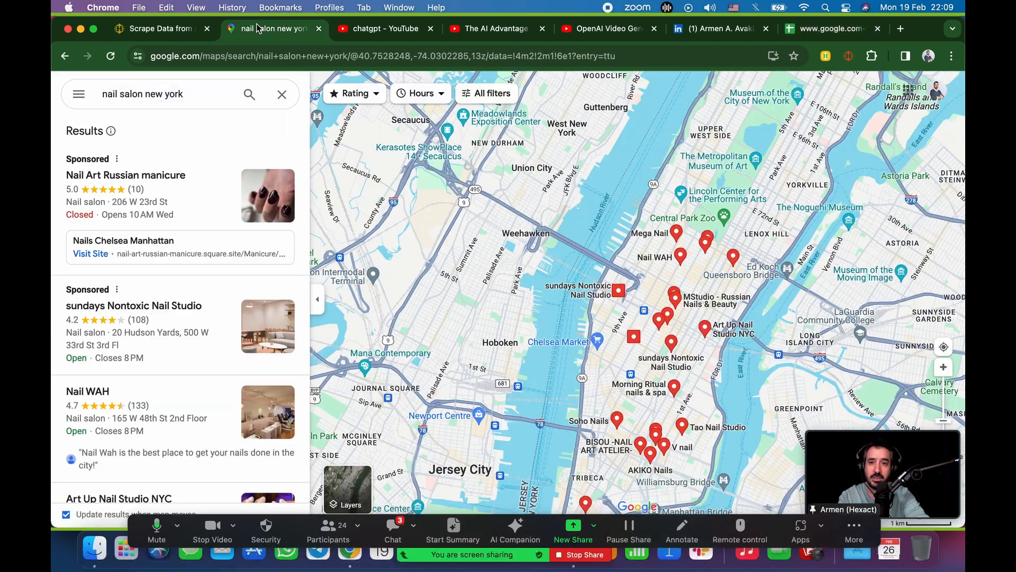
Step: Close the map tab and open the ChatGPT Memory video from The AI Advantage results
left_click(272, 27)
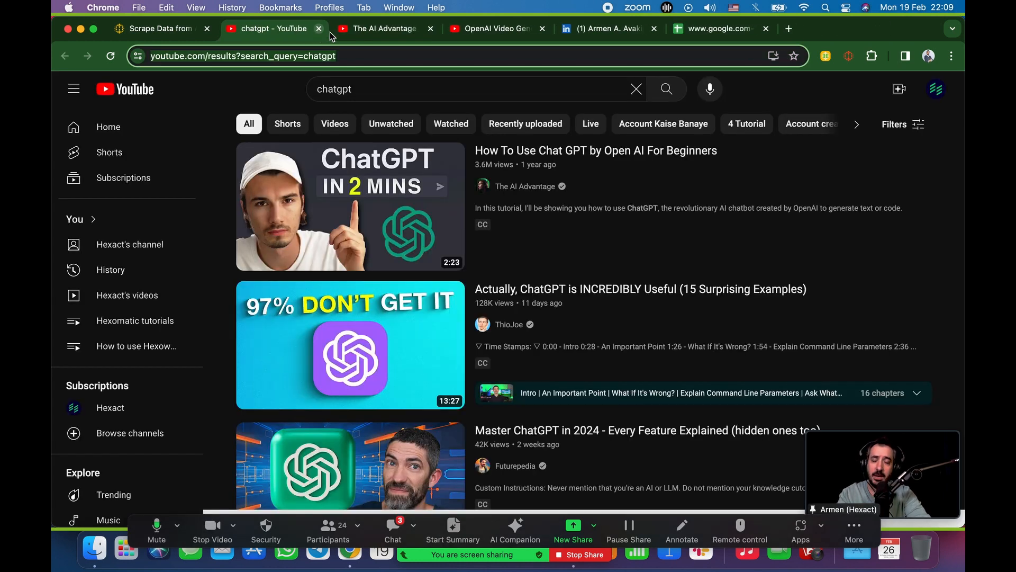
scroll("down", 3)
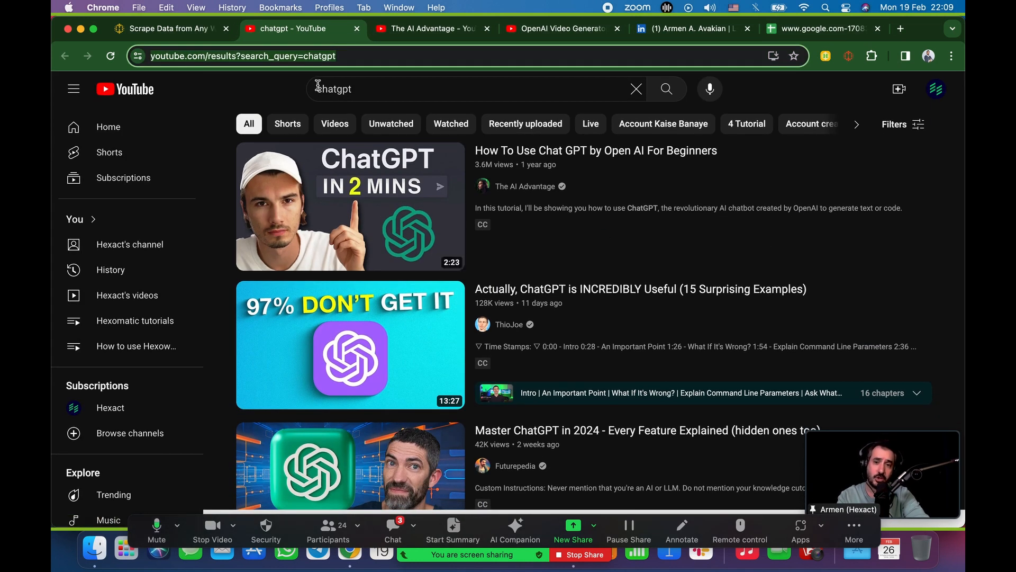
mouse_move(593, 223)
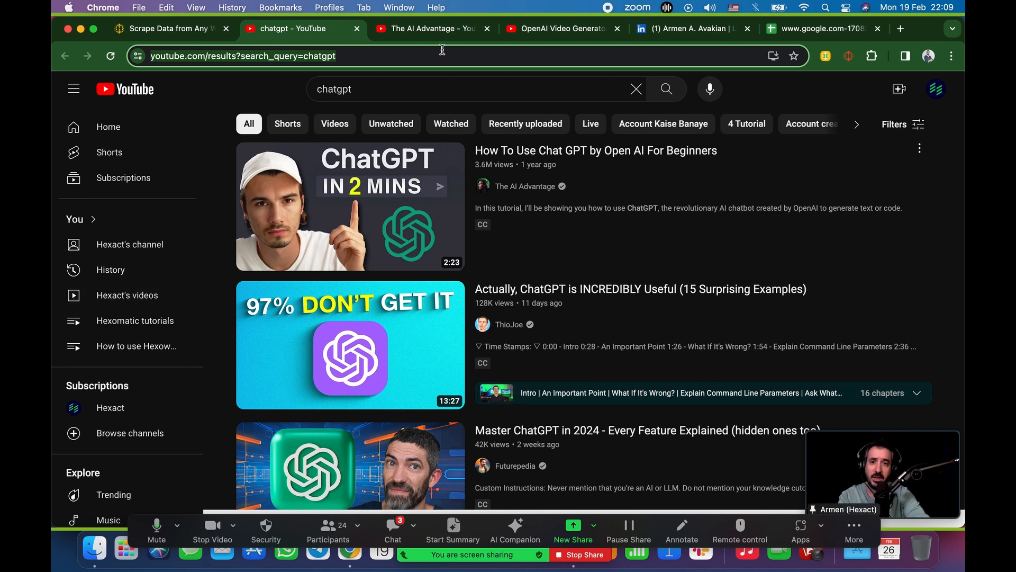
left_click(428, 28)
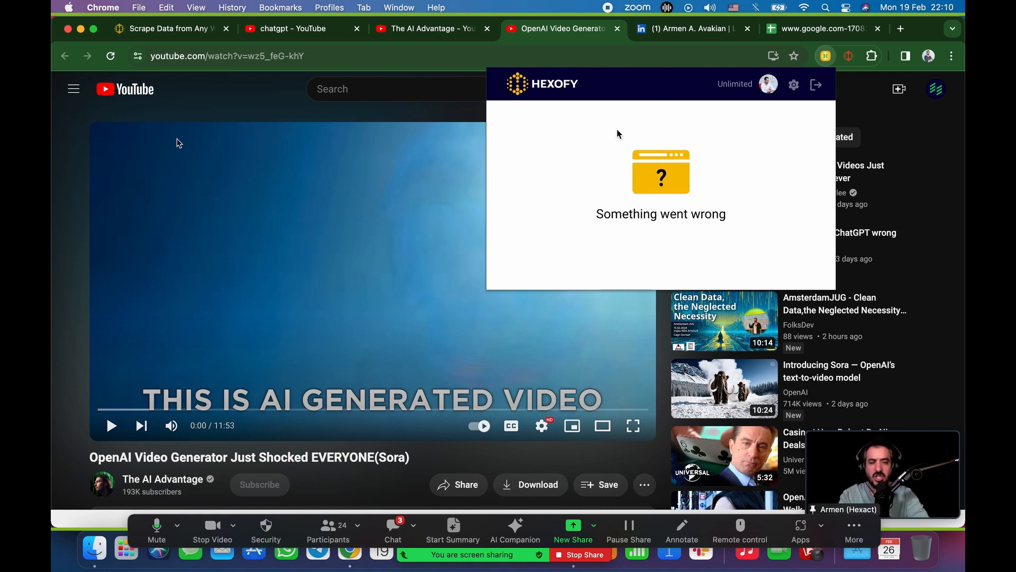
mouse_move(616, 33)
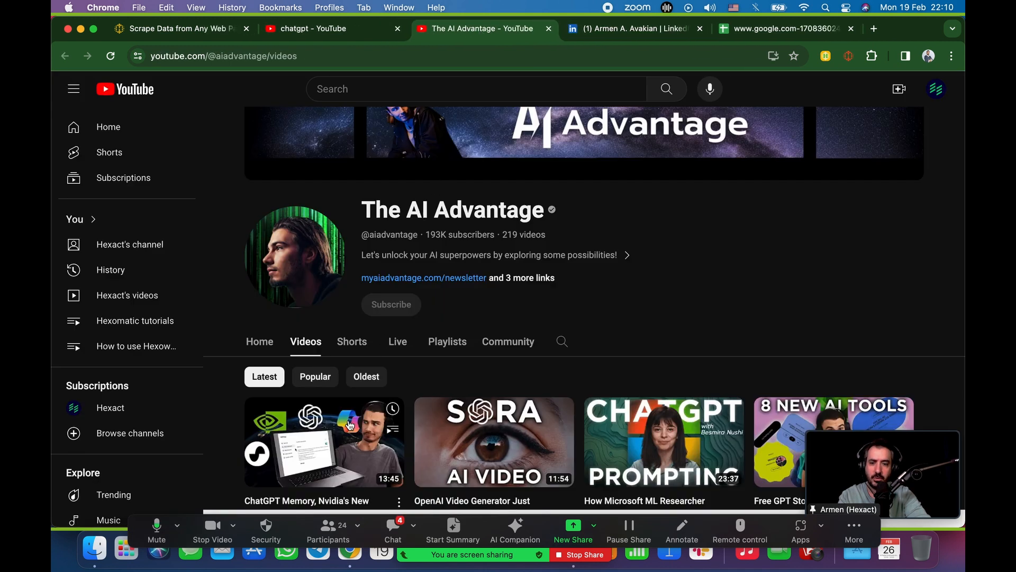
left_click(324, 442)
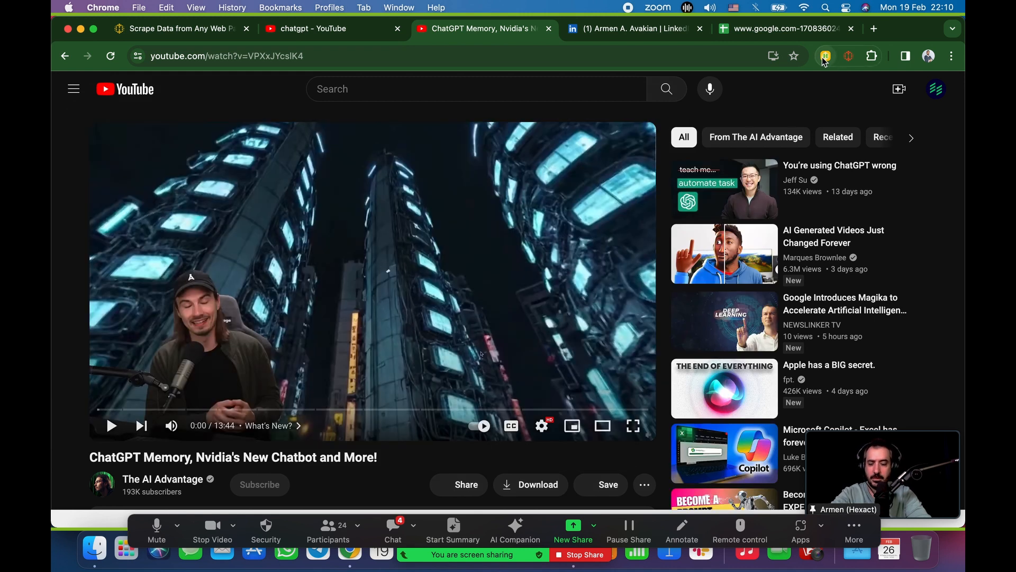
Step: Try Hexofy on the YouTube video pages, then move on to the LinkedIn profile tab
left_click(825, 56)
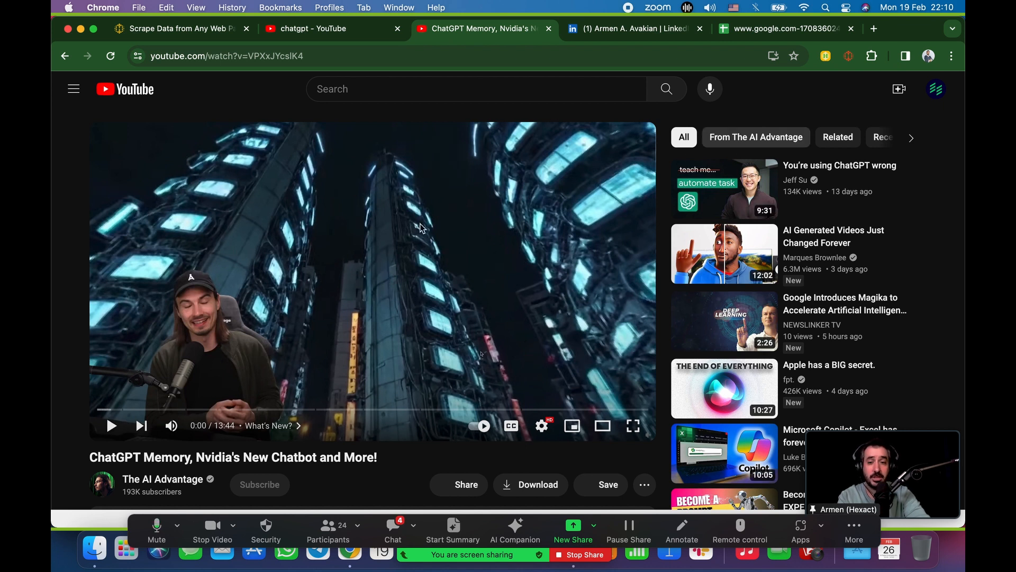
left_click(825, 56)
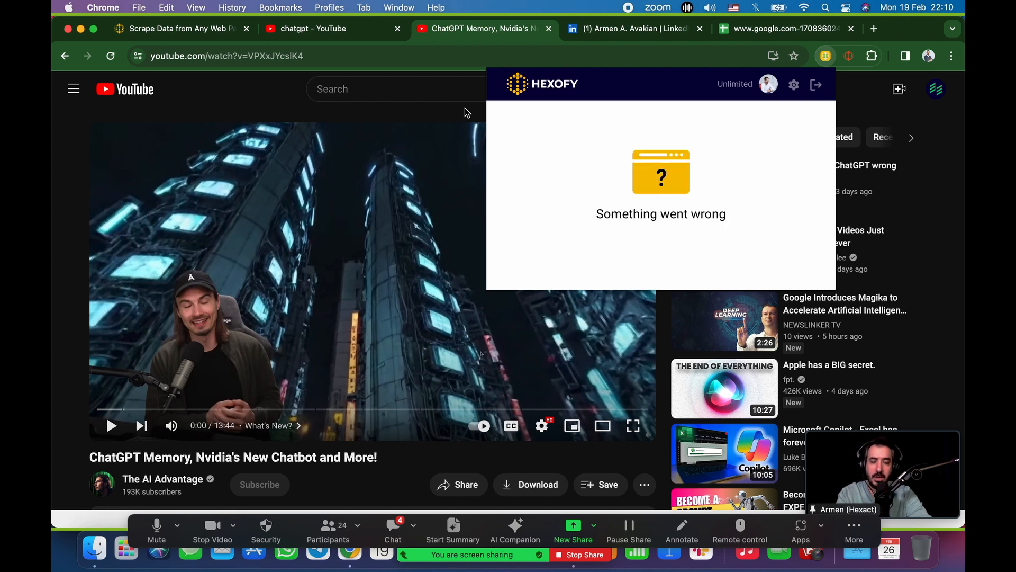
mouse_move(482, 29)
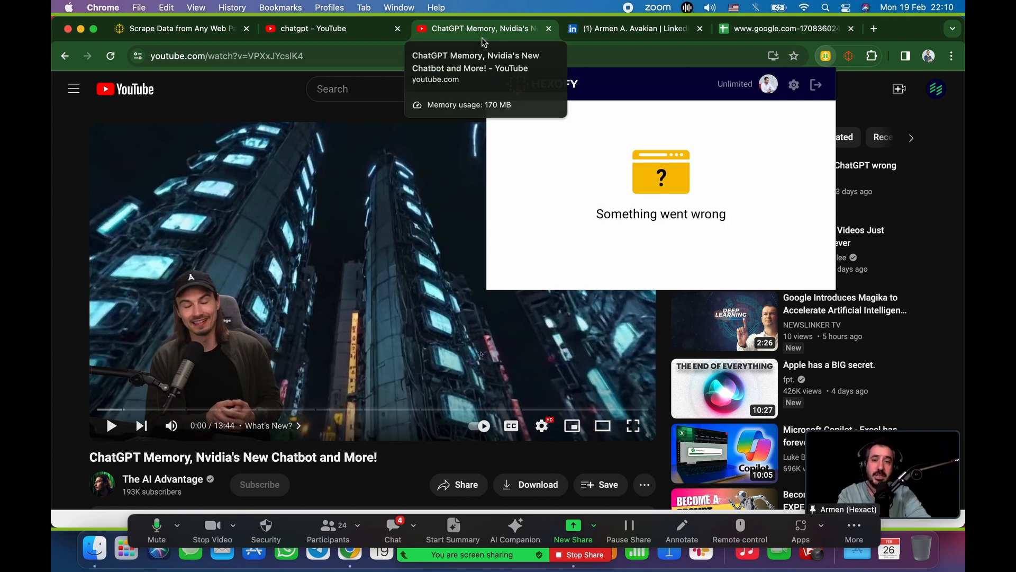
left_click(318, 29)
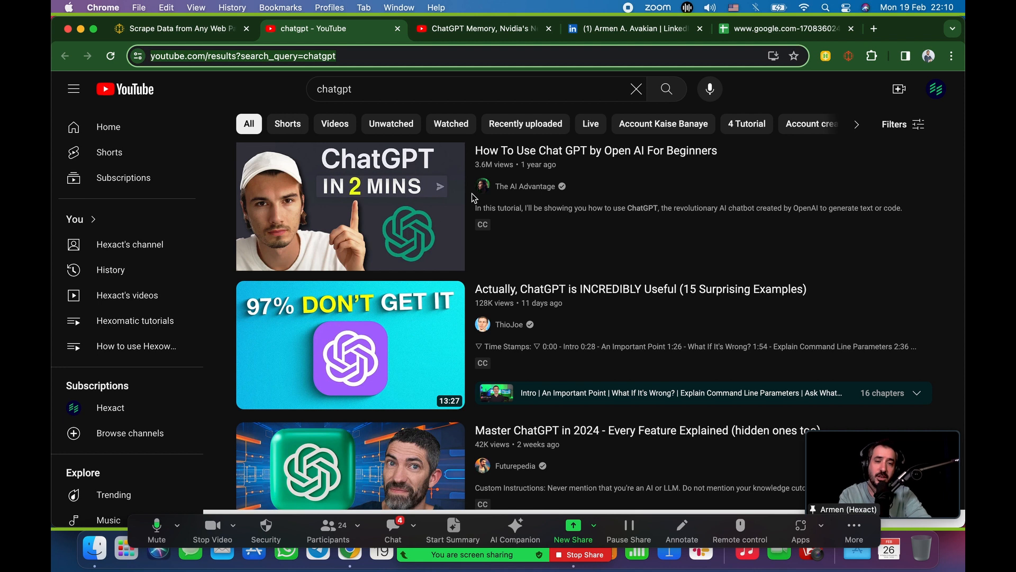
left_click(632, 29)
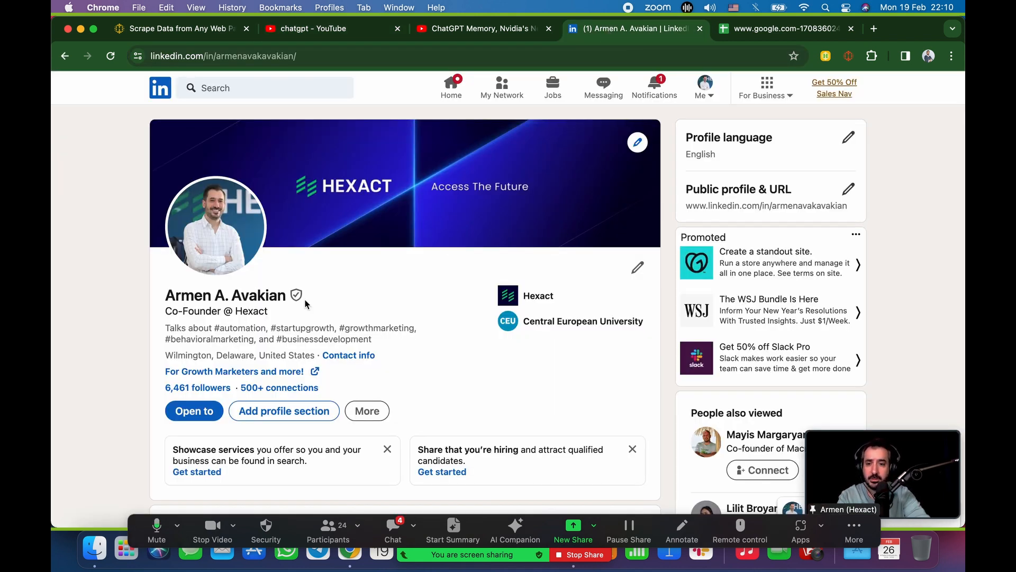
Step: Review the LinkedIn profile and close the leftover YouTube tabs
scroll("down", 3)
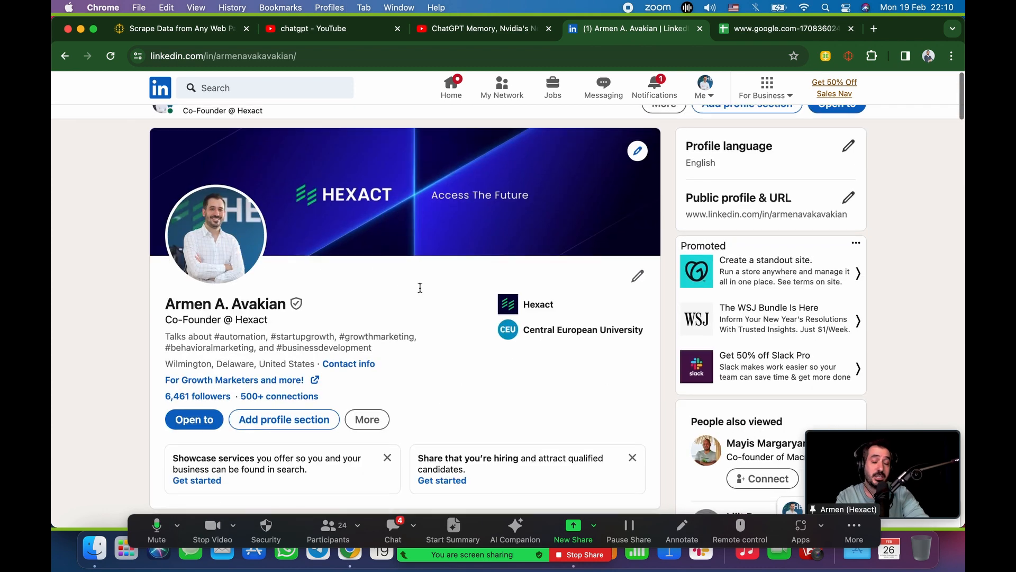
scroll("down", 3)
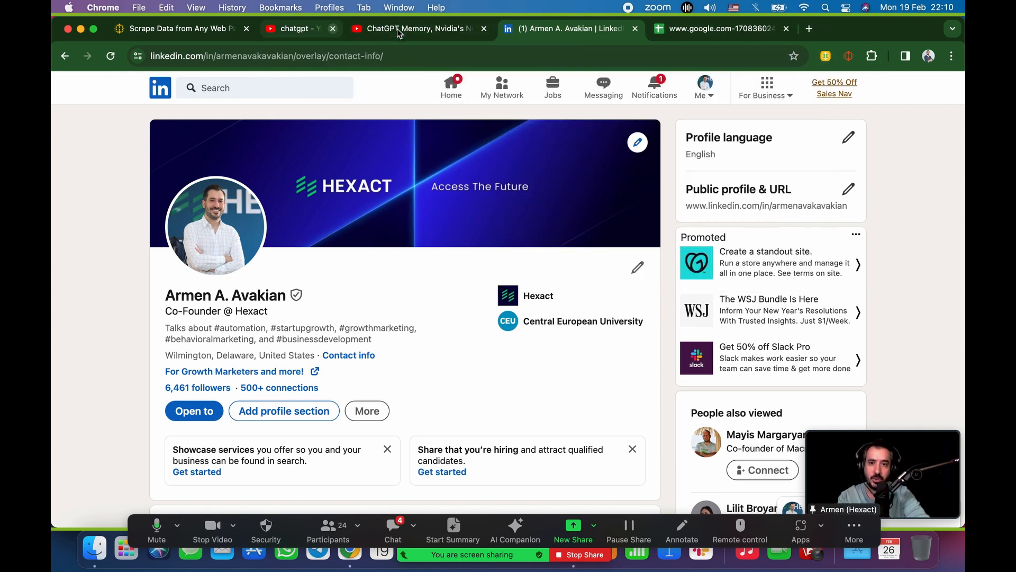
left_click(483, 28)
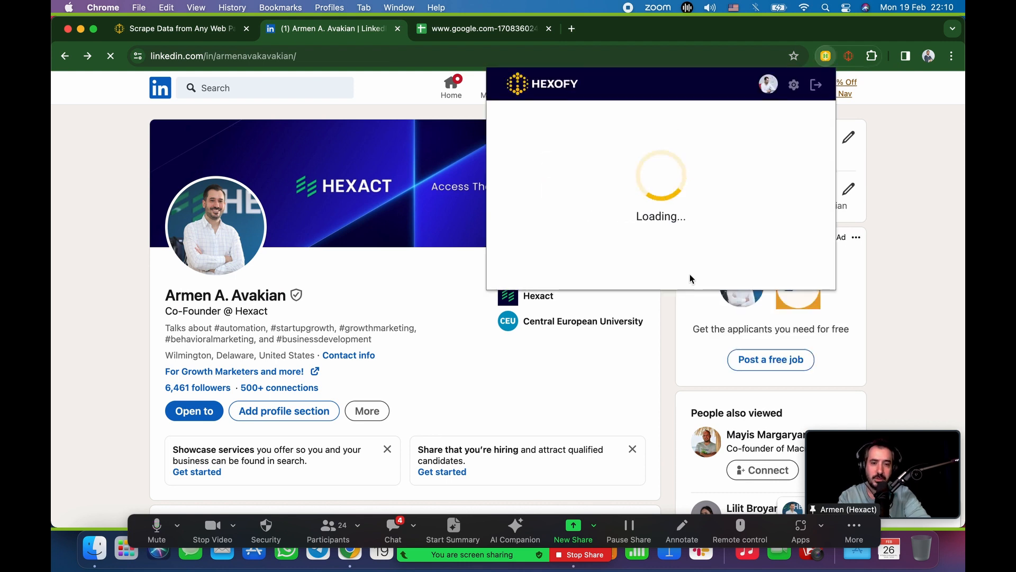
Step: Capture the profile with Hexofy and expand its 12 fields: name, profession, location, company, languages
left_click(348, 355)
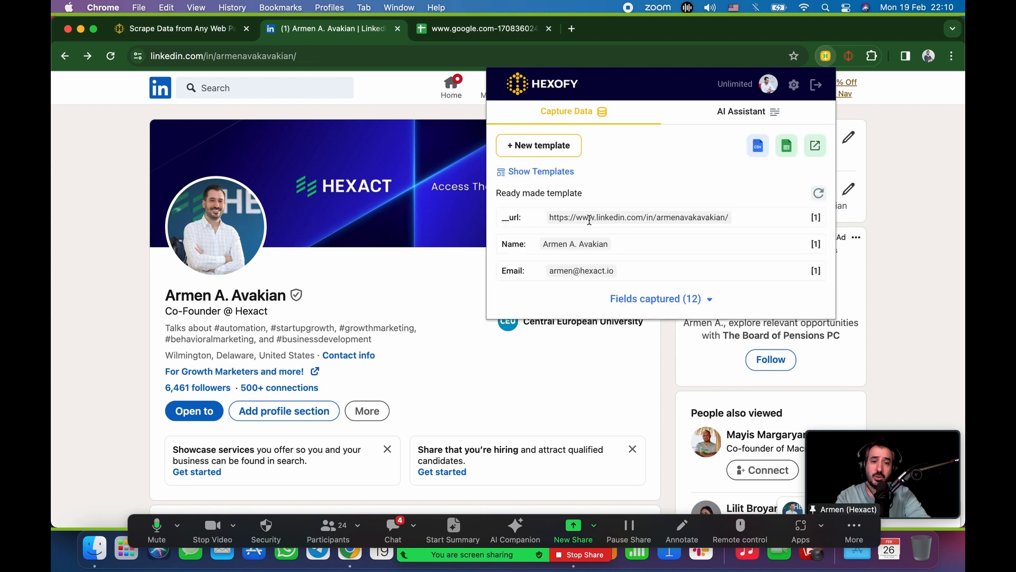
left_click(655, 298)
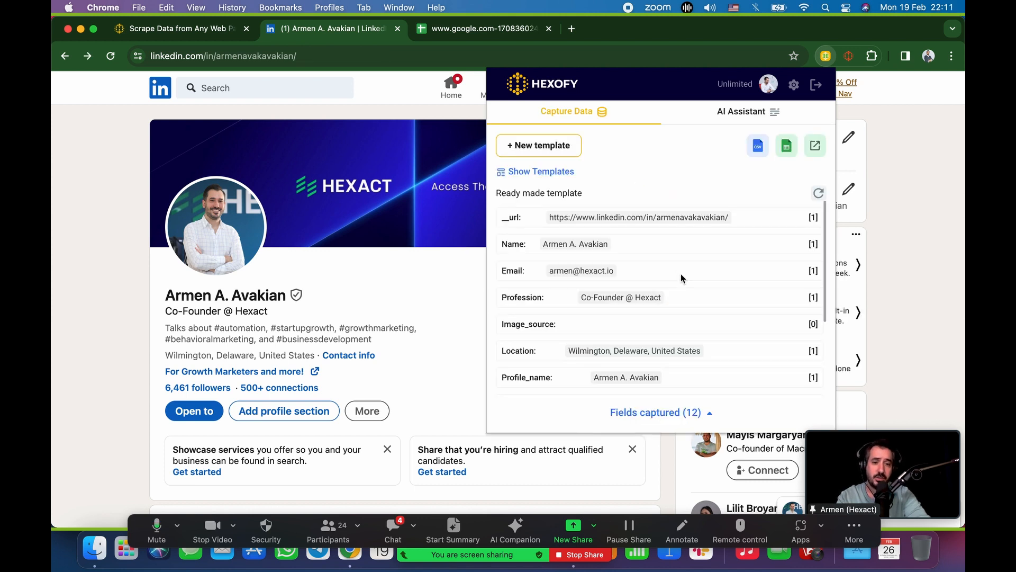
scroll("down", 3)
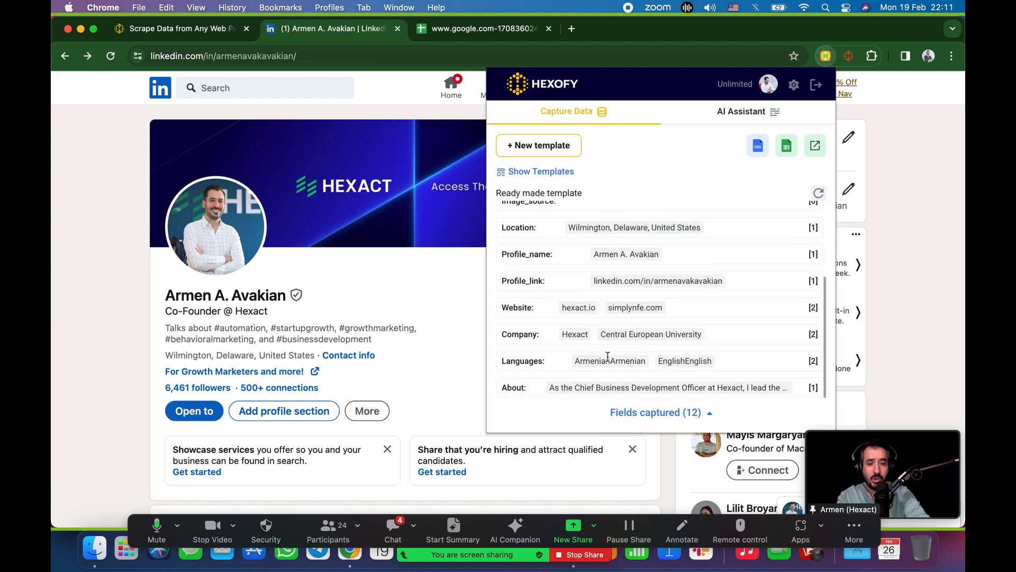
mouse_move(622, 383)
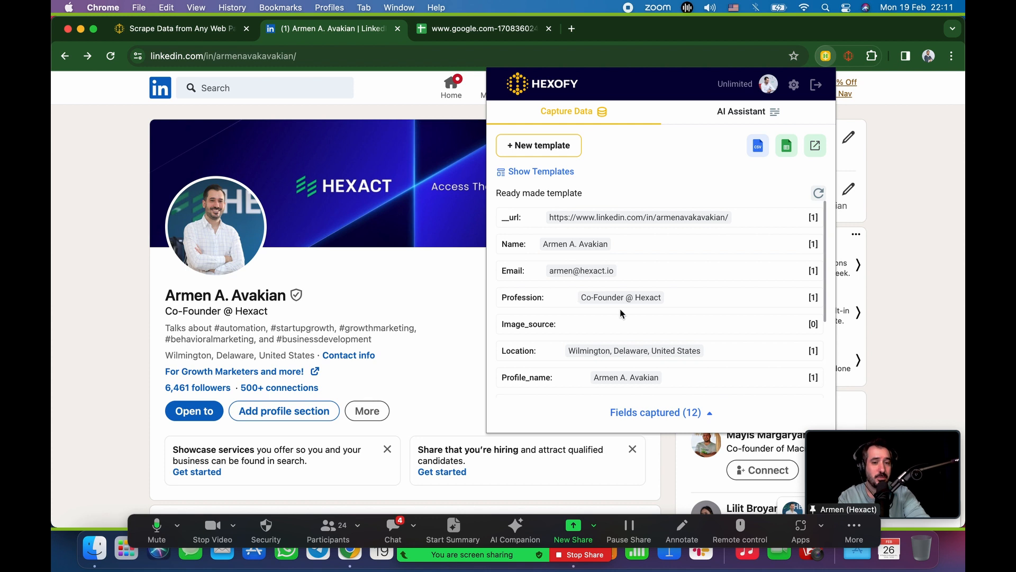
mouse_move(635, 247)
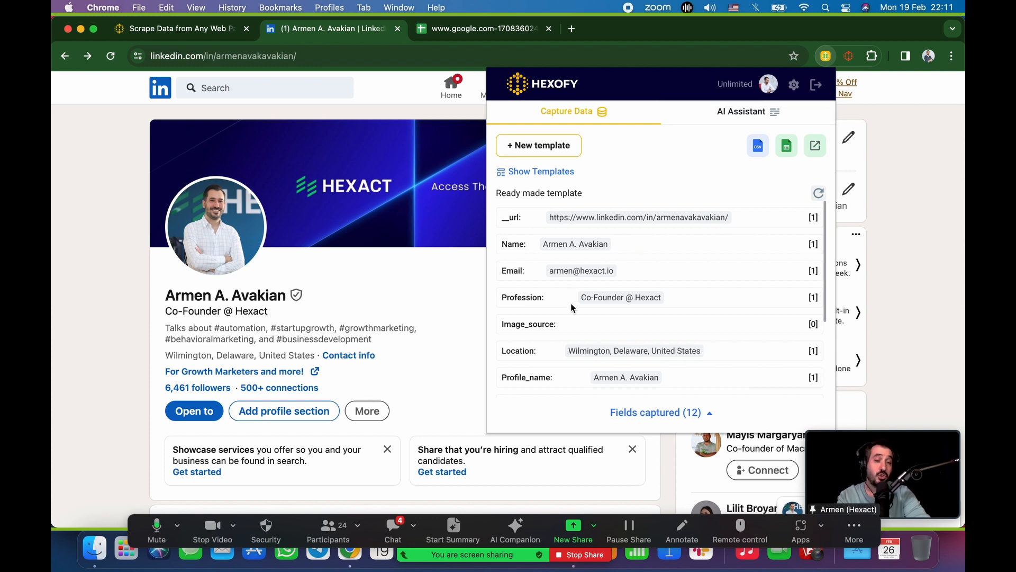
mouse_move(608, 318)
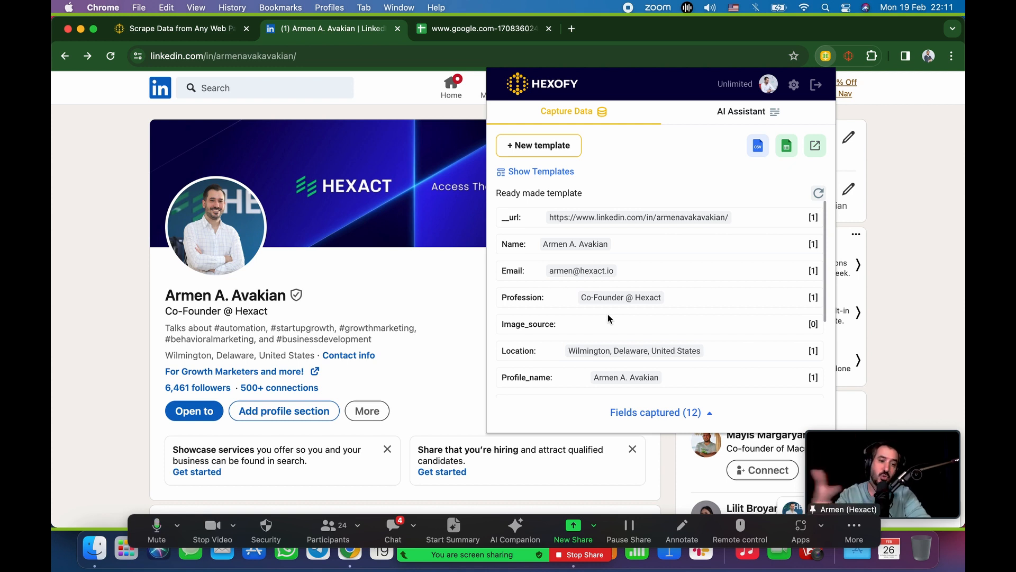
mouse_move(722, 150)
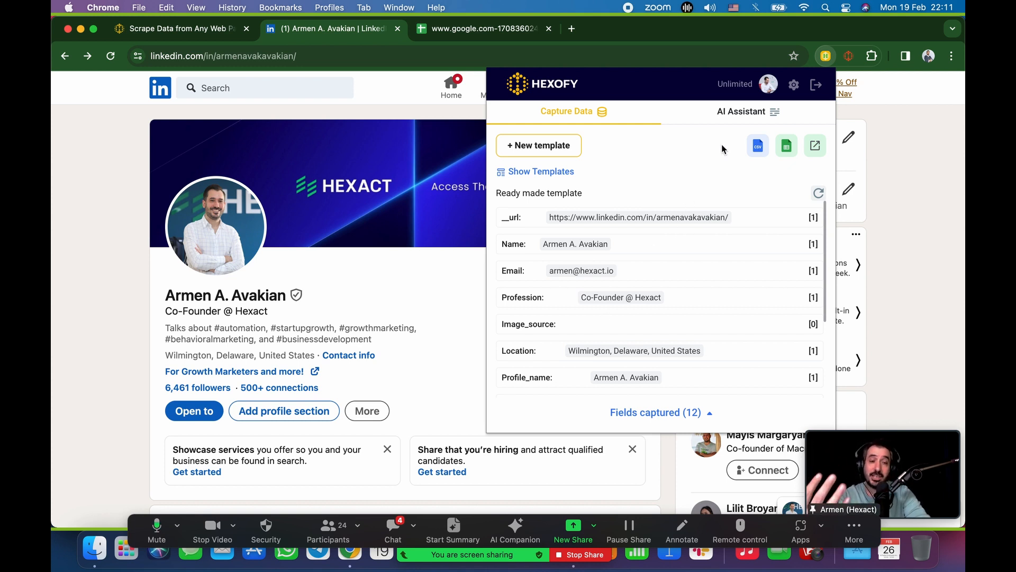
Step: In the AI Assistant, enter the prompt 'write a personalized email to this person' pitching Google Cloud Services
left_click(742, 111)
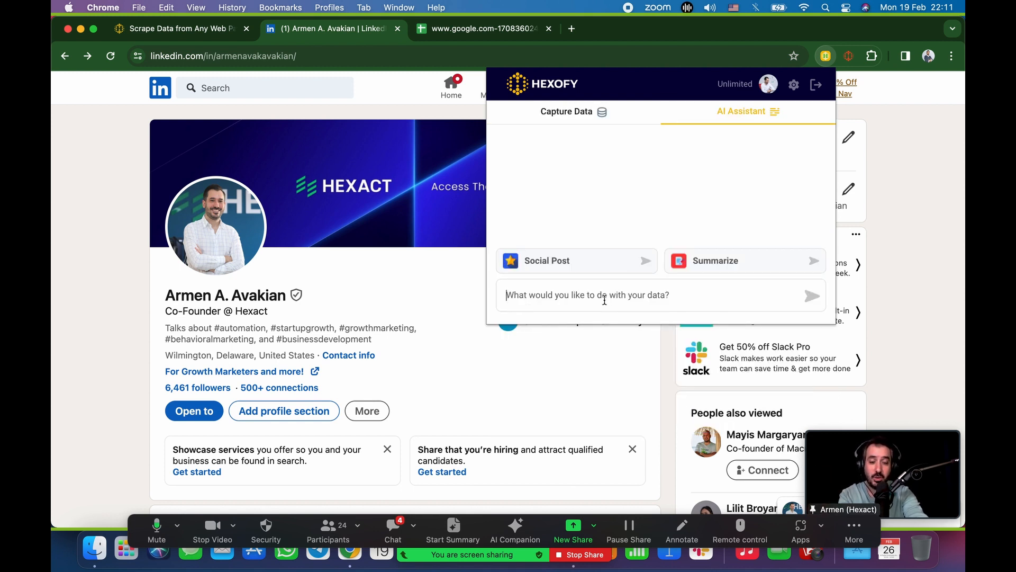
type("write a p")
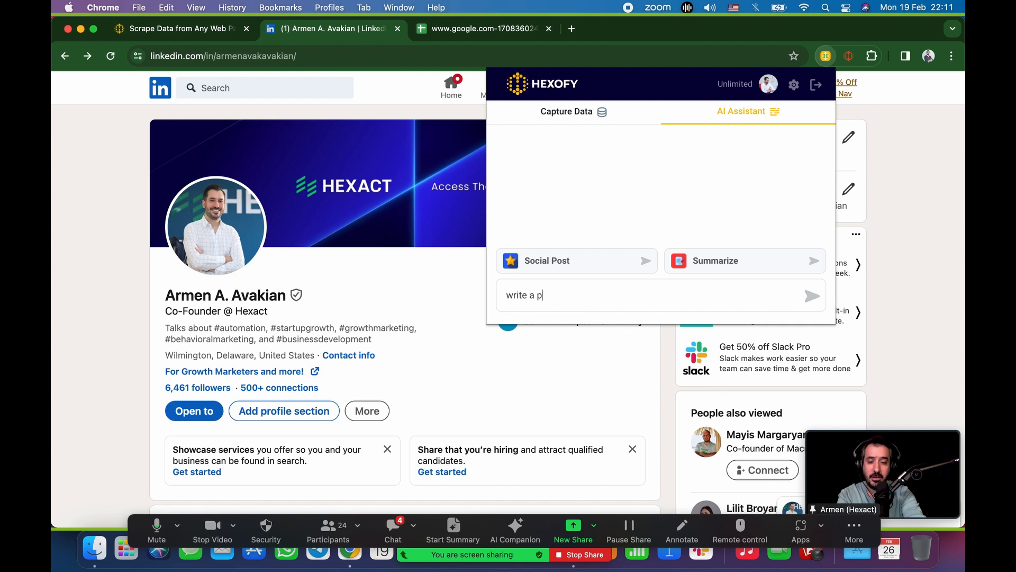
type("ersonlized")
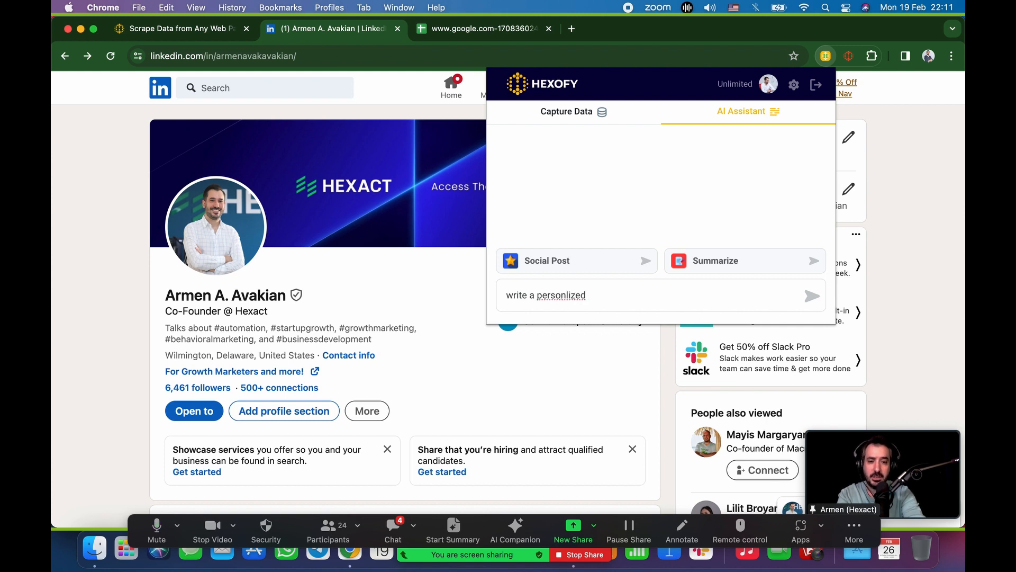
type("email t")
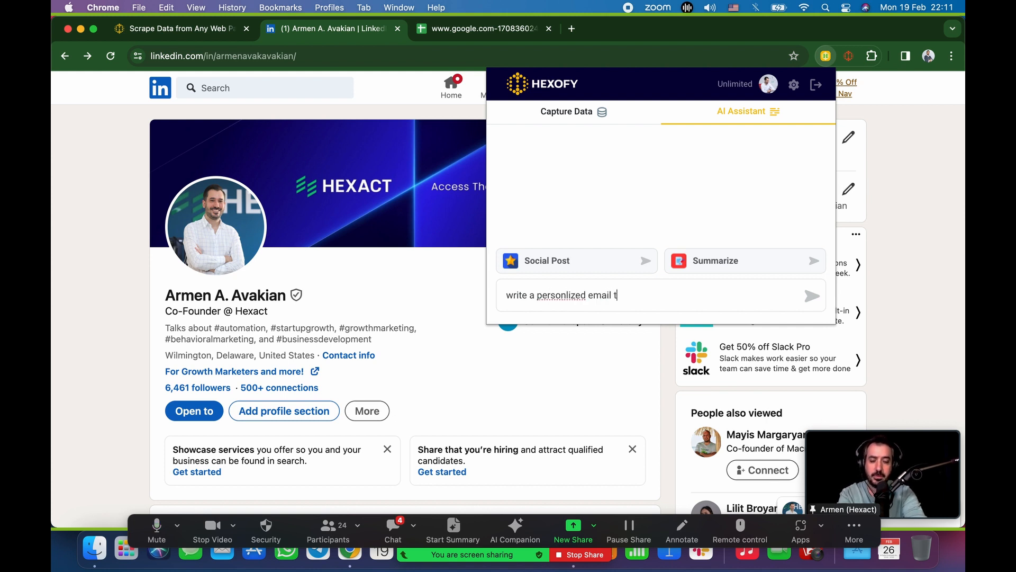
type("o this person")
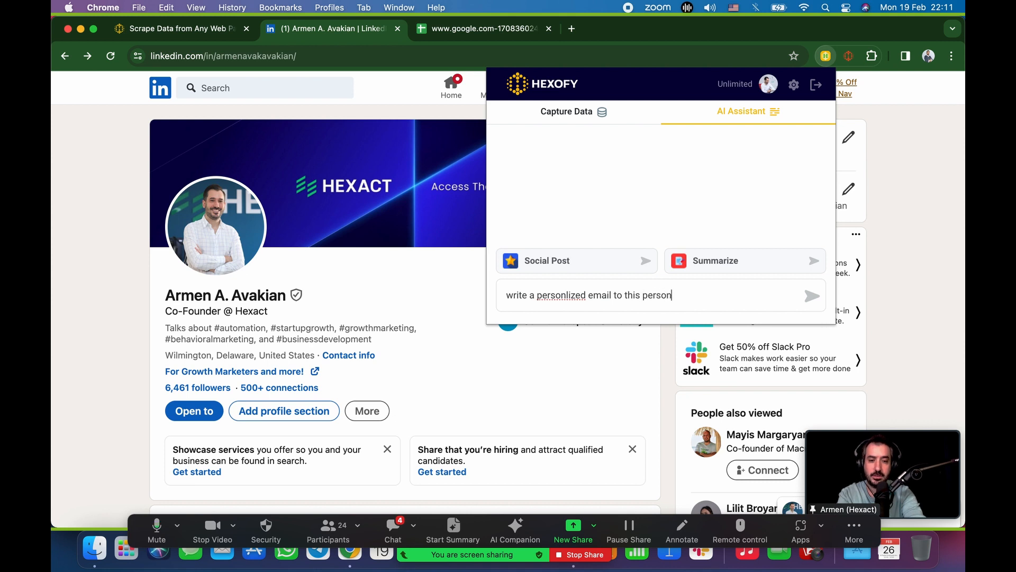
type("picthing them")
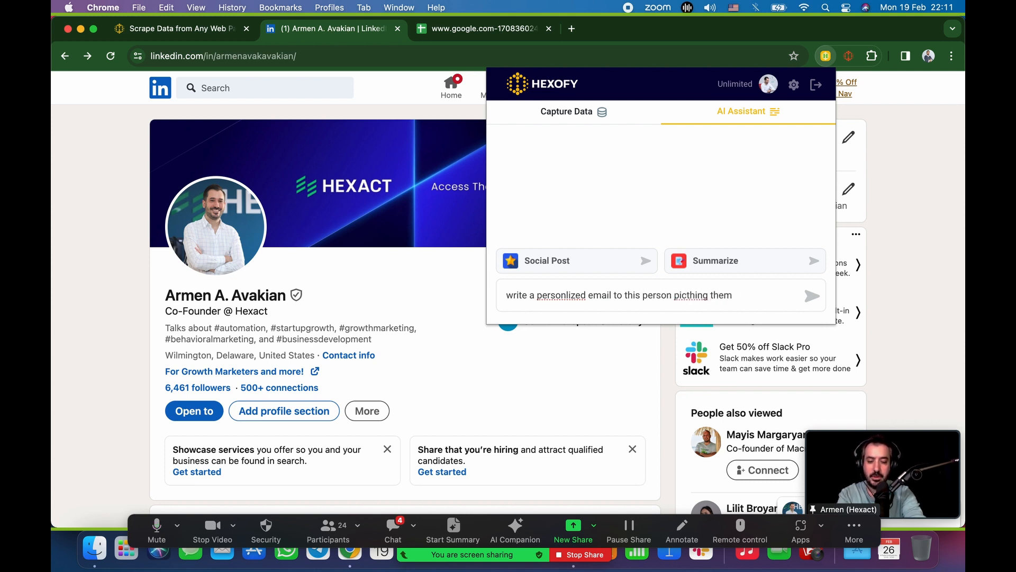
type("Google Cloud Serc")
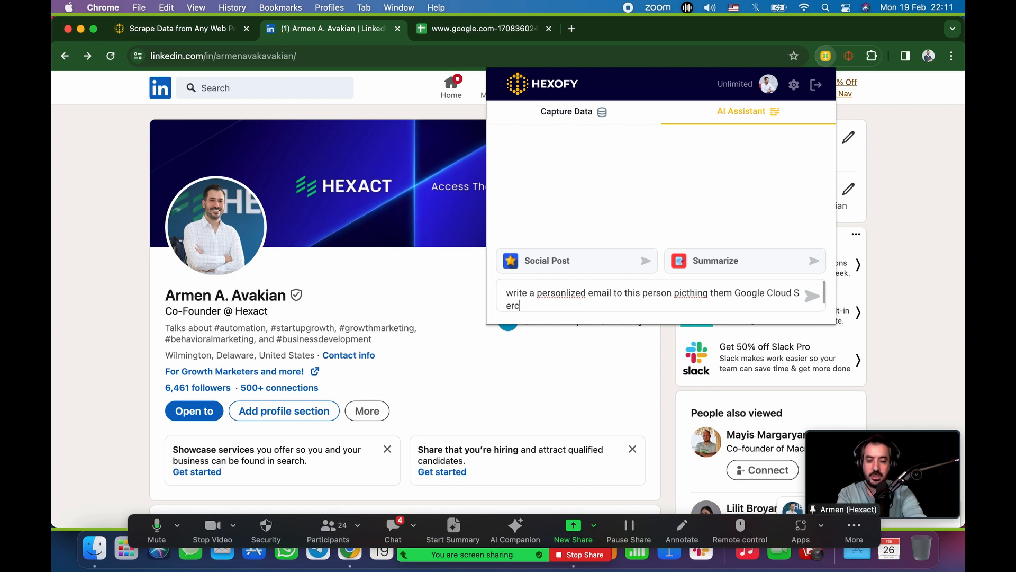
key("Backspace")
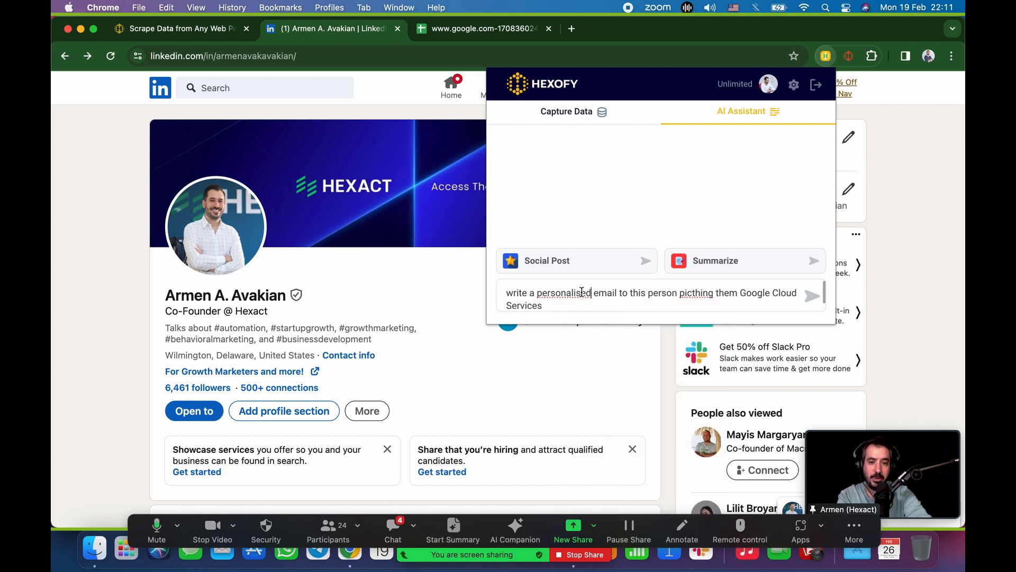
Step: Submit the prompt and read through the generated 'Elevate Your Business with Google Cloud Services' email
left_click(812, 296)
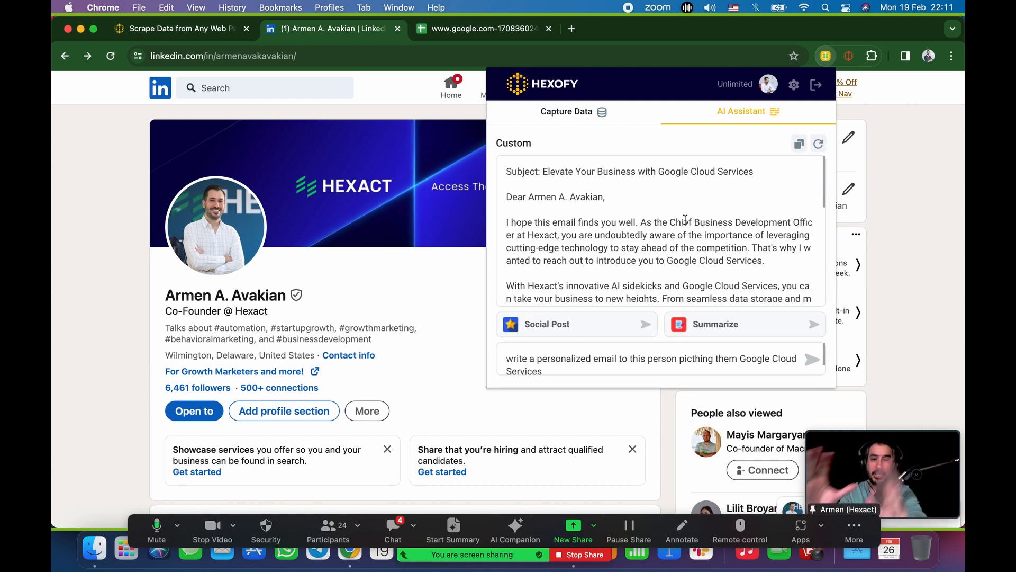
scroll("down", 3)
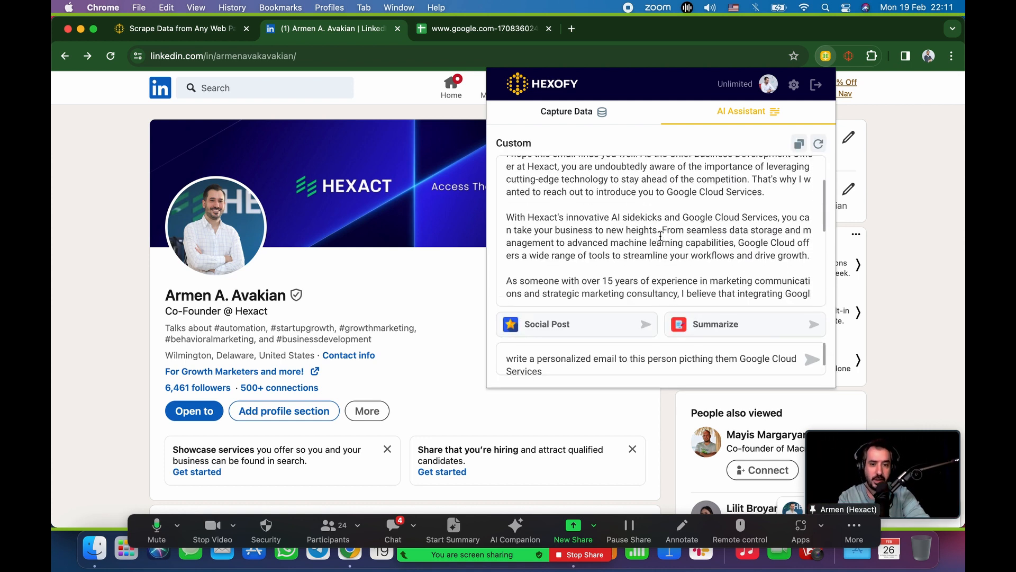
scroll("down", 3)
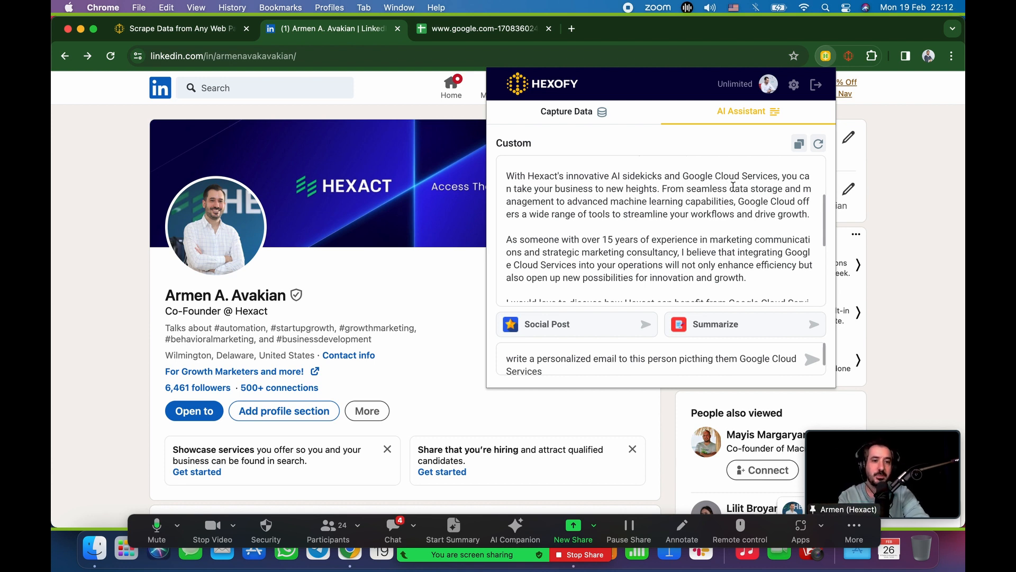
scroll("down", 3)
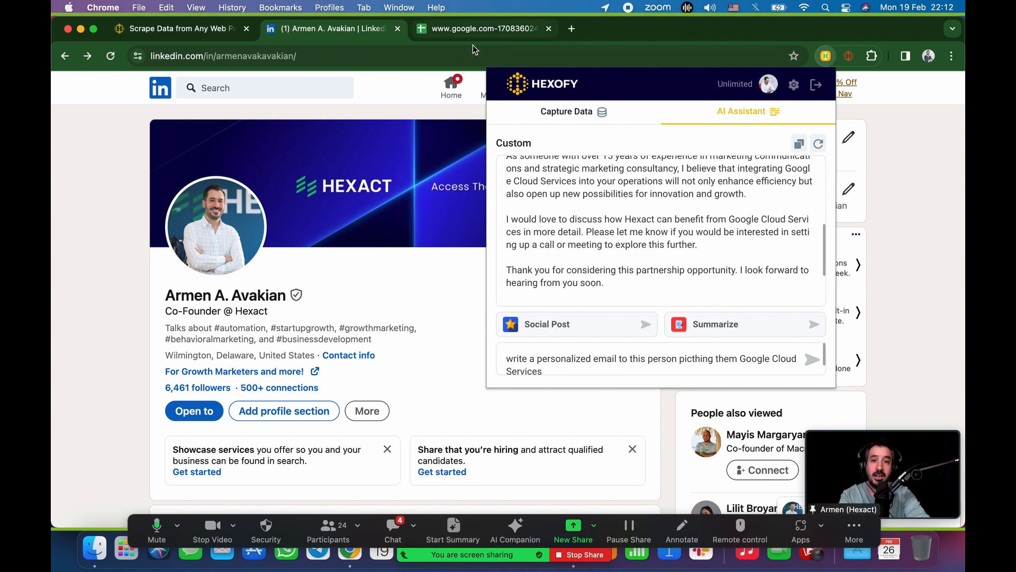
Step: Export the captured LinkedIn profile data to Google Sheets and start a new tab for youtube.com
left_click(565, 111)
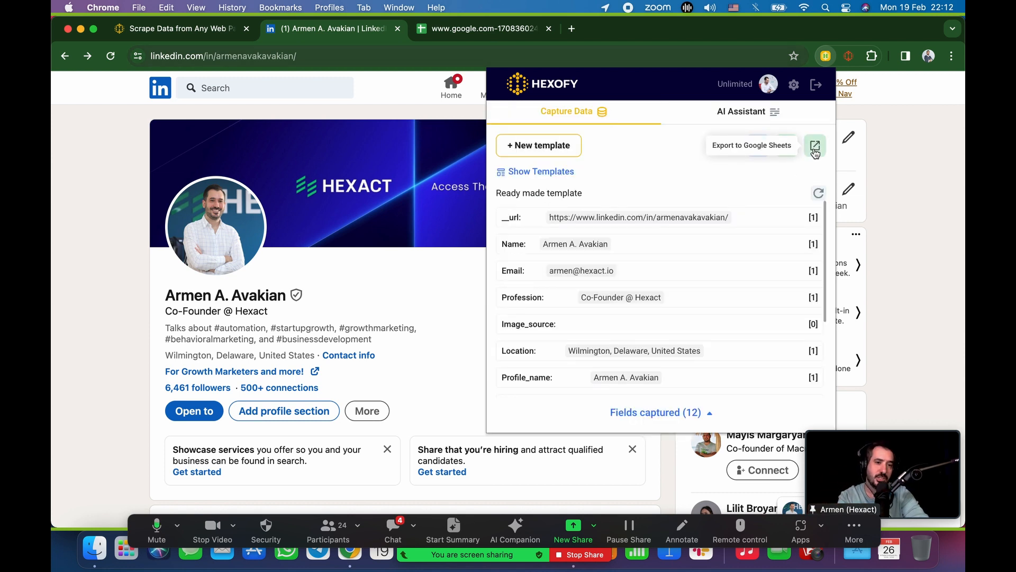
left_click(815, 145)
type("you")
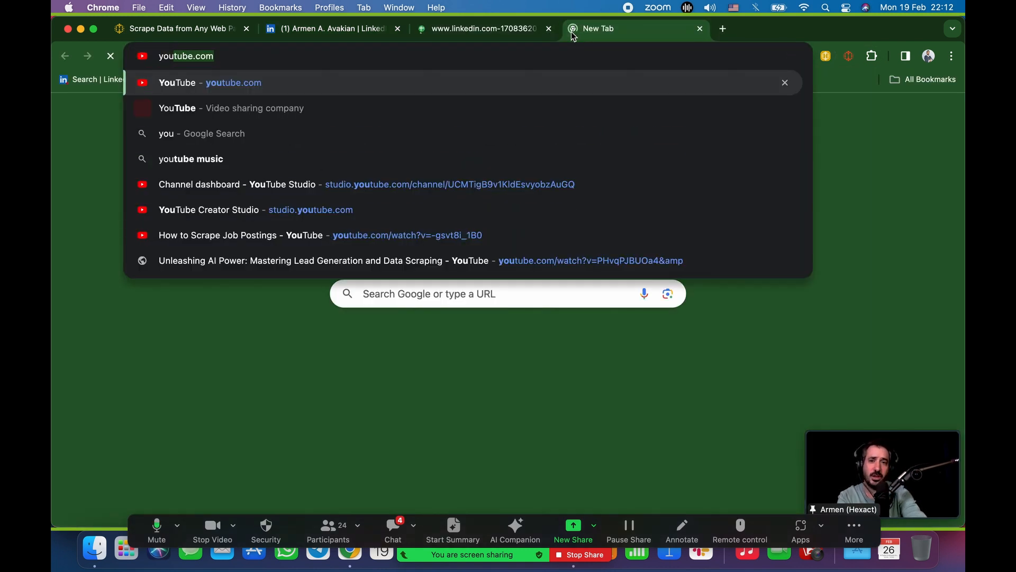
Step: Review the exported LinkedIn CSV sheet with its profile columns, then move to the YouTube tab
left_click(482, 27)
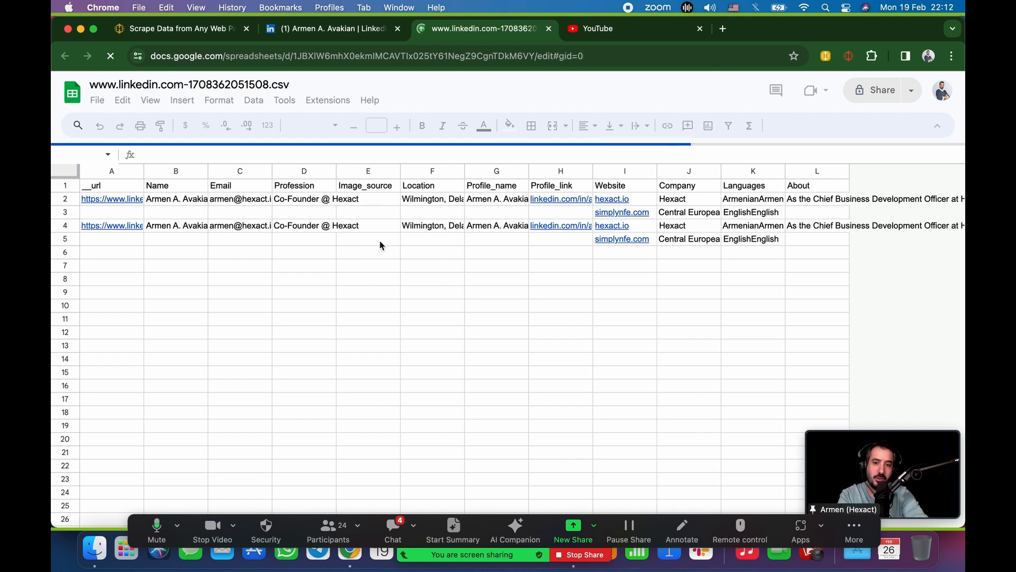
left_click(304, 210)
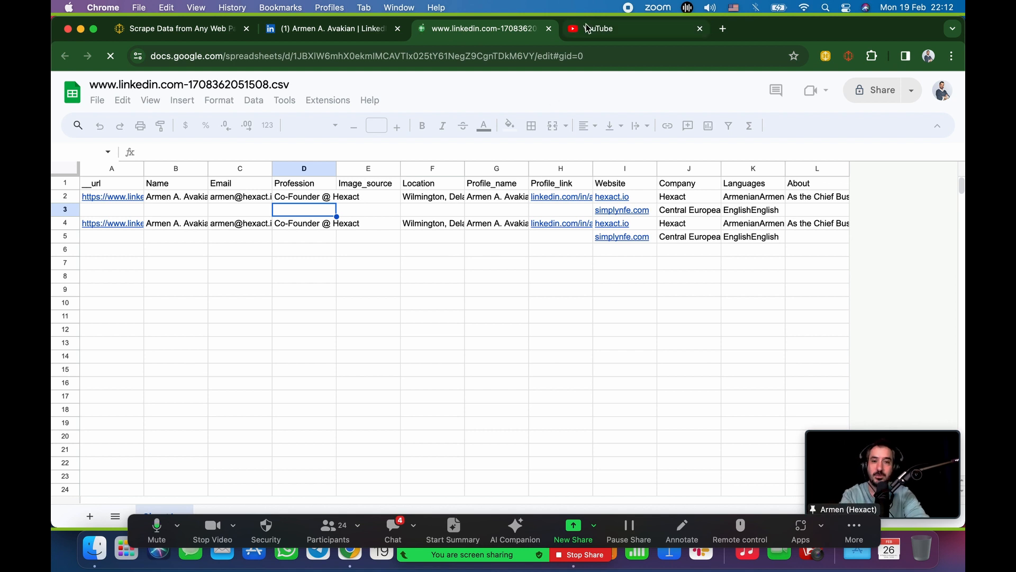
left_click(596, 28)
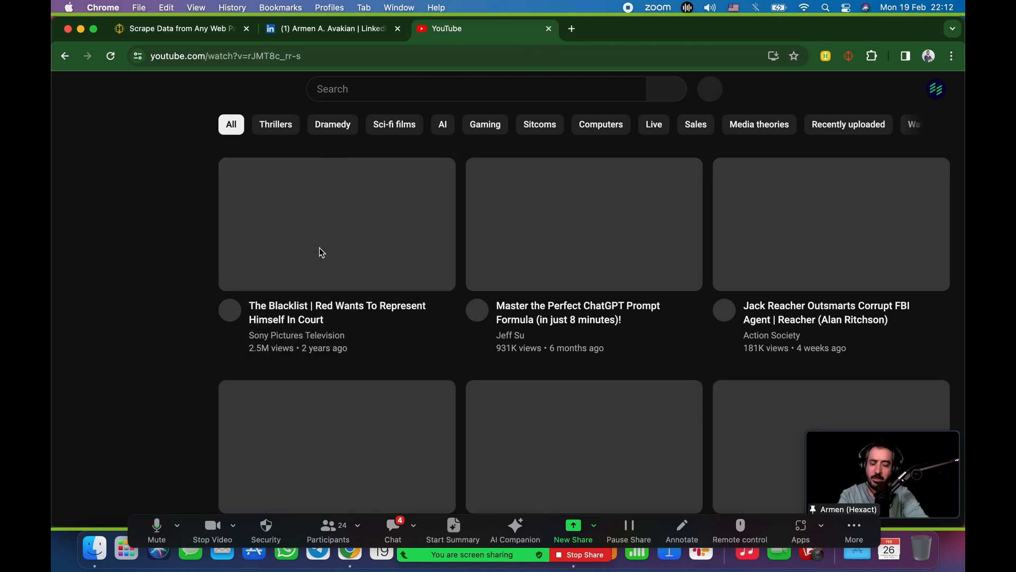
Step: Pause The Blacklist video, capture its 17 fields with Hexofy and go to the AI Assistant
left_click(337, 223)
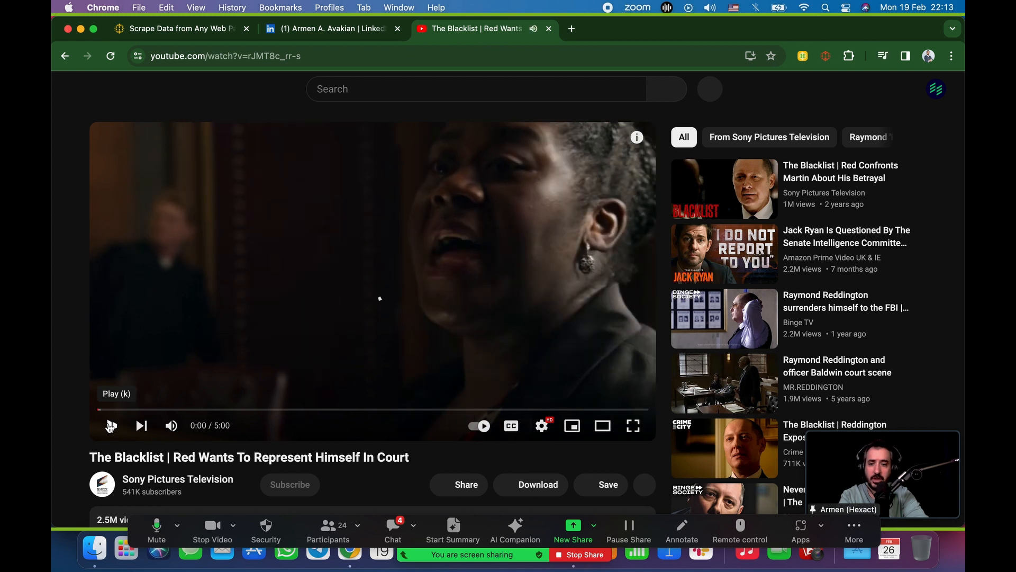
left_click(110, 426)
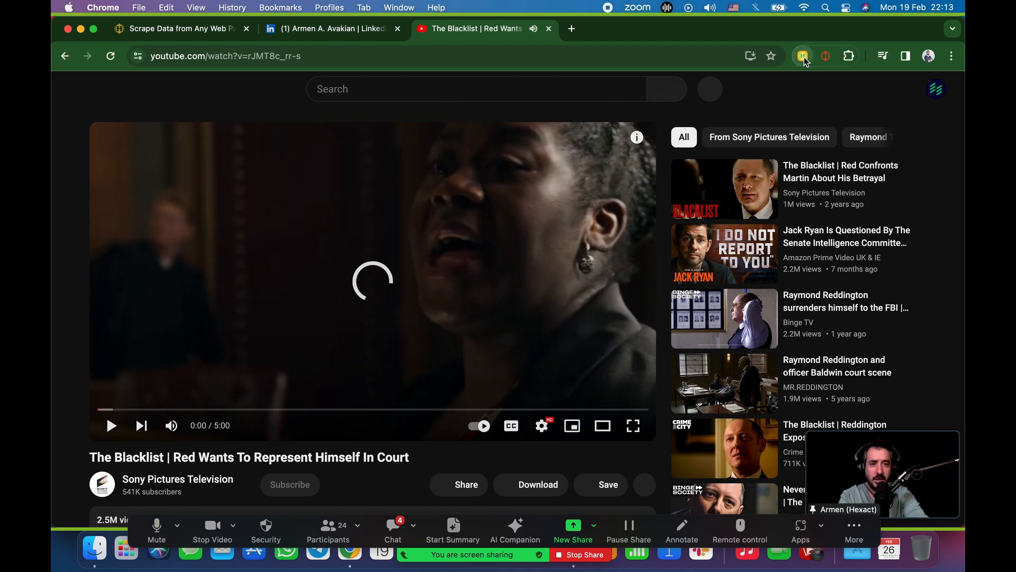
left_click(803, 56)
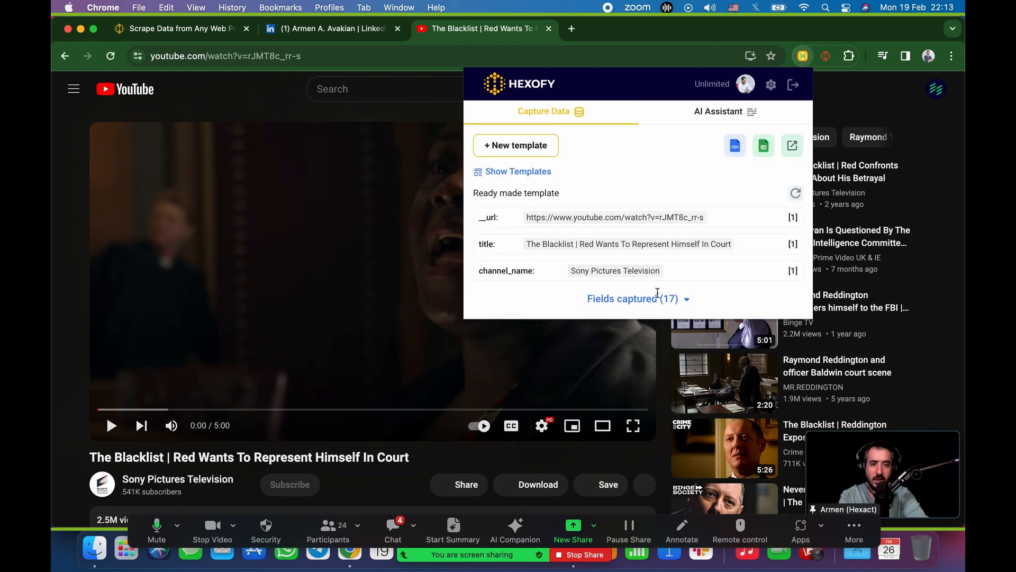
left_click(632, 298)
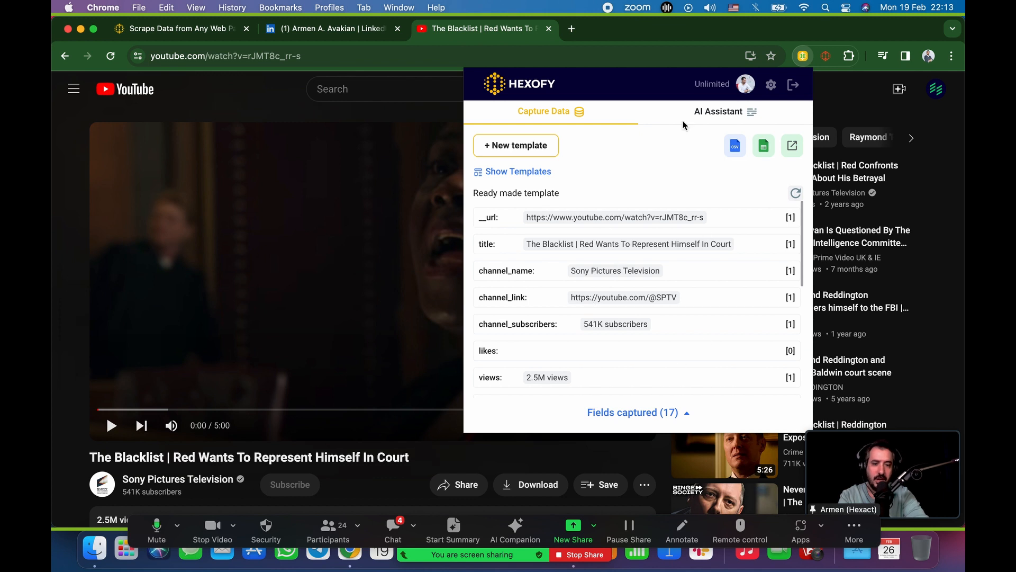
left_click(717, 111)
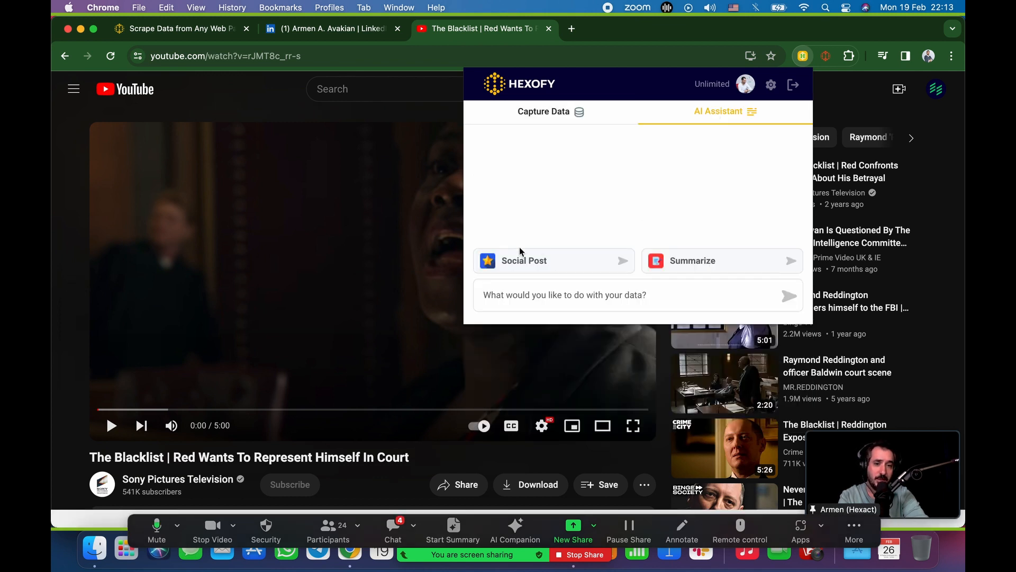
Step: Generate a social post about the Blacklist episode, then a bullet-point summary of the page
left_click(554, 261)
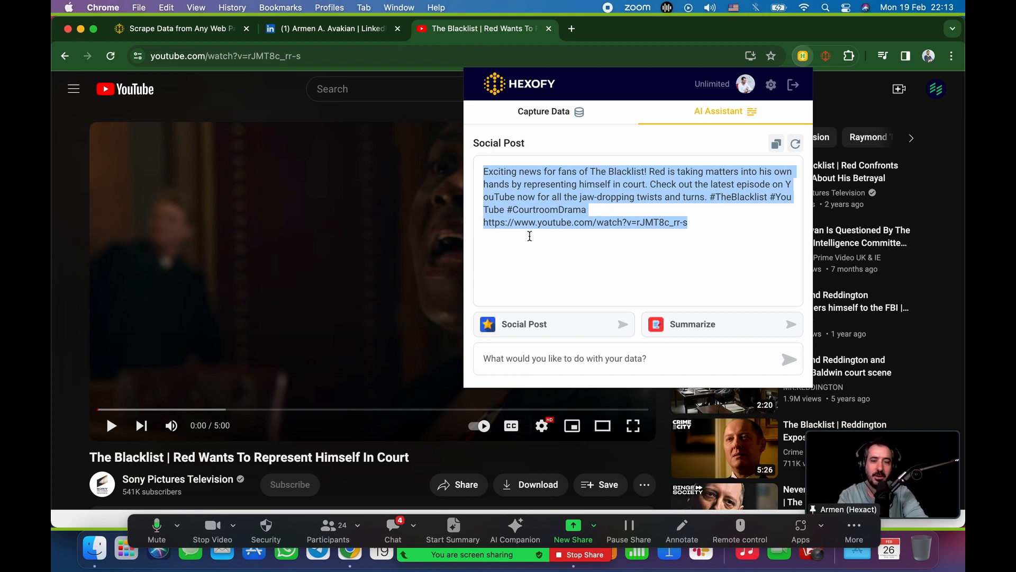
mouse_move(185, 264)
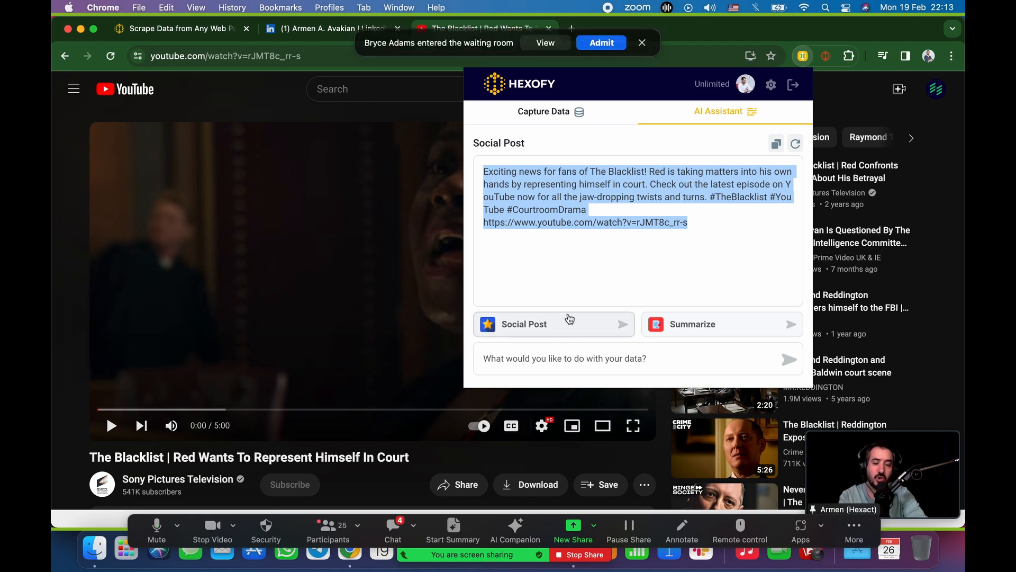
left_click(599, 42)
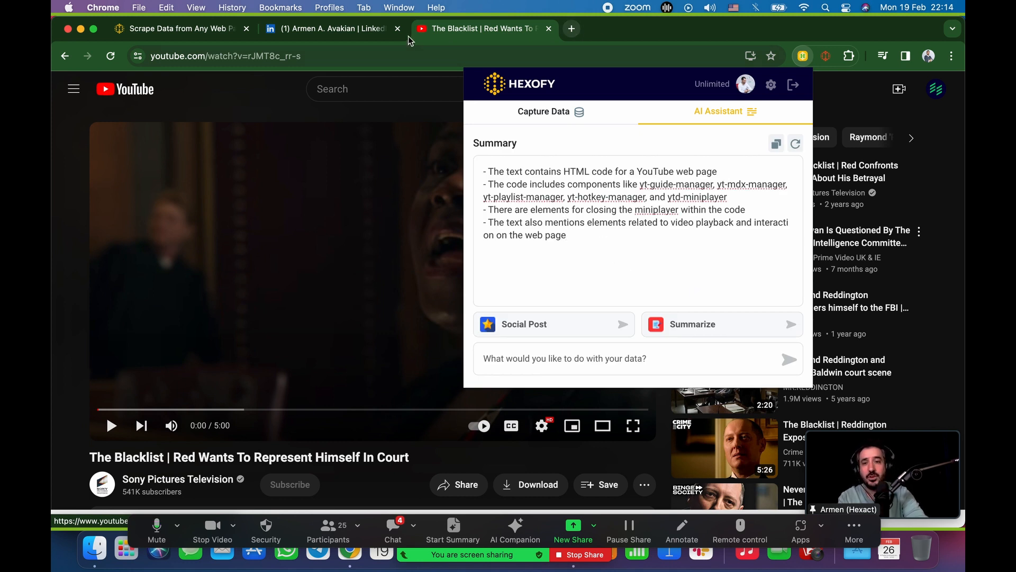
Step: Close the YouTube video tab and return to the Hexofy website homepage
left_click(327, 29)
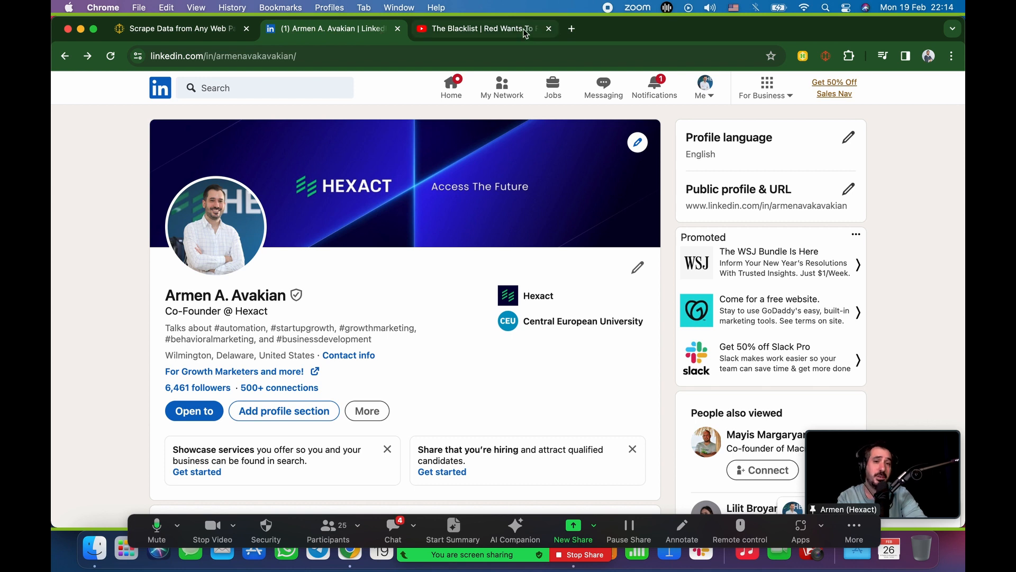
left_click(479, 28)
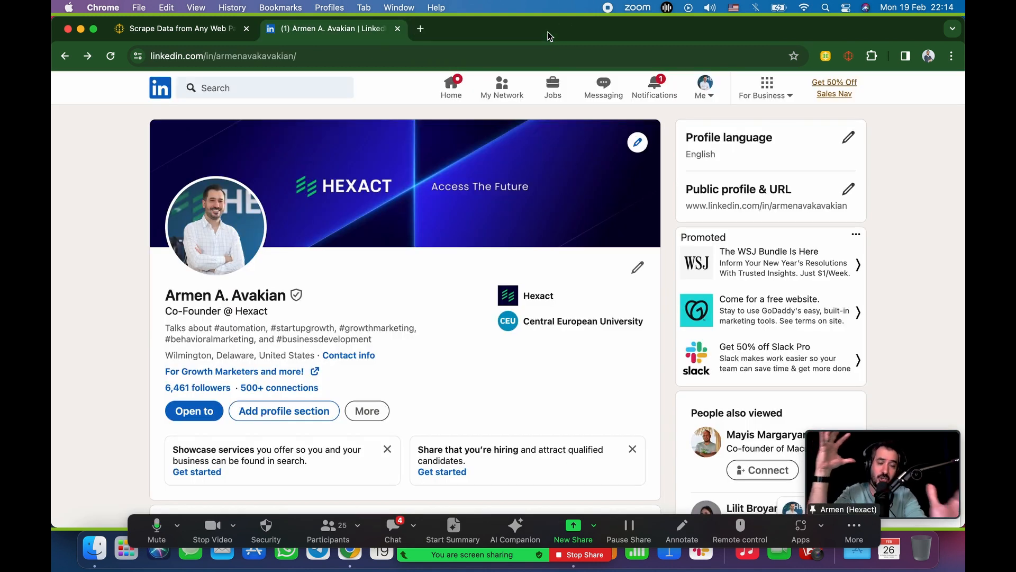
left_click(178, 28)
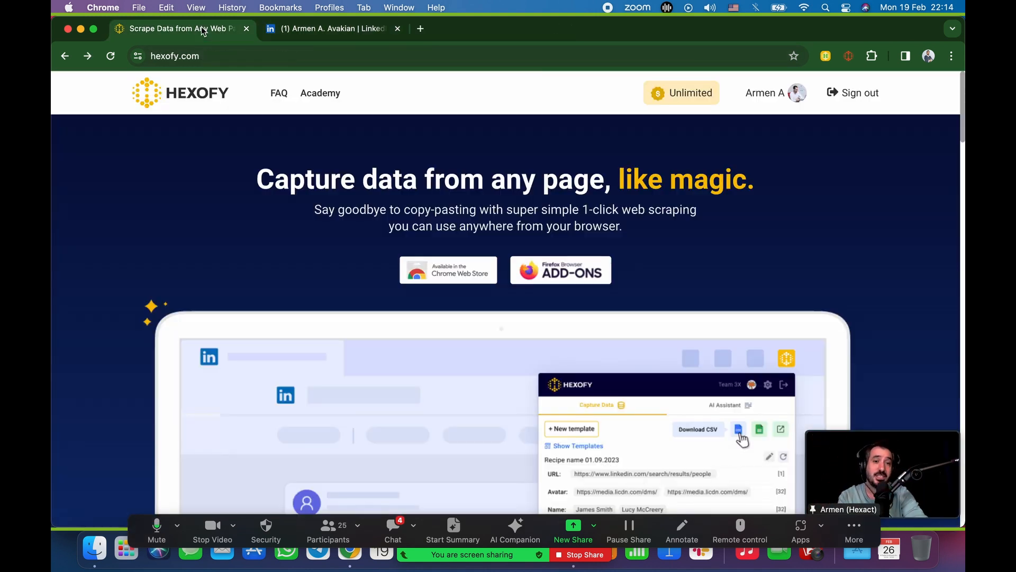
scroll("down", 3)
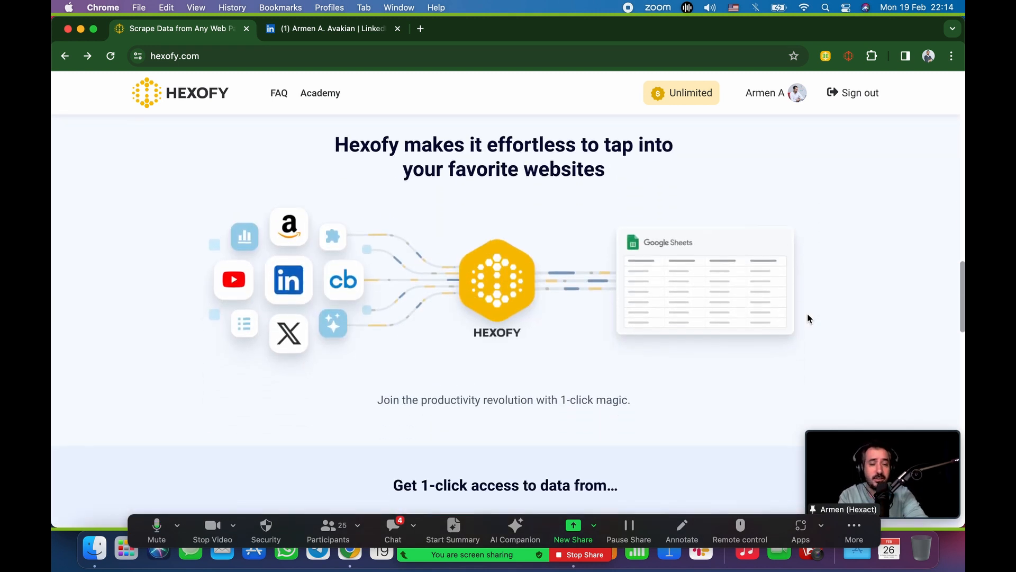
scroll("down", 3)
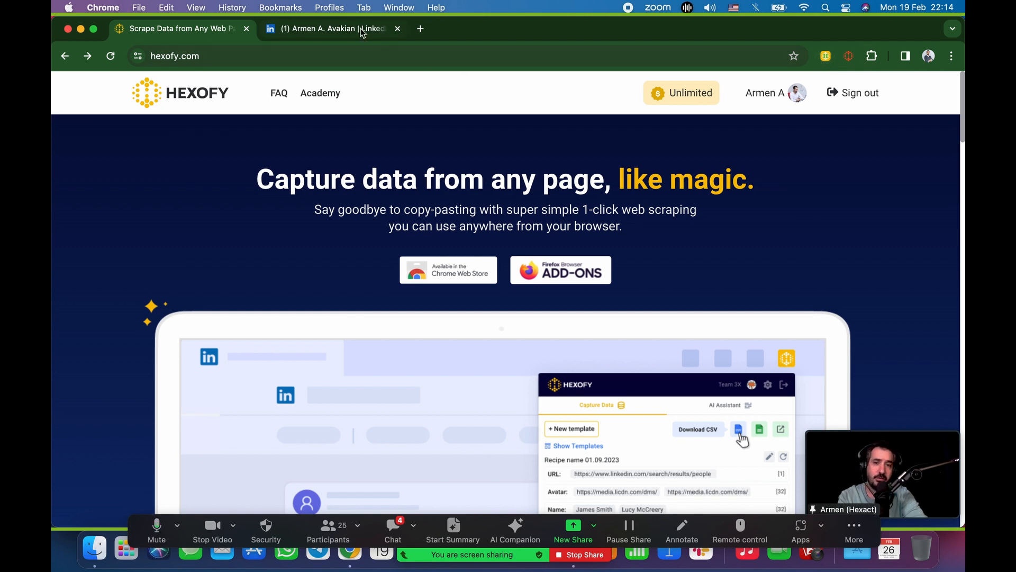
left_click(328, 29)
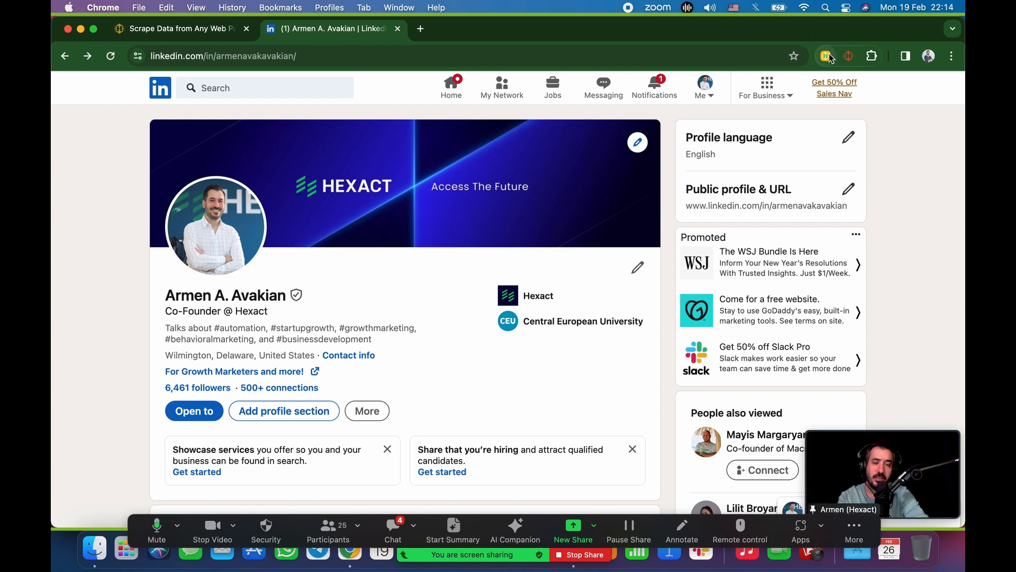
mouse_move(825, 57)
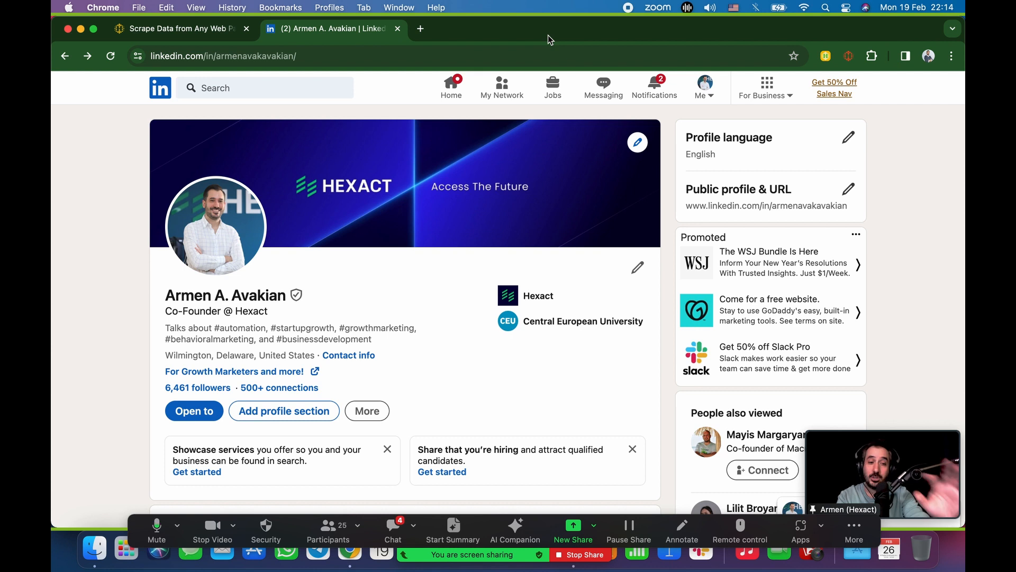
mouse_move(181, 29)
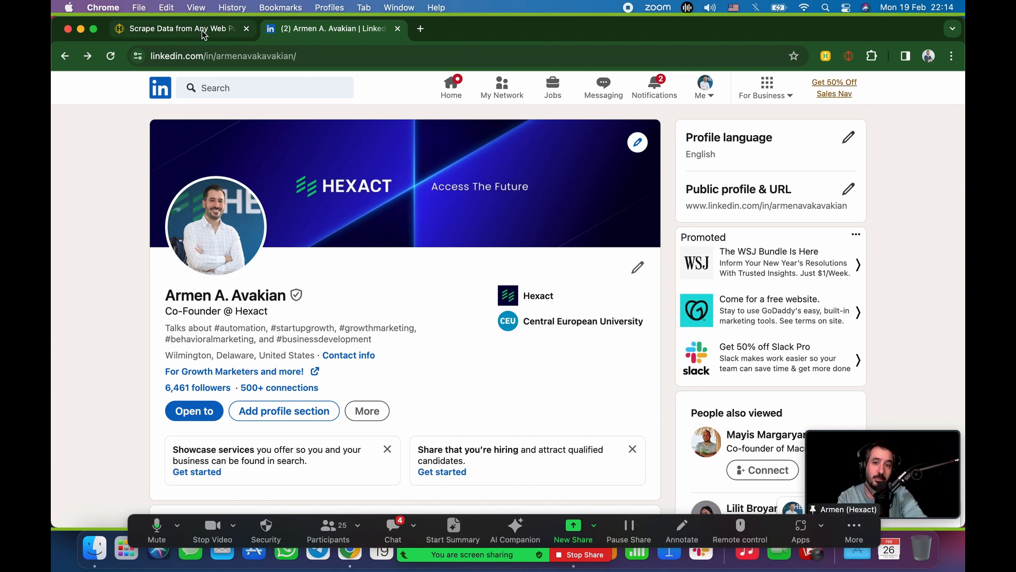
mouse_move(181, 28)
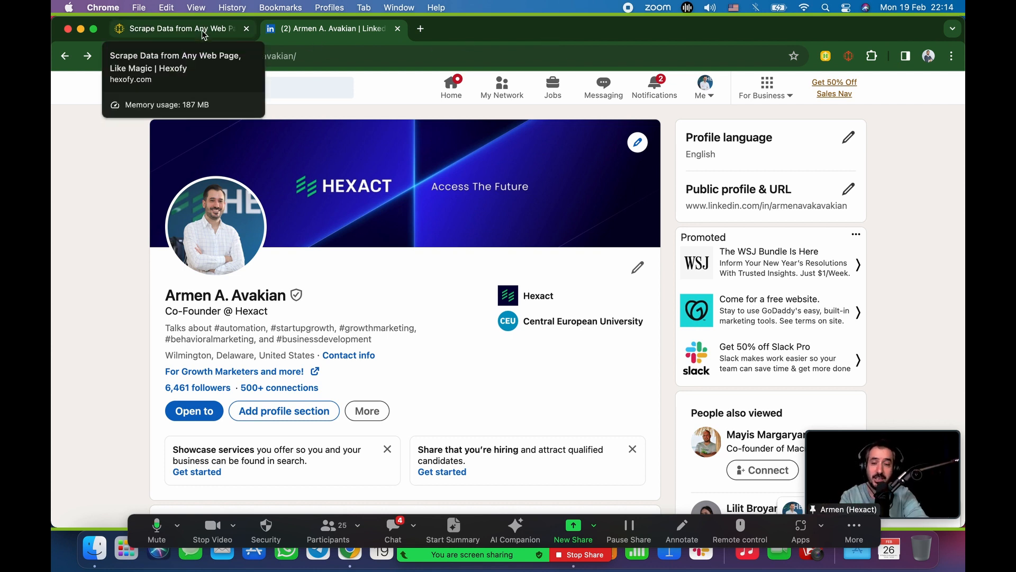
Step: Return to the Hexofy homepage with its 'Capture data from any page, like magic.' headline
left_click(174, 28)
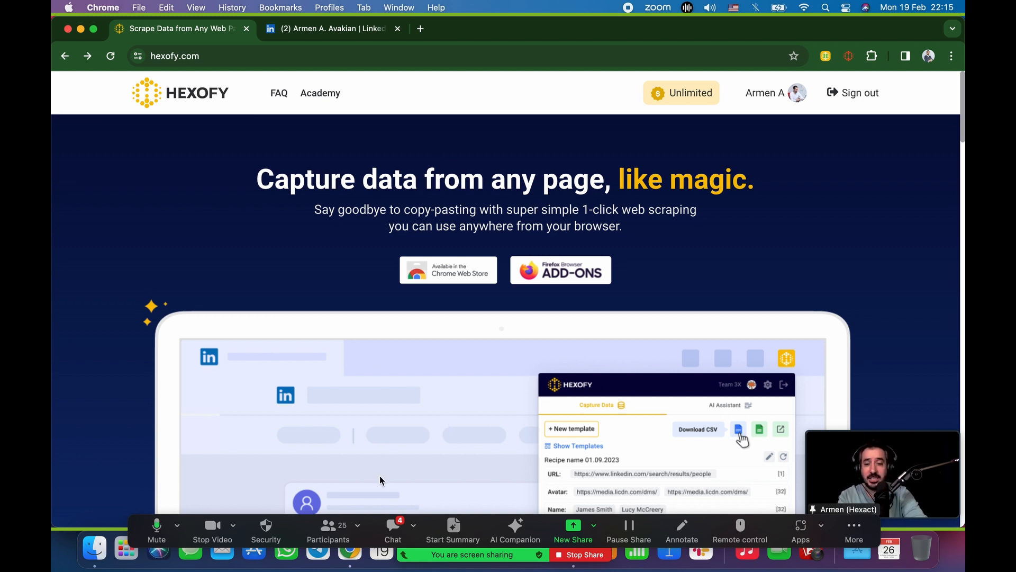
left_click(392, 530)
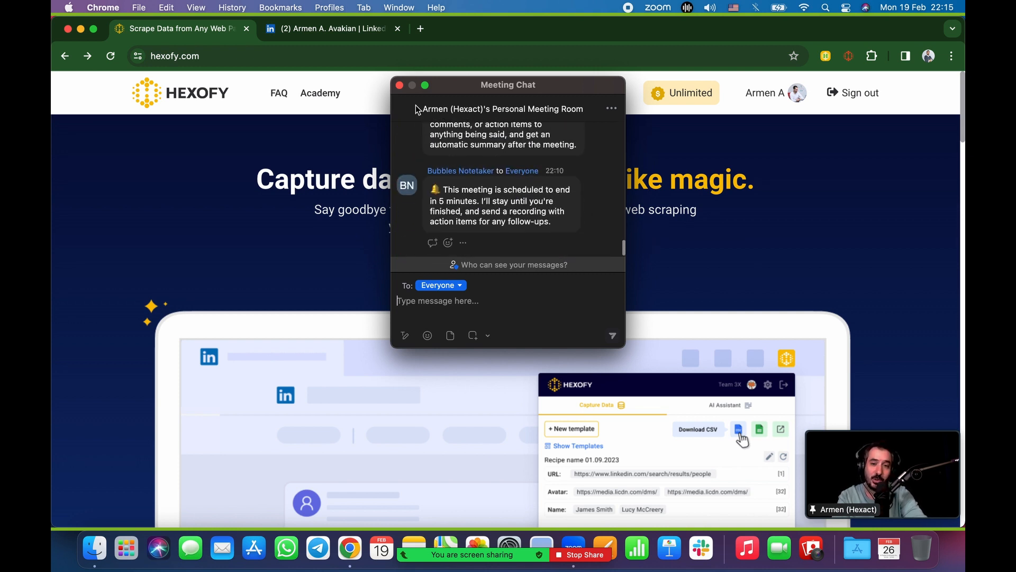
left_click(400, 85)
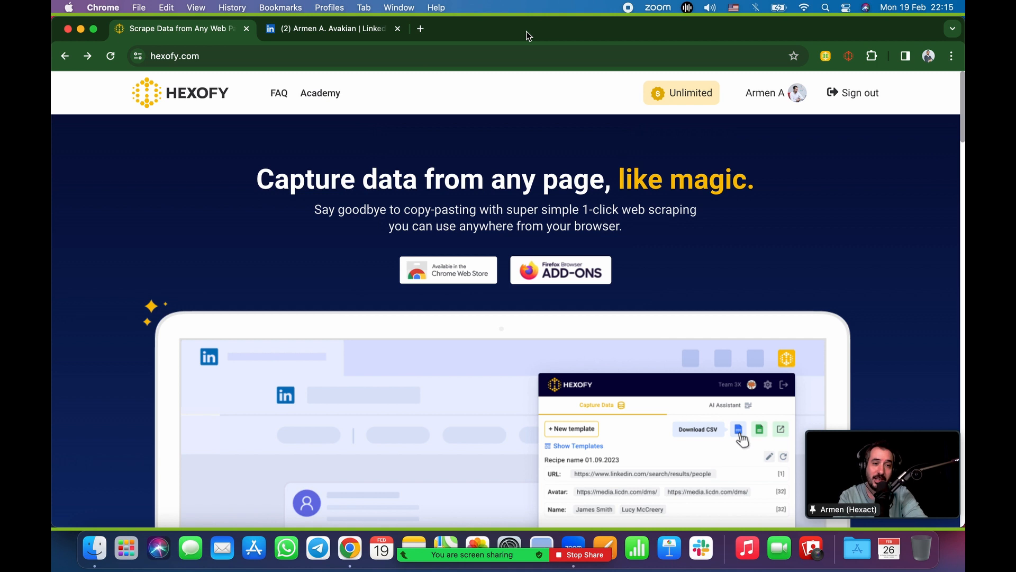
mouse_move(572, 313)
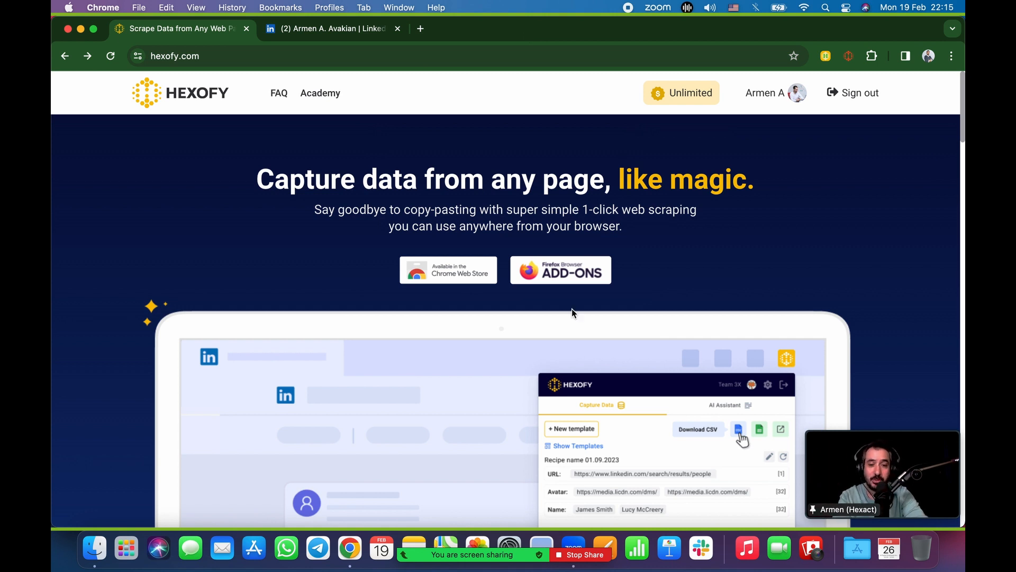
mouse_move(501, 335)
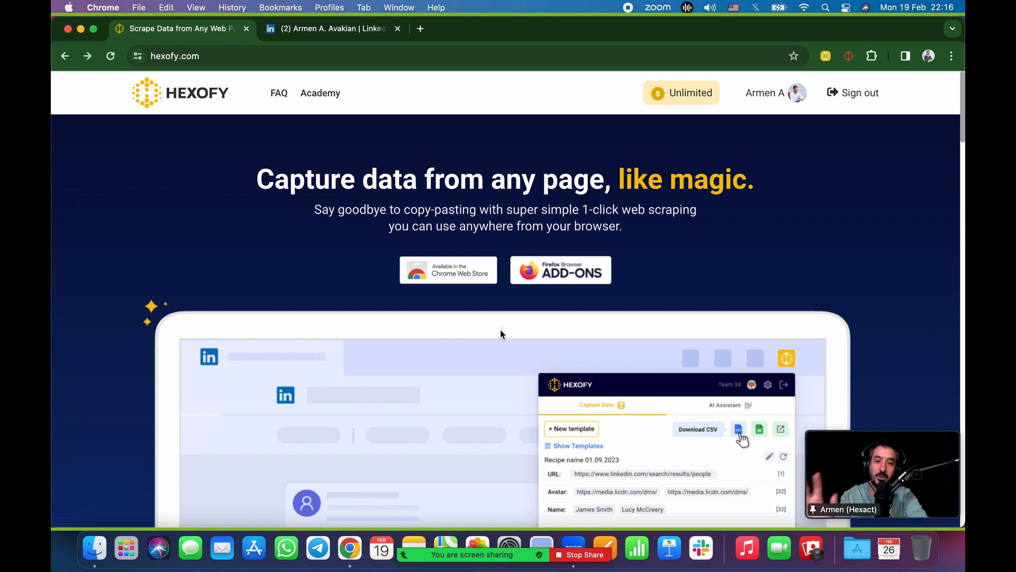
mouse_move(476, 299)
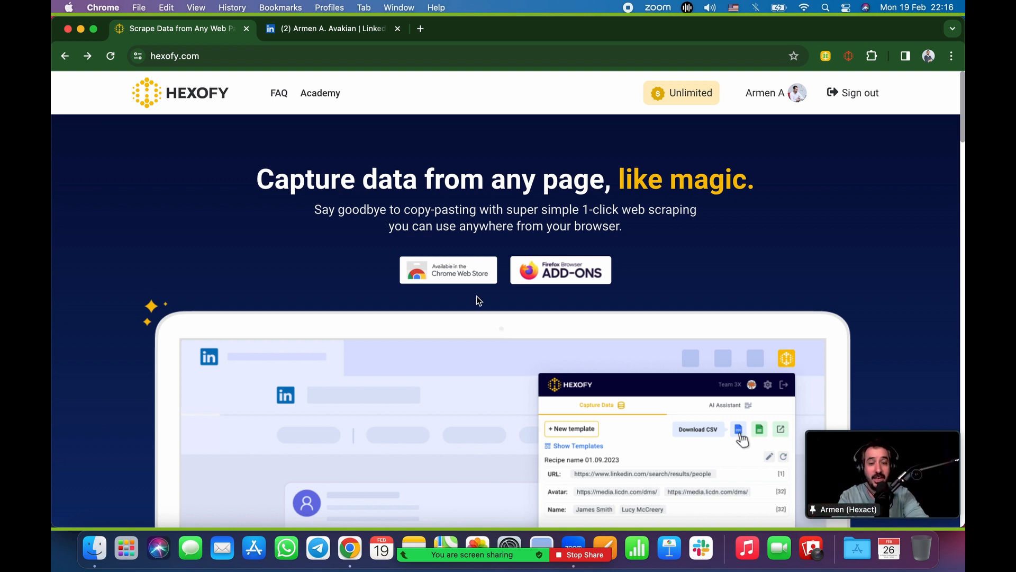